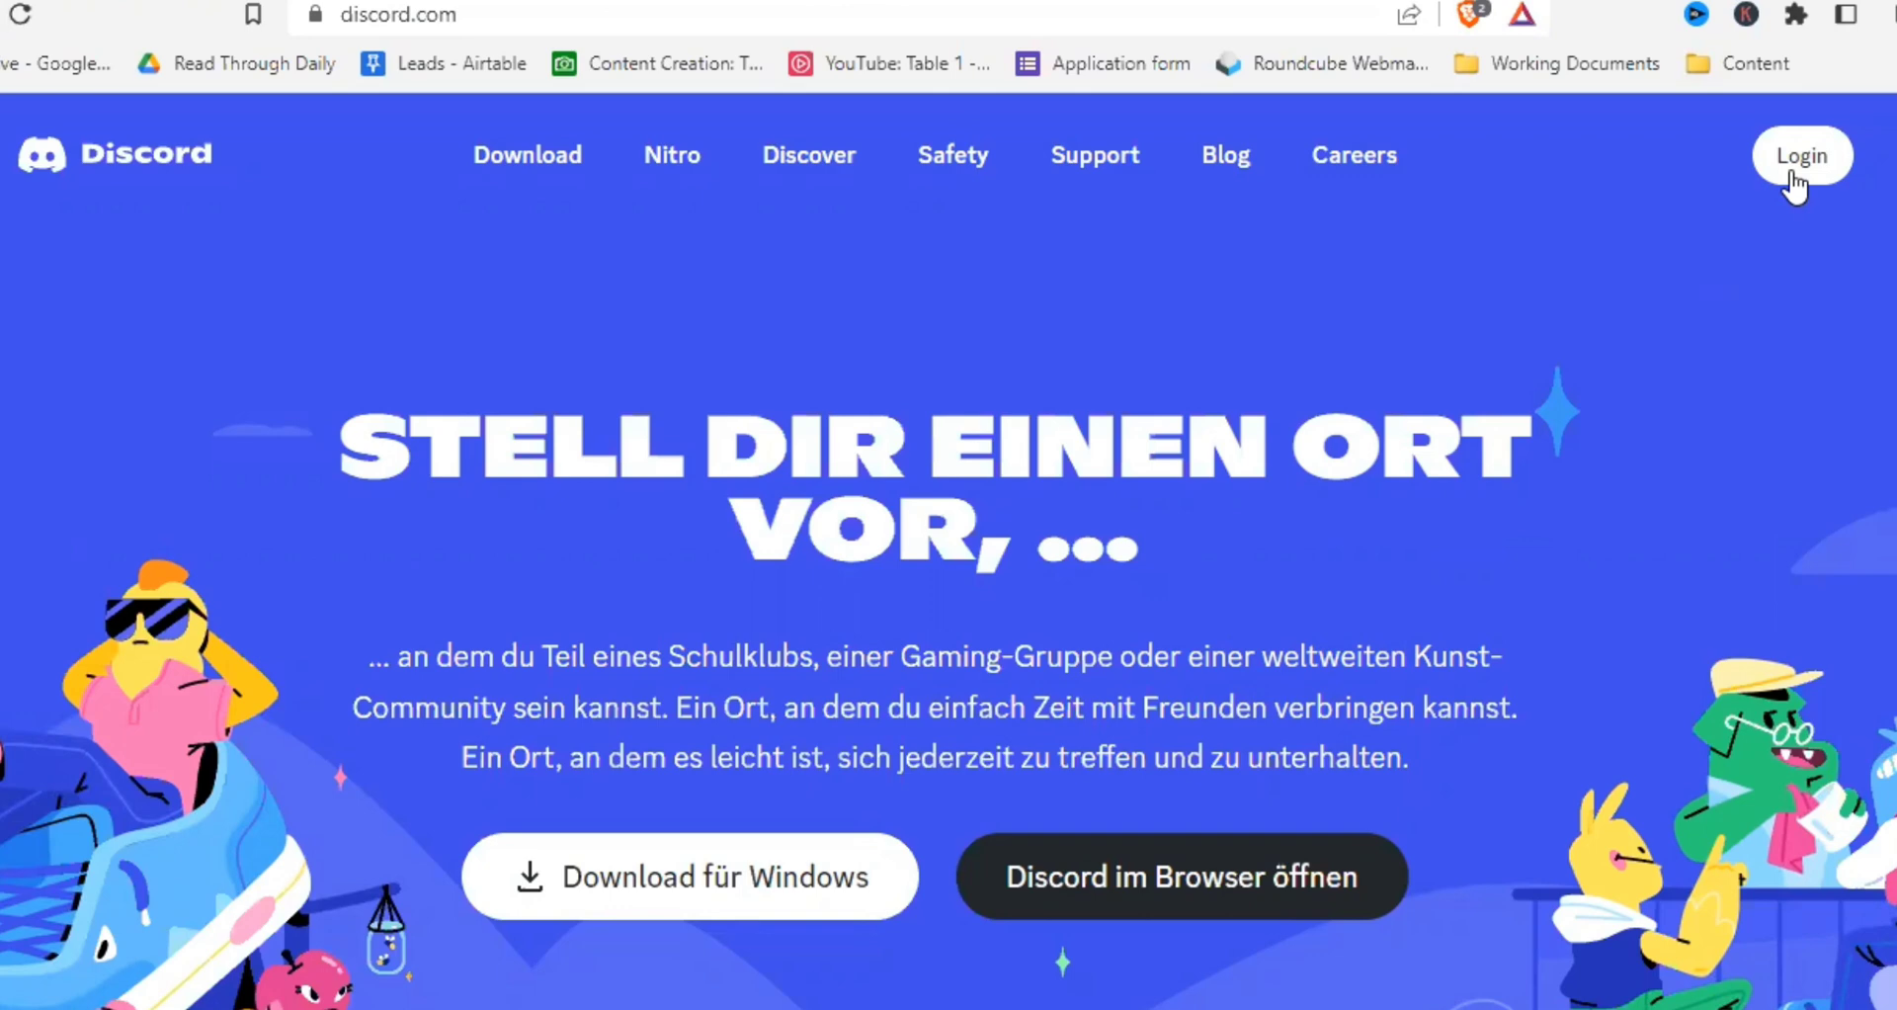
Go from the discord.com login page to the 'Registrieren' account registration page
{"action": "left_click", "coordinate": [1800, 155]}
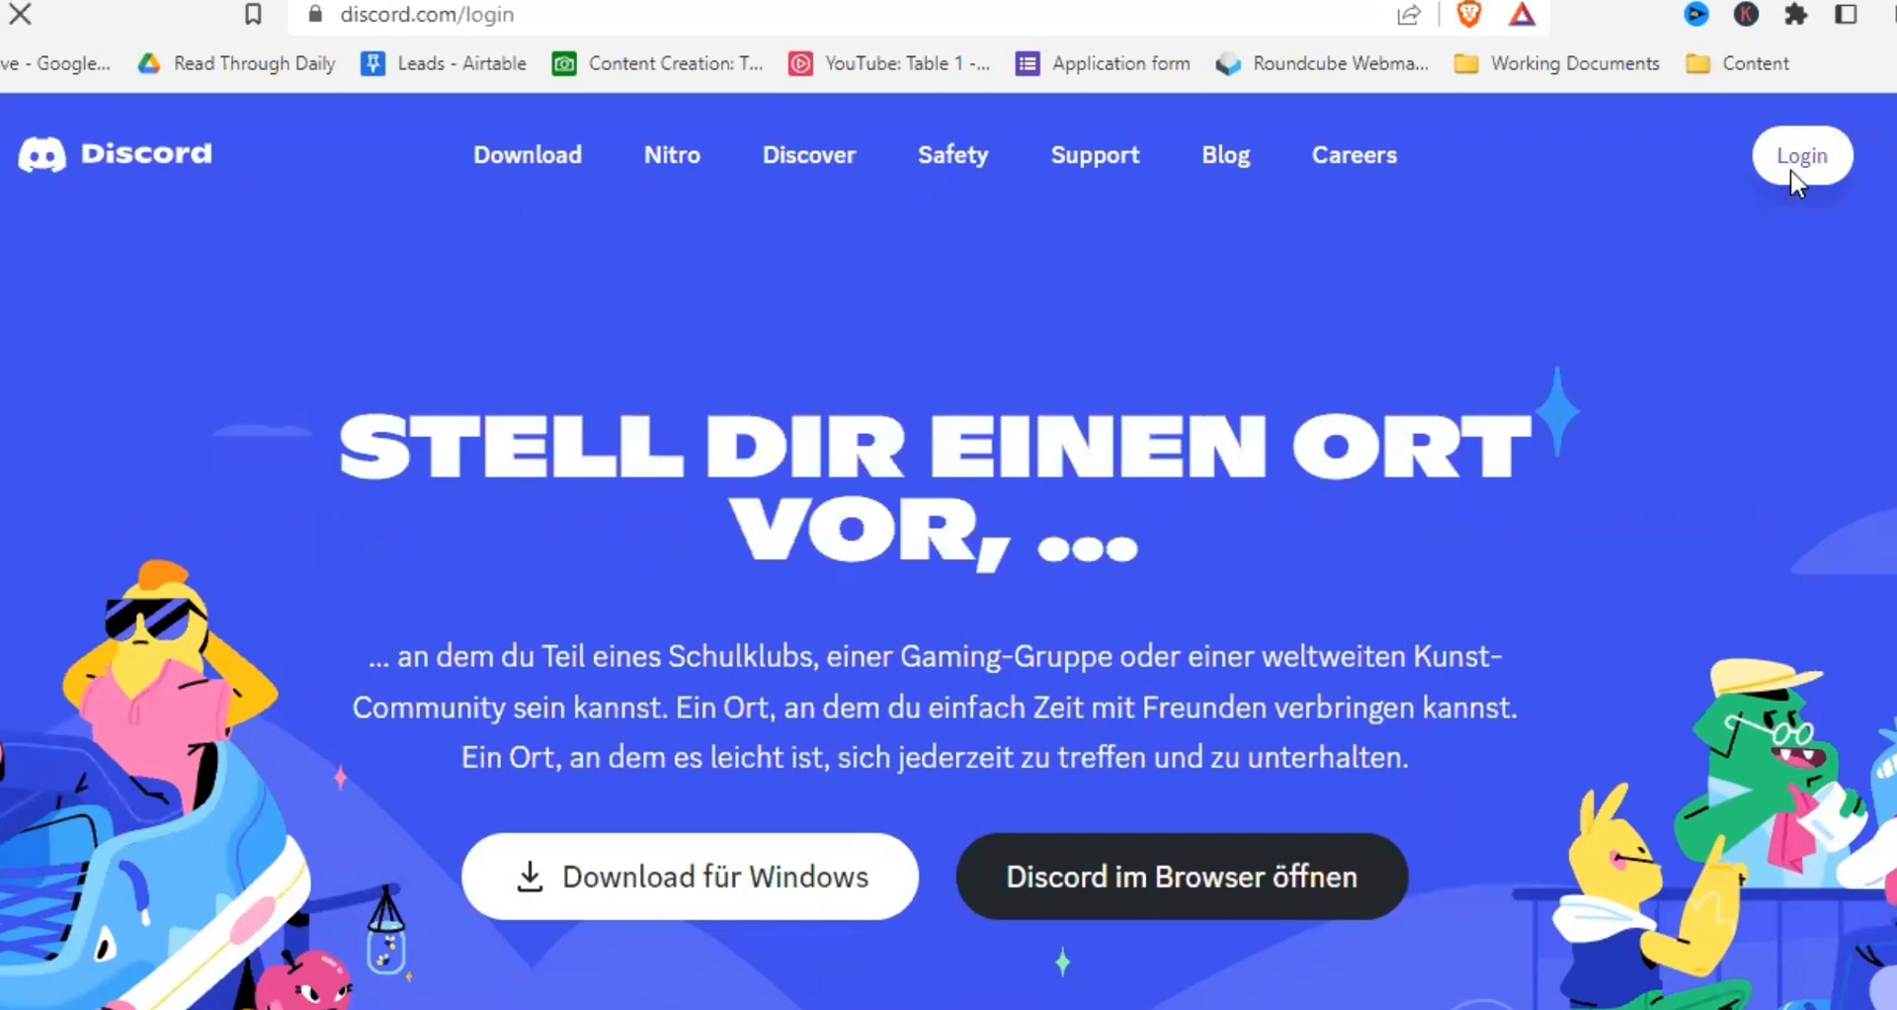
{"action": "left_click", "coordinate": [1799, 155]}
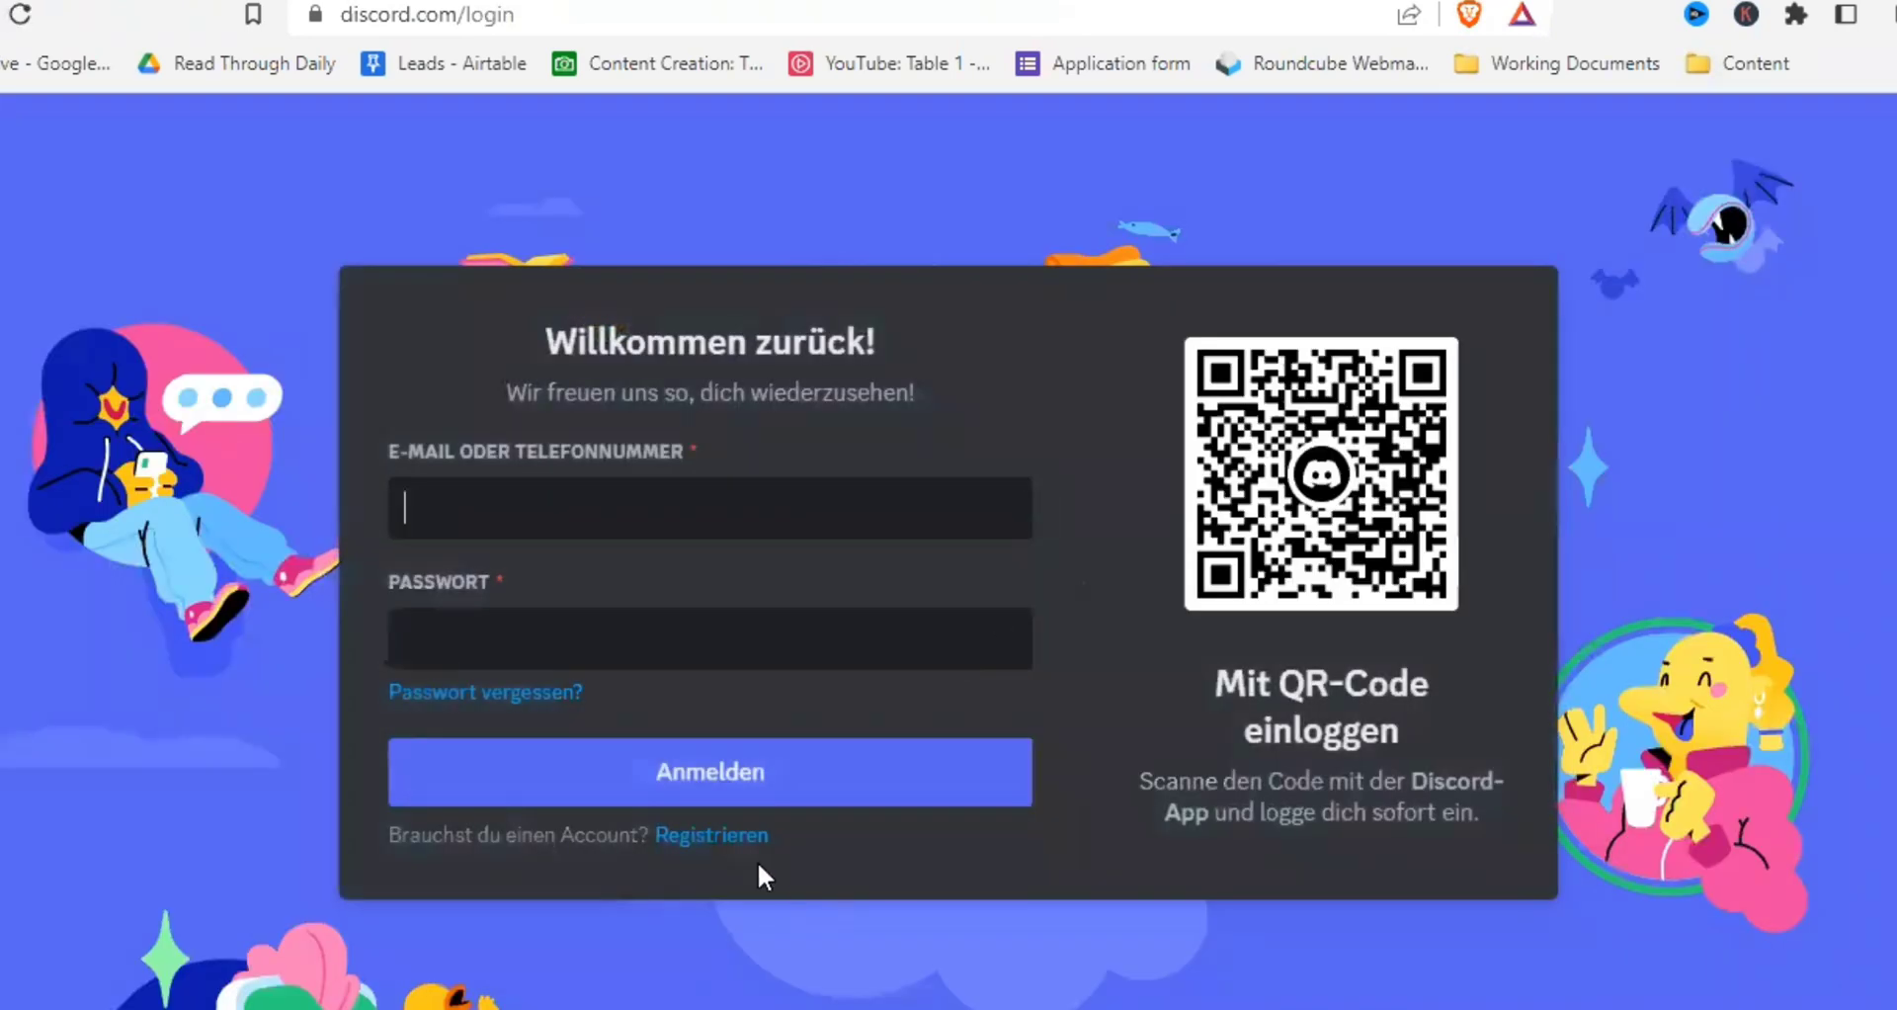
{"action": "left_click", "coordinate": [711, 835]}
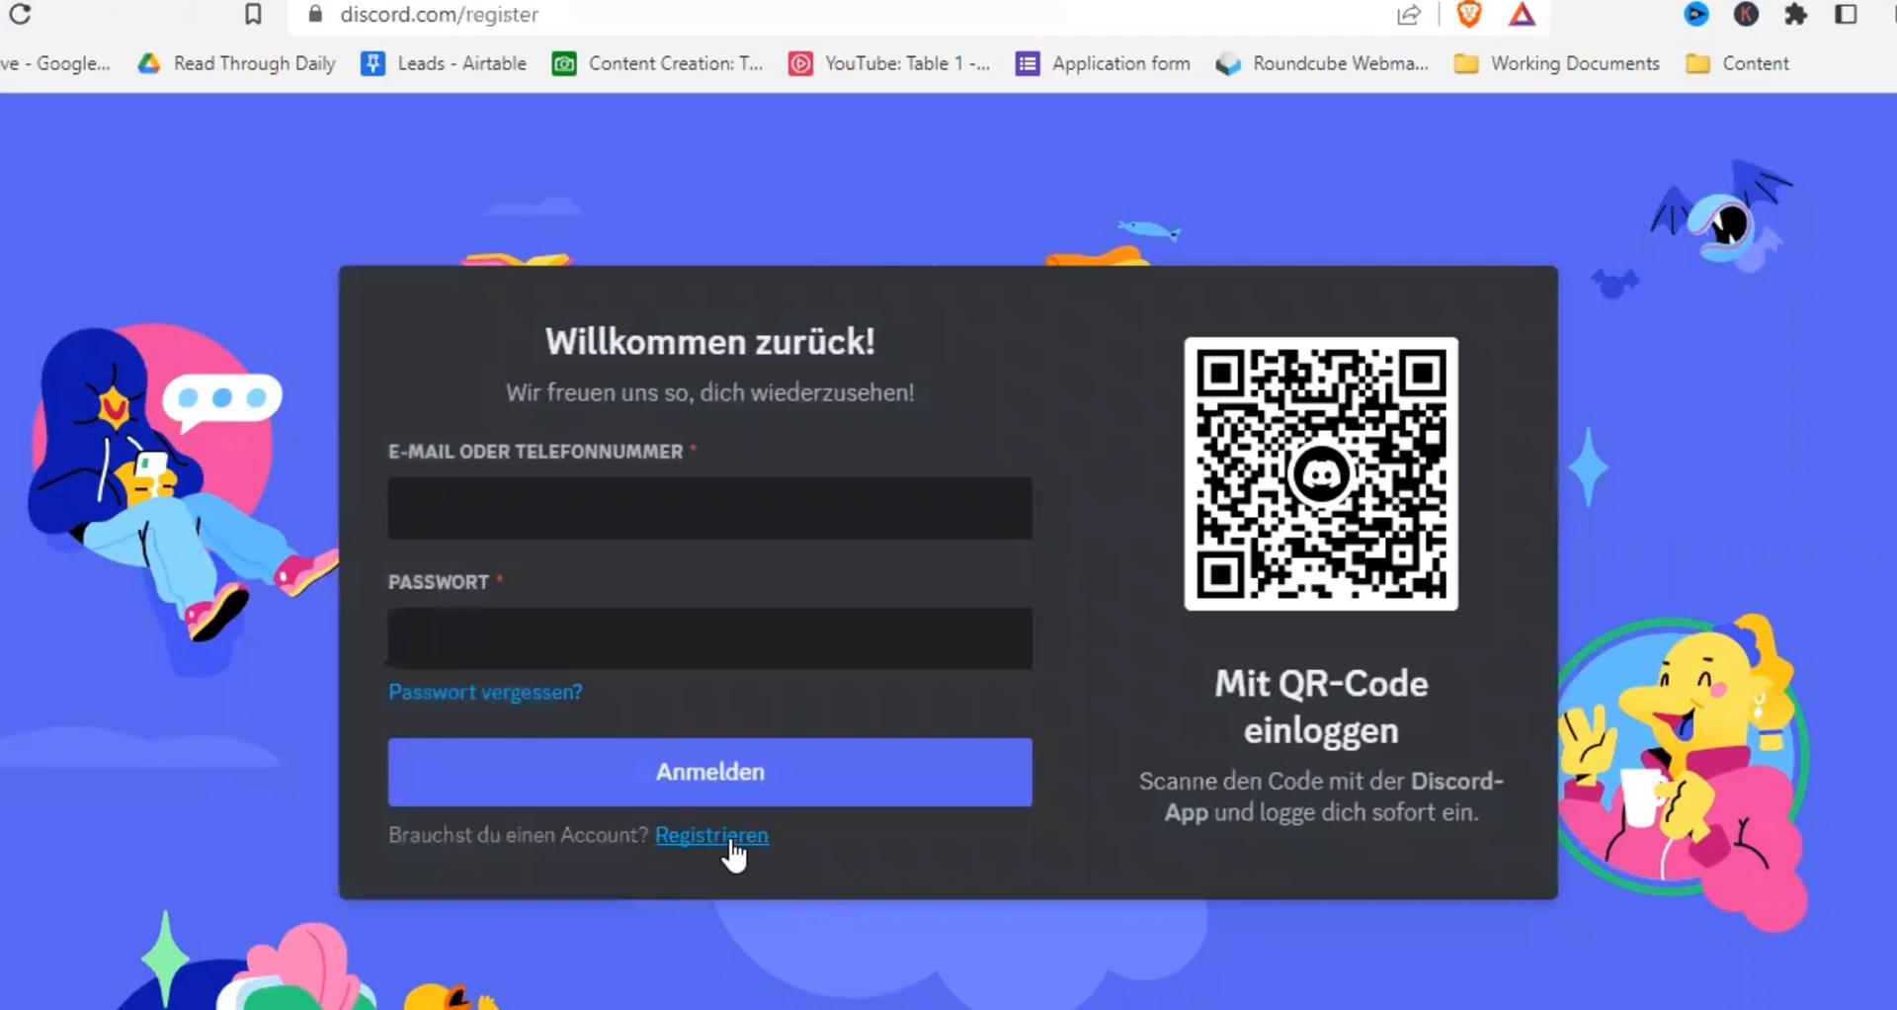
Register as 'PhilippWiese' with birth date, save the password, and pass hCaptcha
{"action": "left_click", "coordinate": [711, 835]}
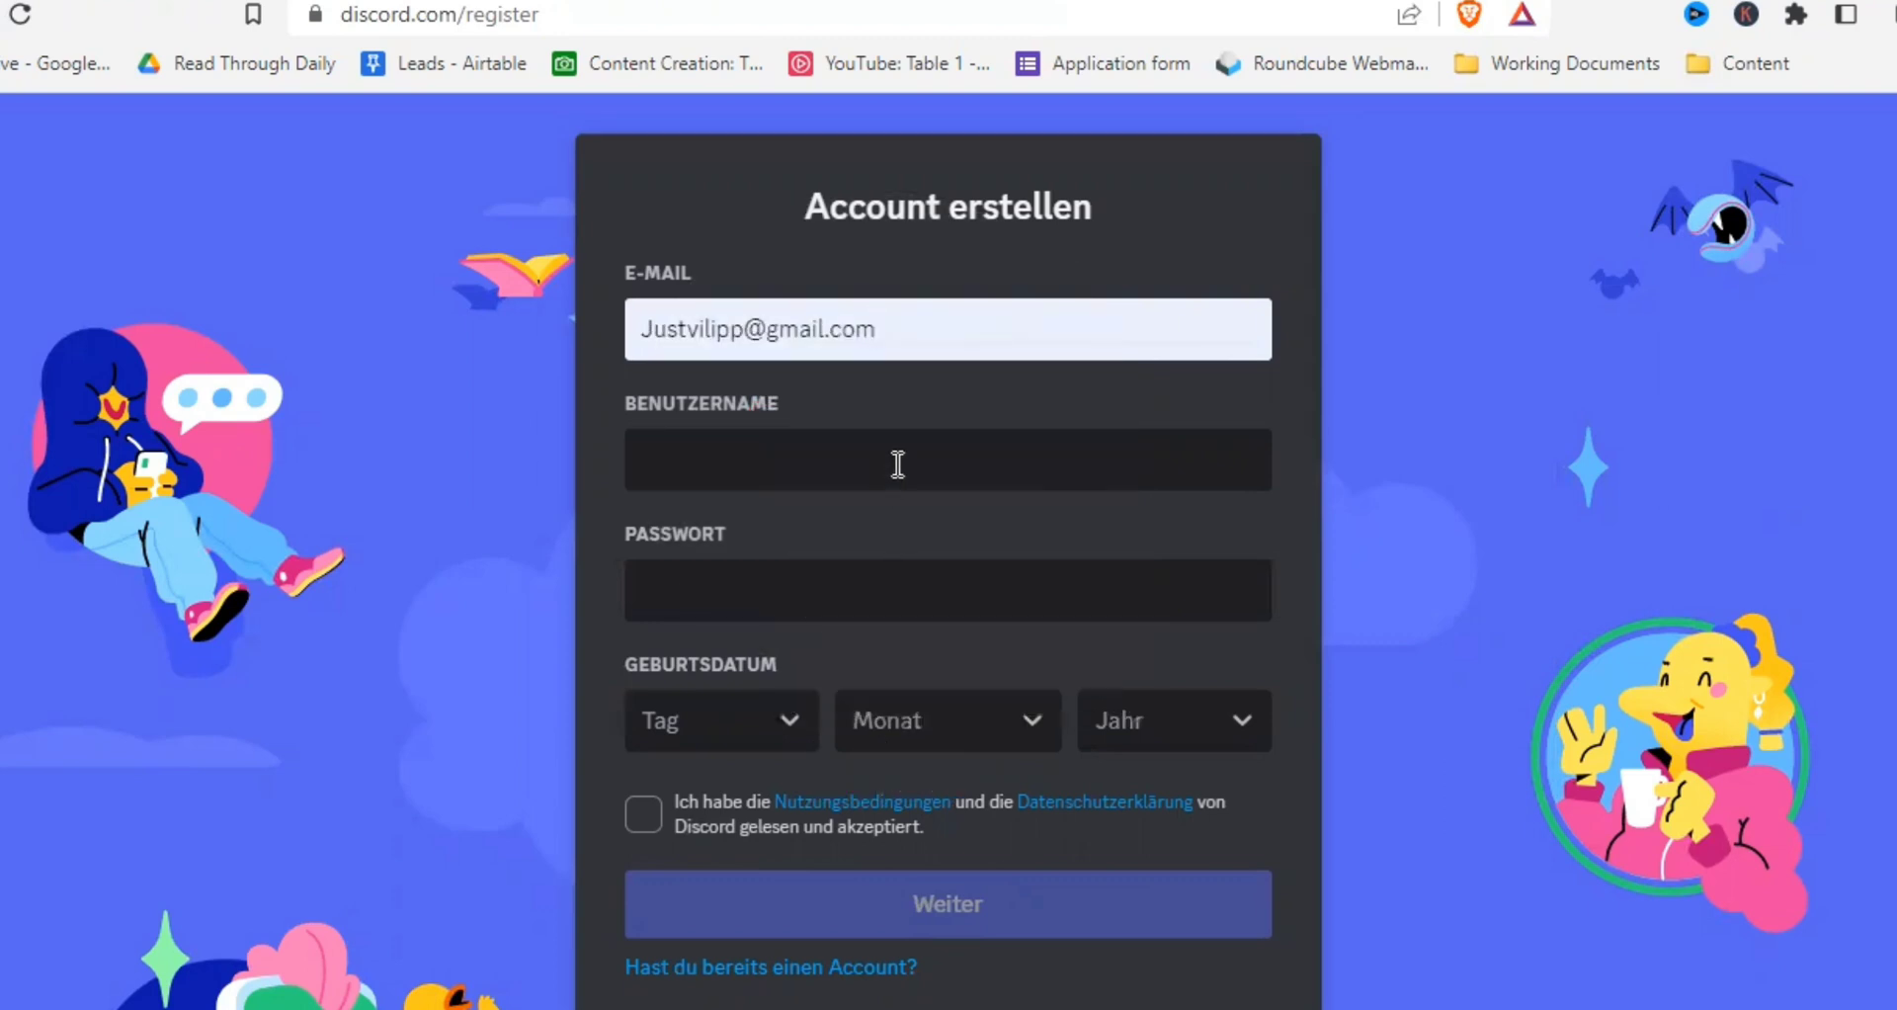
{"action": "type", "text": "PhilippWiese"}
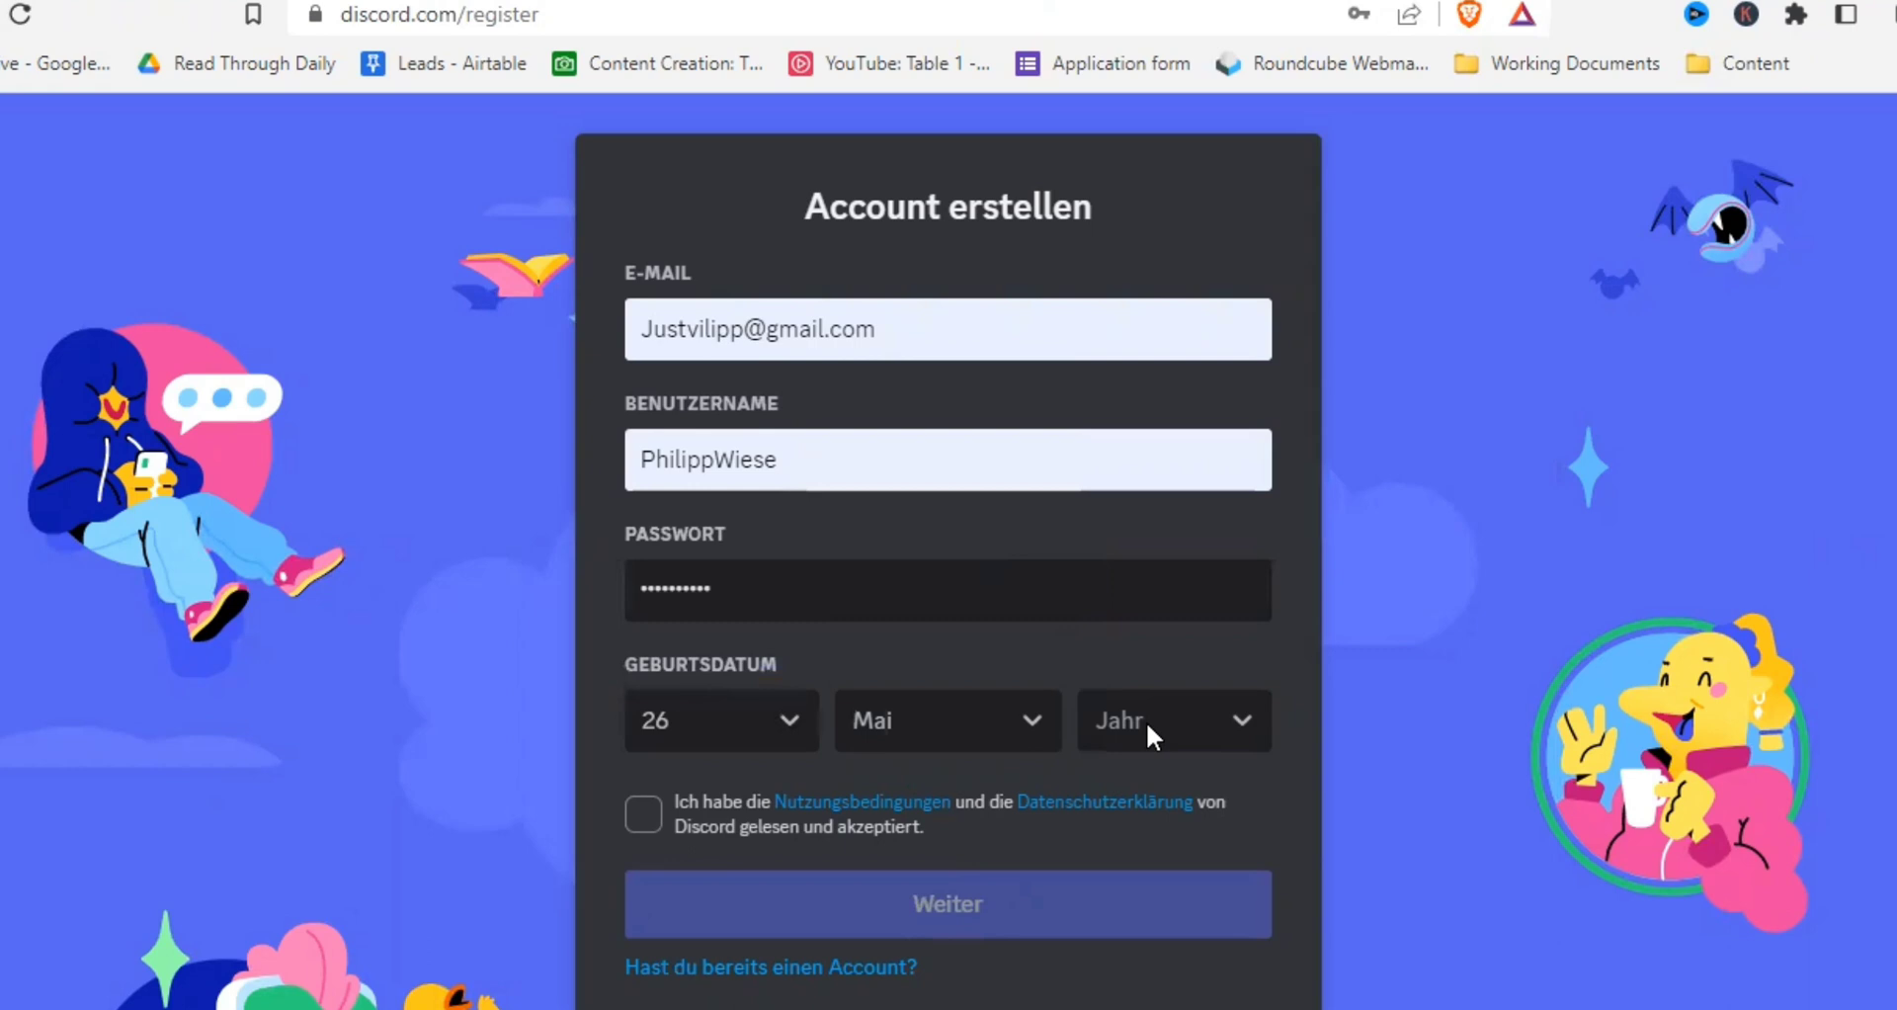
{"action": "left_click", "coordinate": [948, 903]}
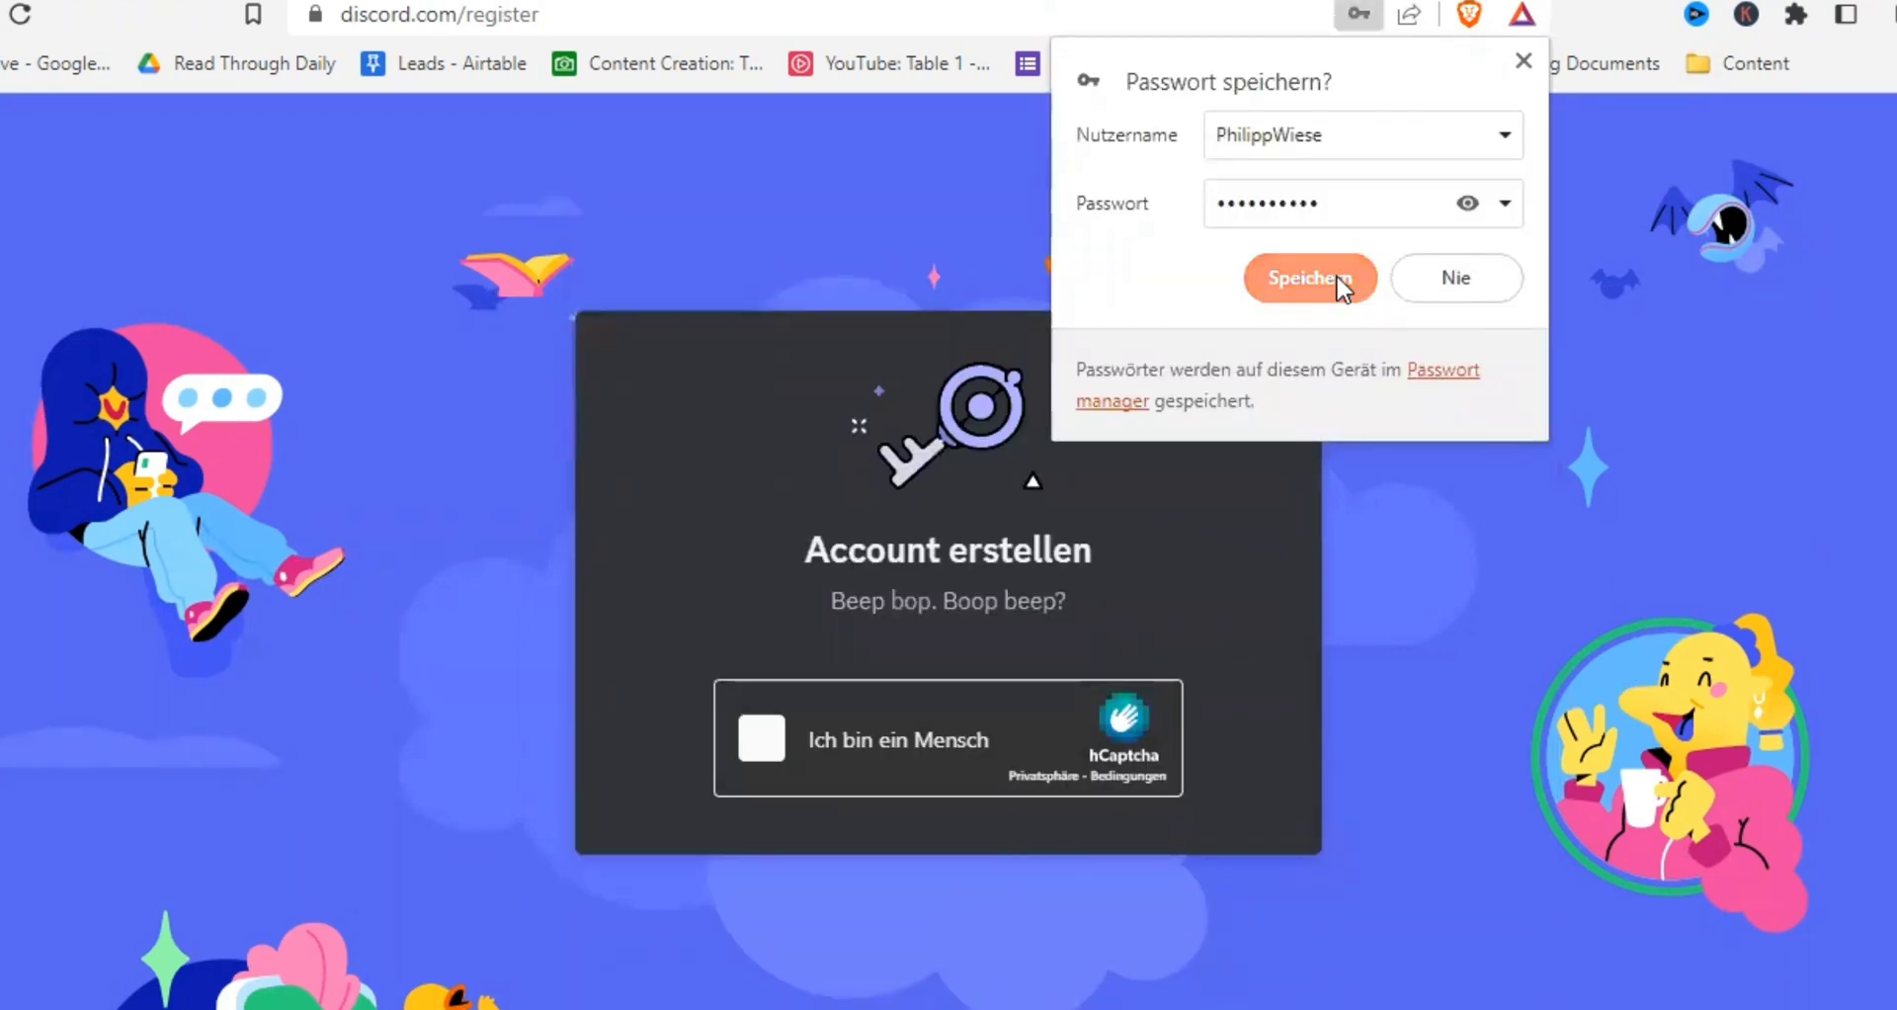
{"action": "left_click", "coordinate": [1309, 279]}
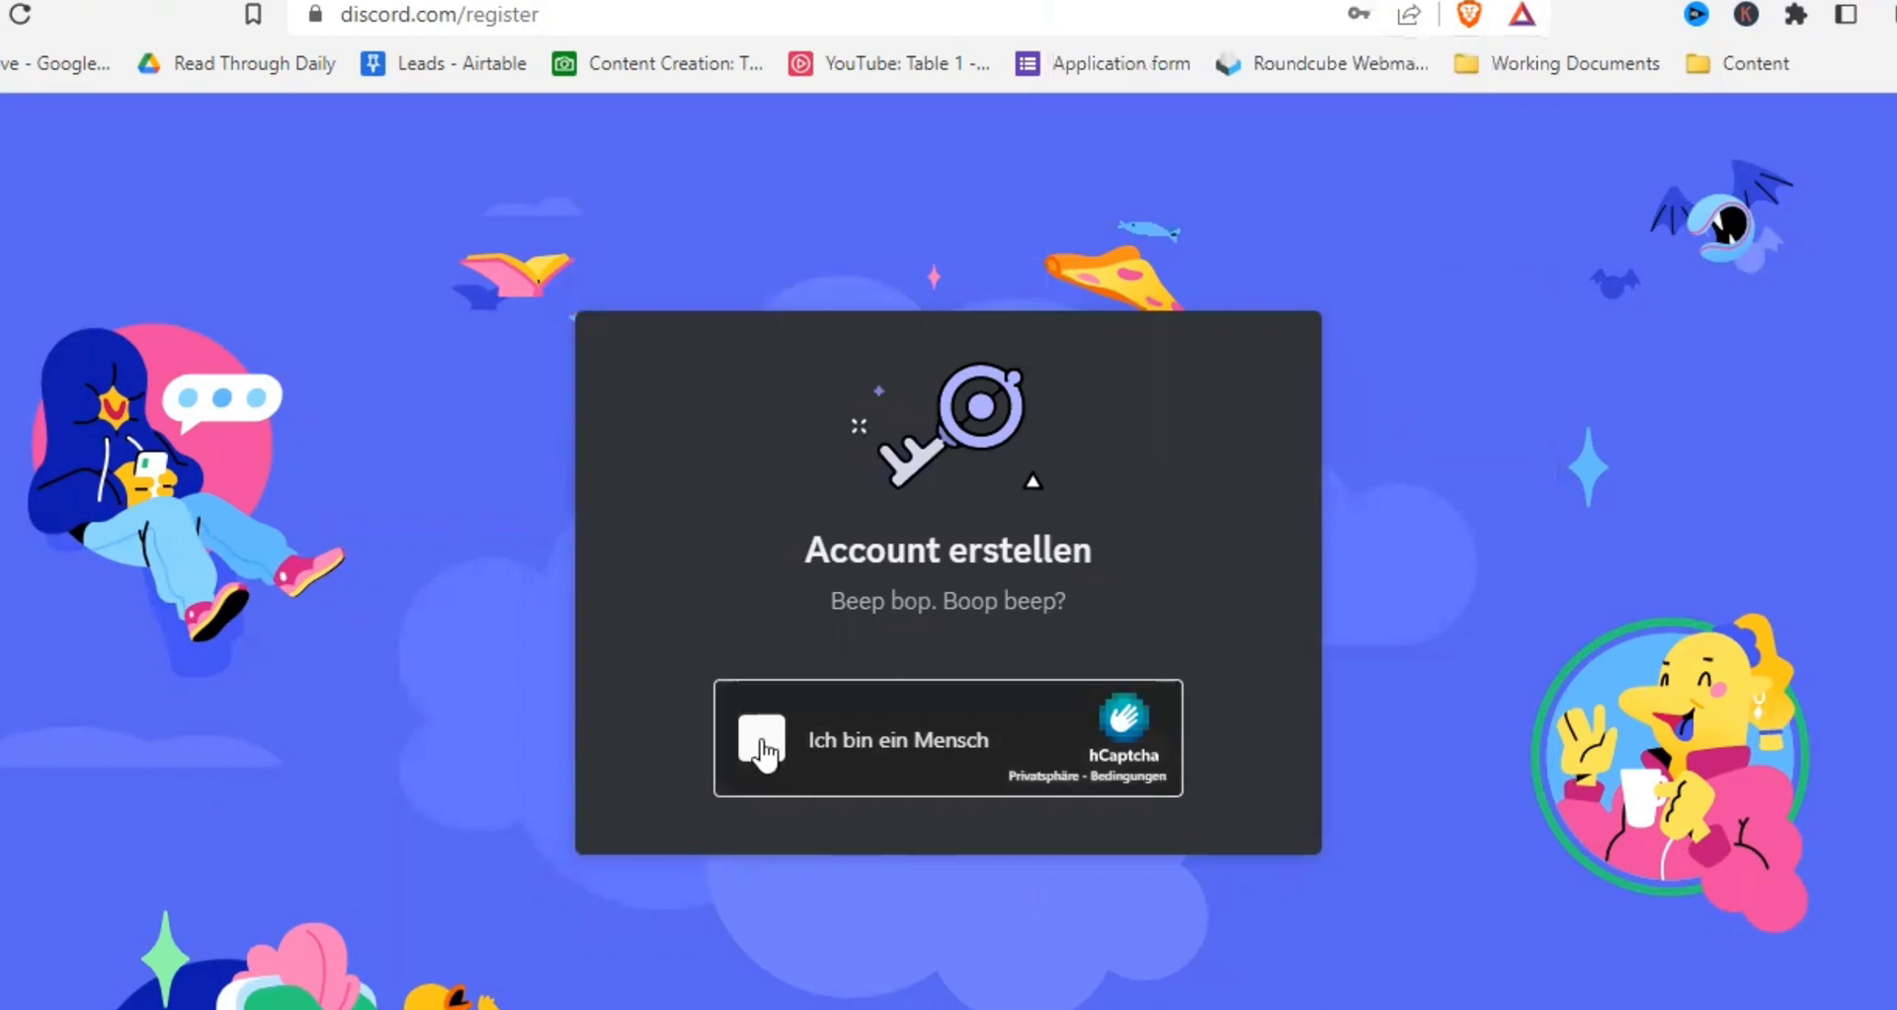
{"action": "left_click", "coordinate": [760, 739]}
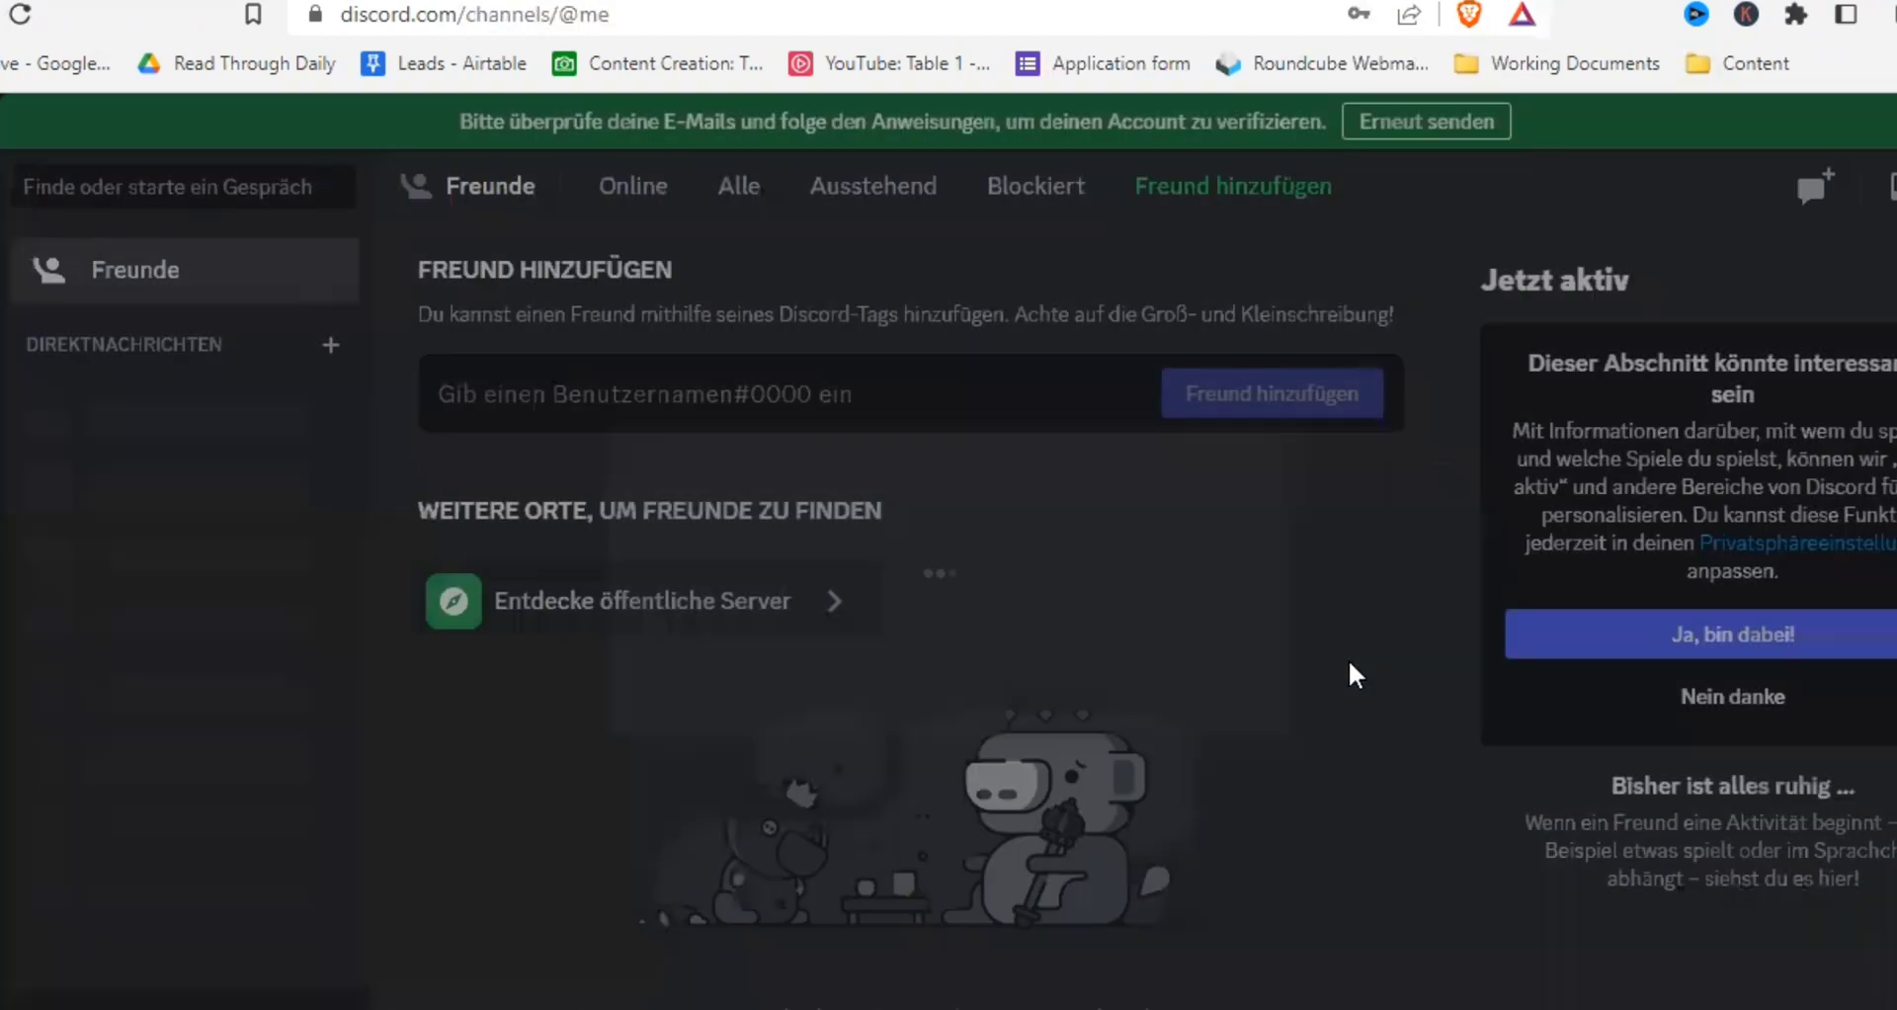
{"action": "left_click", "coordinate": [642, 599]}
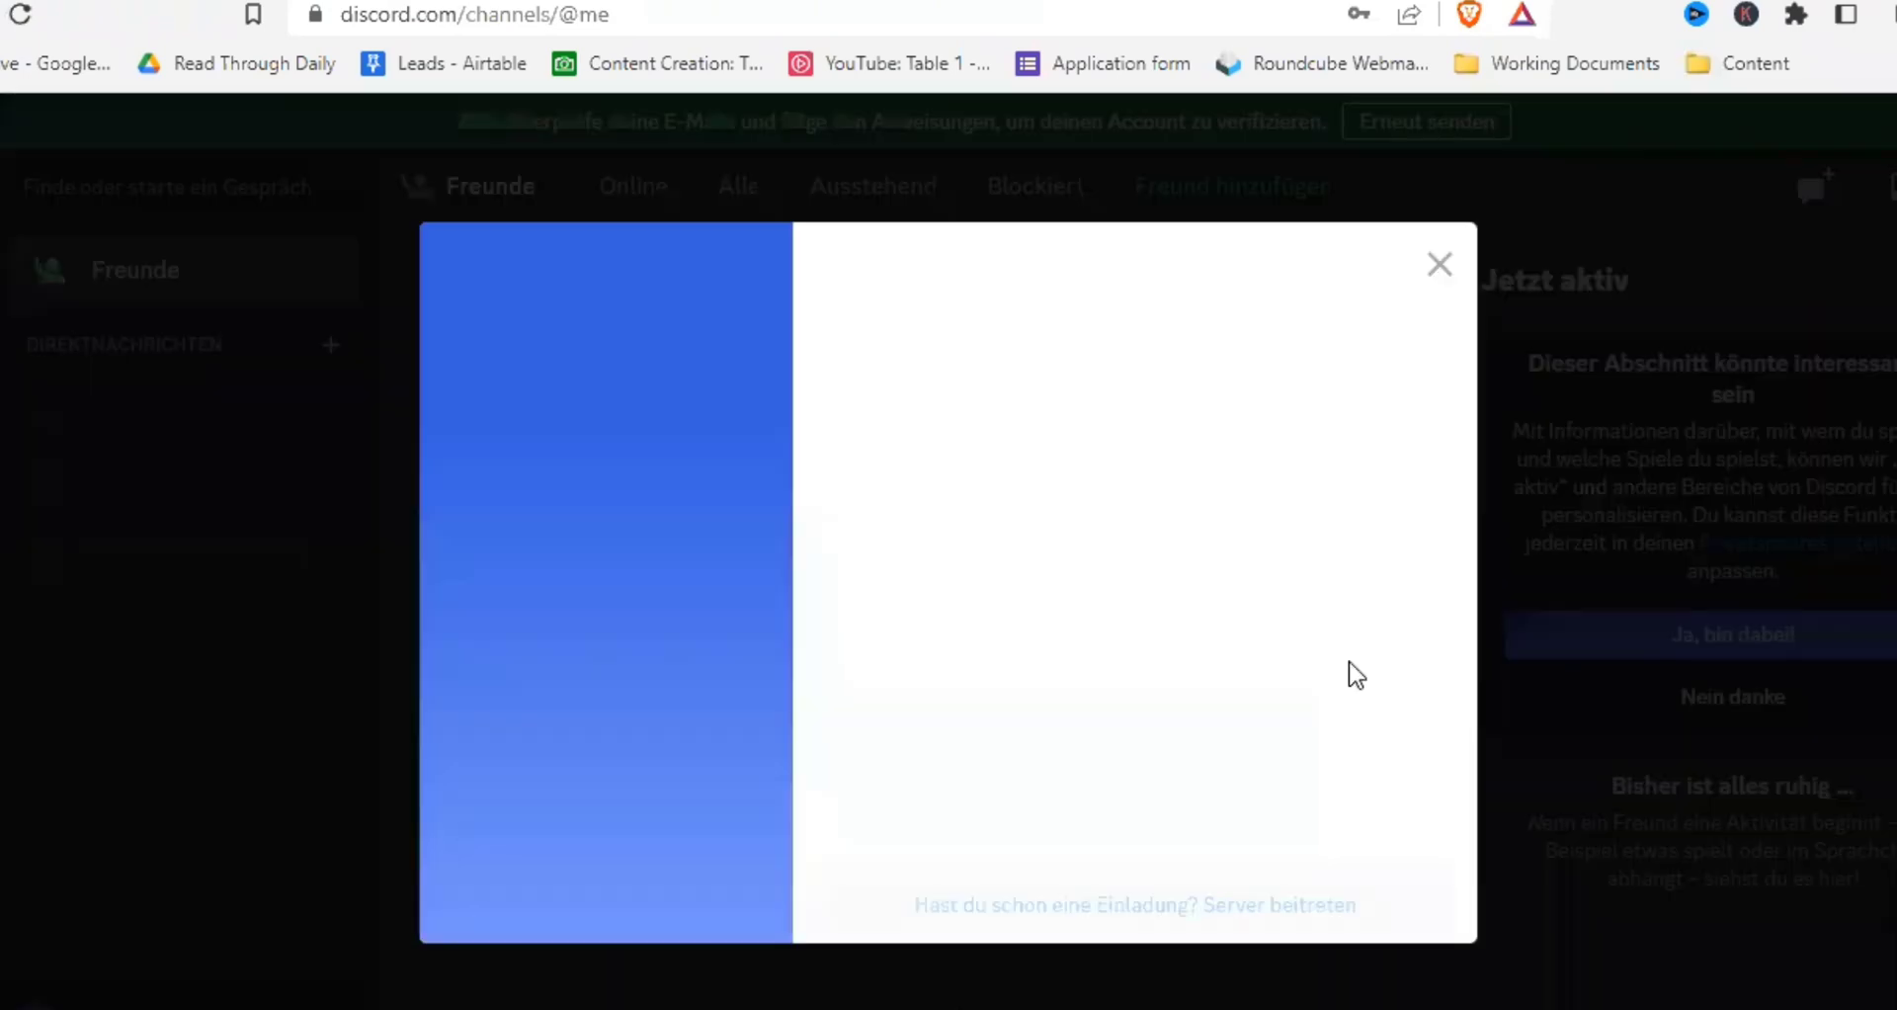
{"action": "left_click", "coordinate": [1439, 264]}
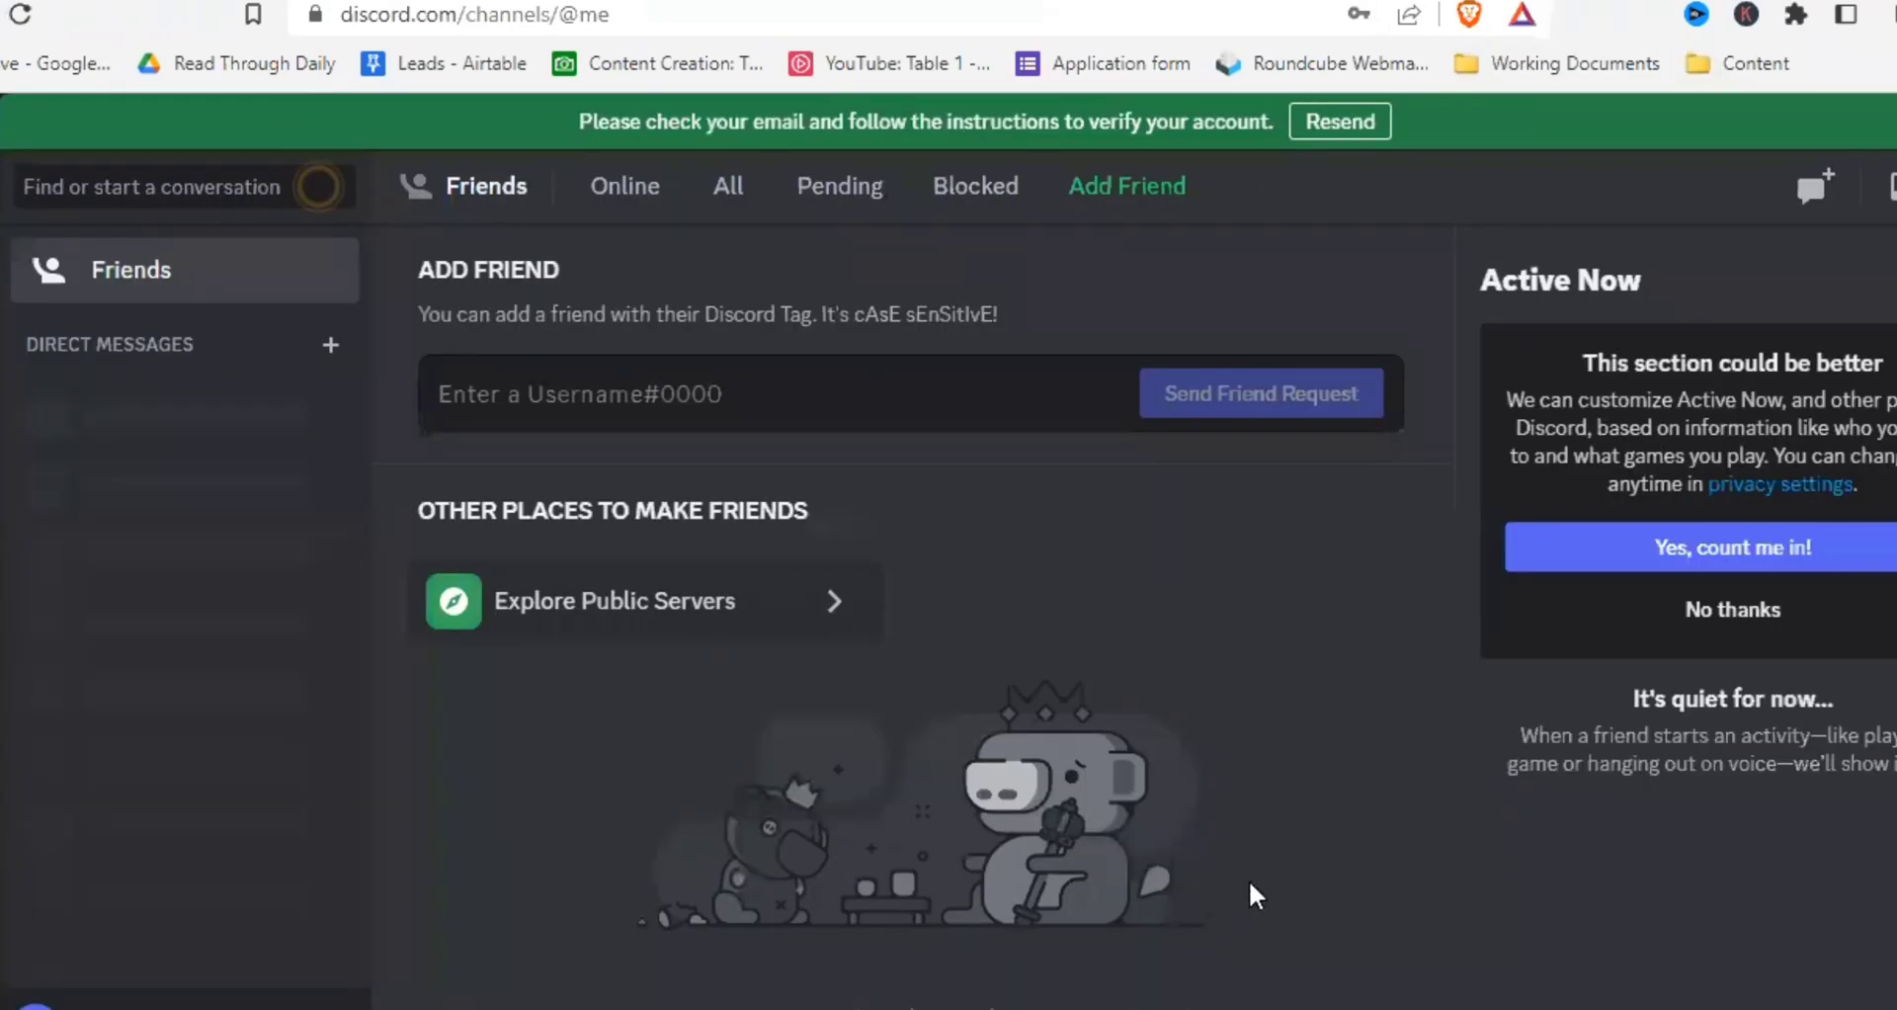
{"action": "mouse_move", "coordinate": [1351, 795]}
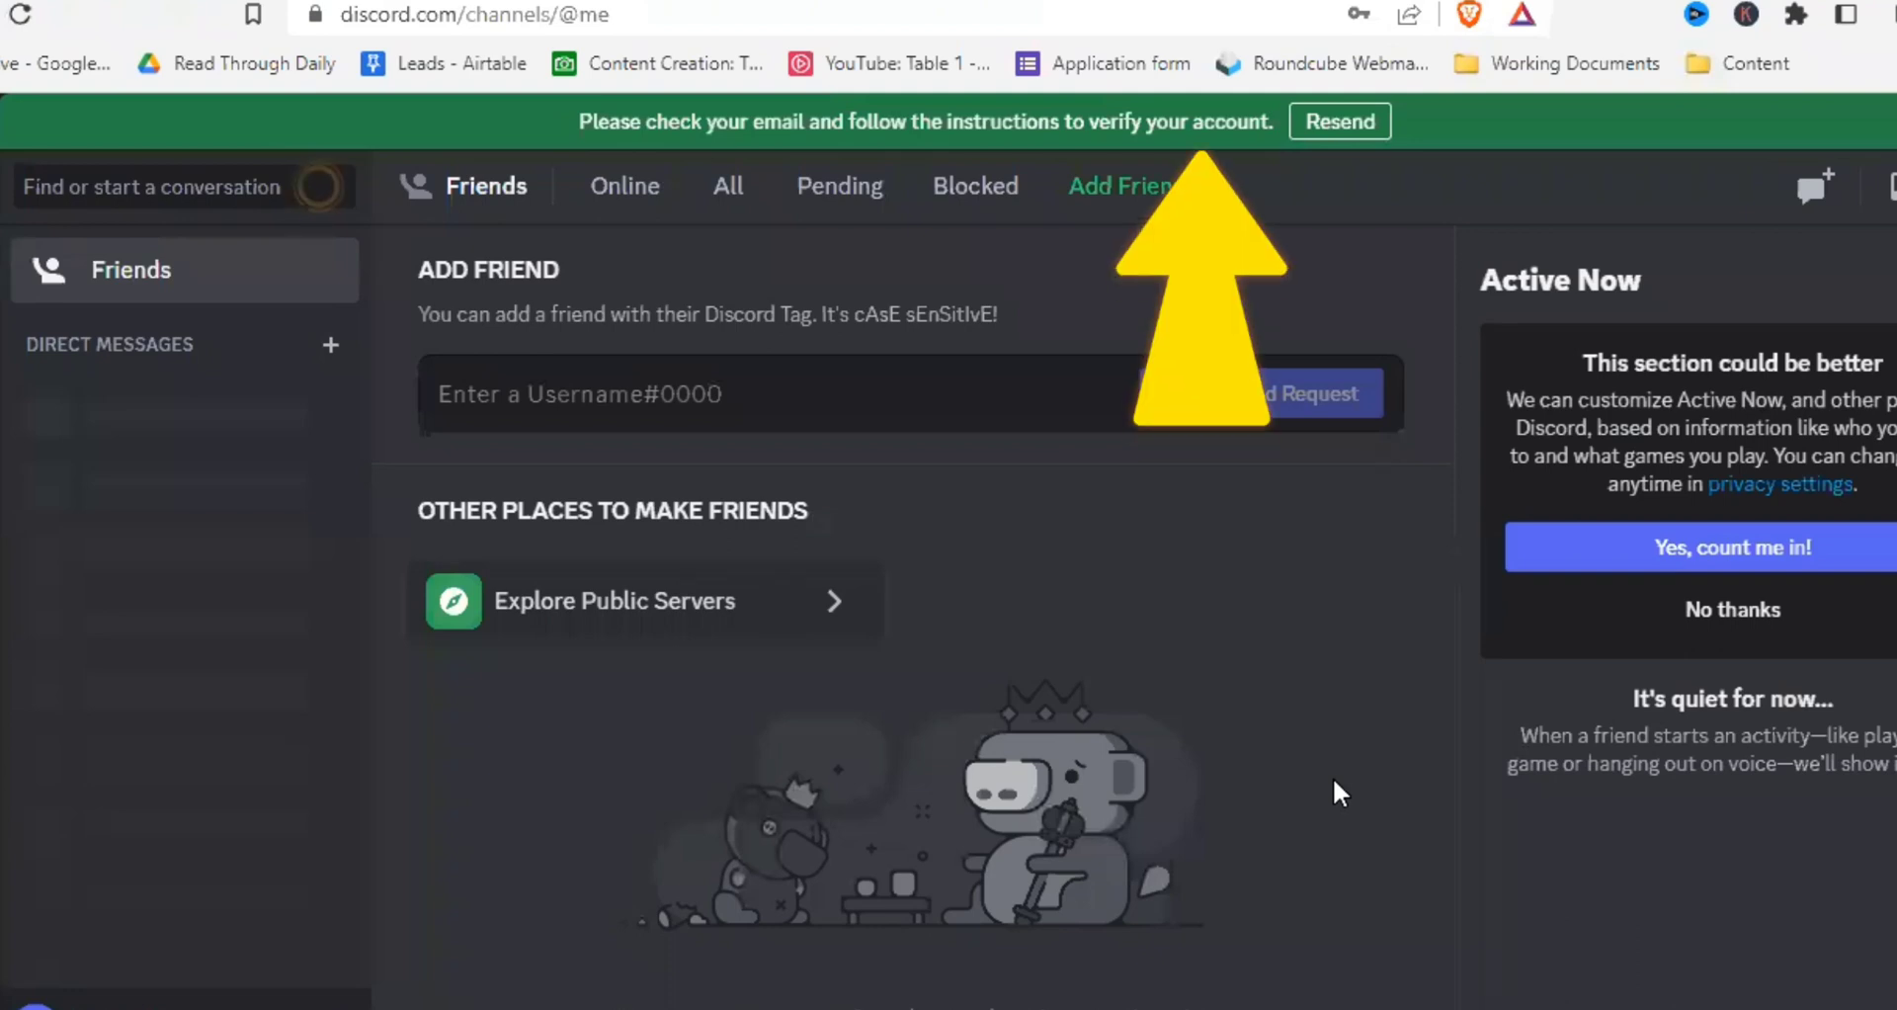
{"action": "mouse_move", "coordinate": [1289, 297]}
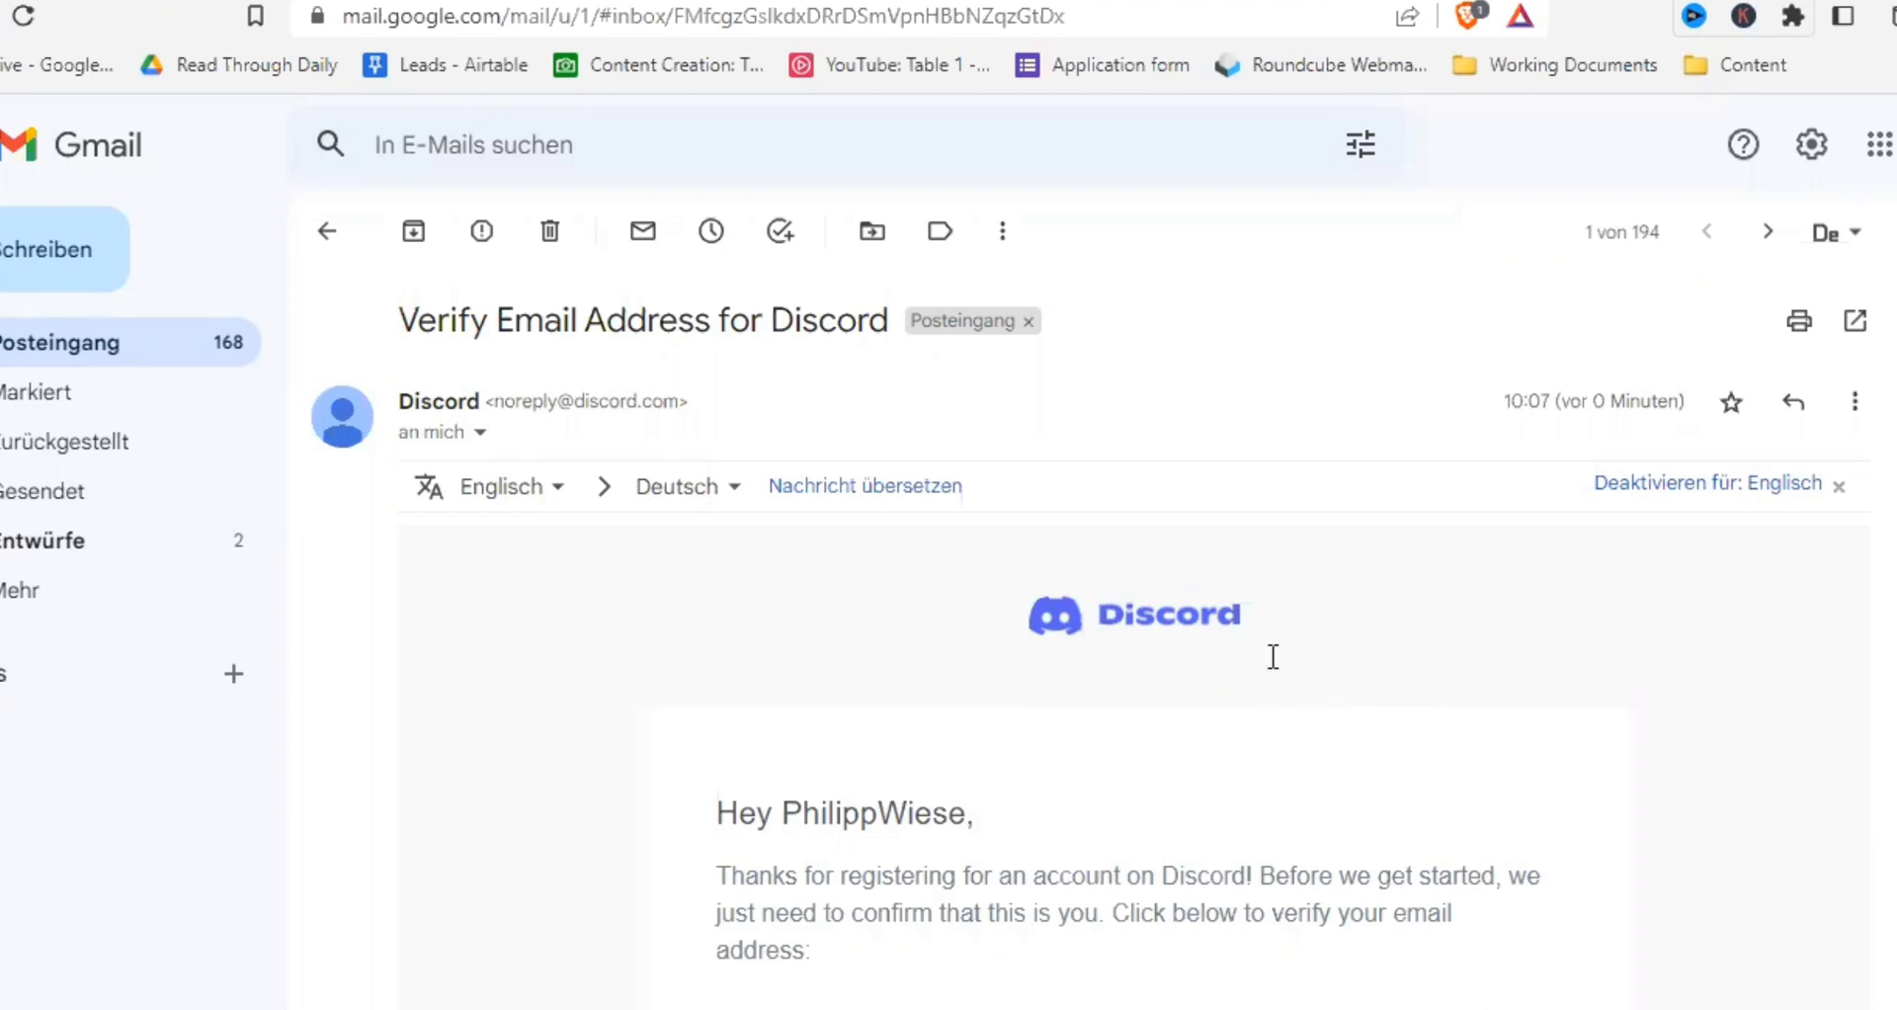
Verify the Discord email from the Gmail message and continue on to Discord
{"action": "scroll", "scroll_direction": "down", "scroll_amount": 3}
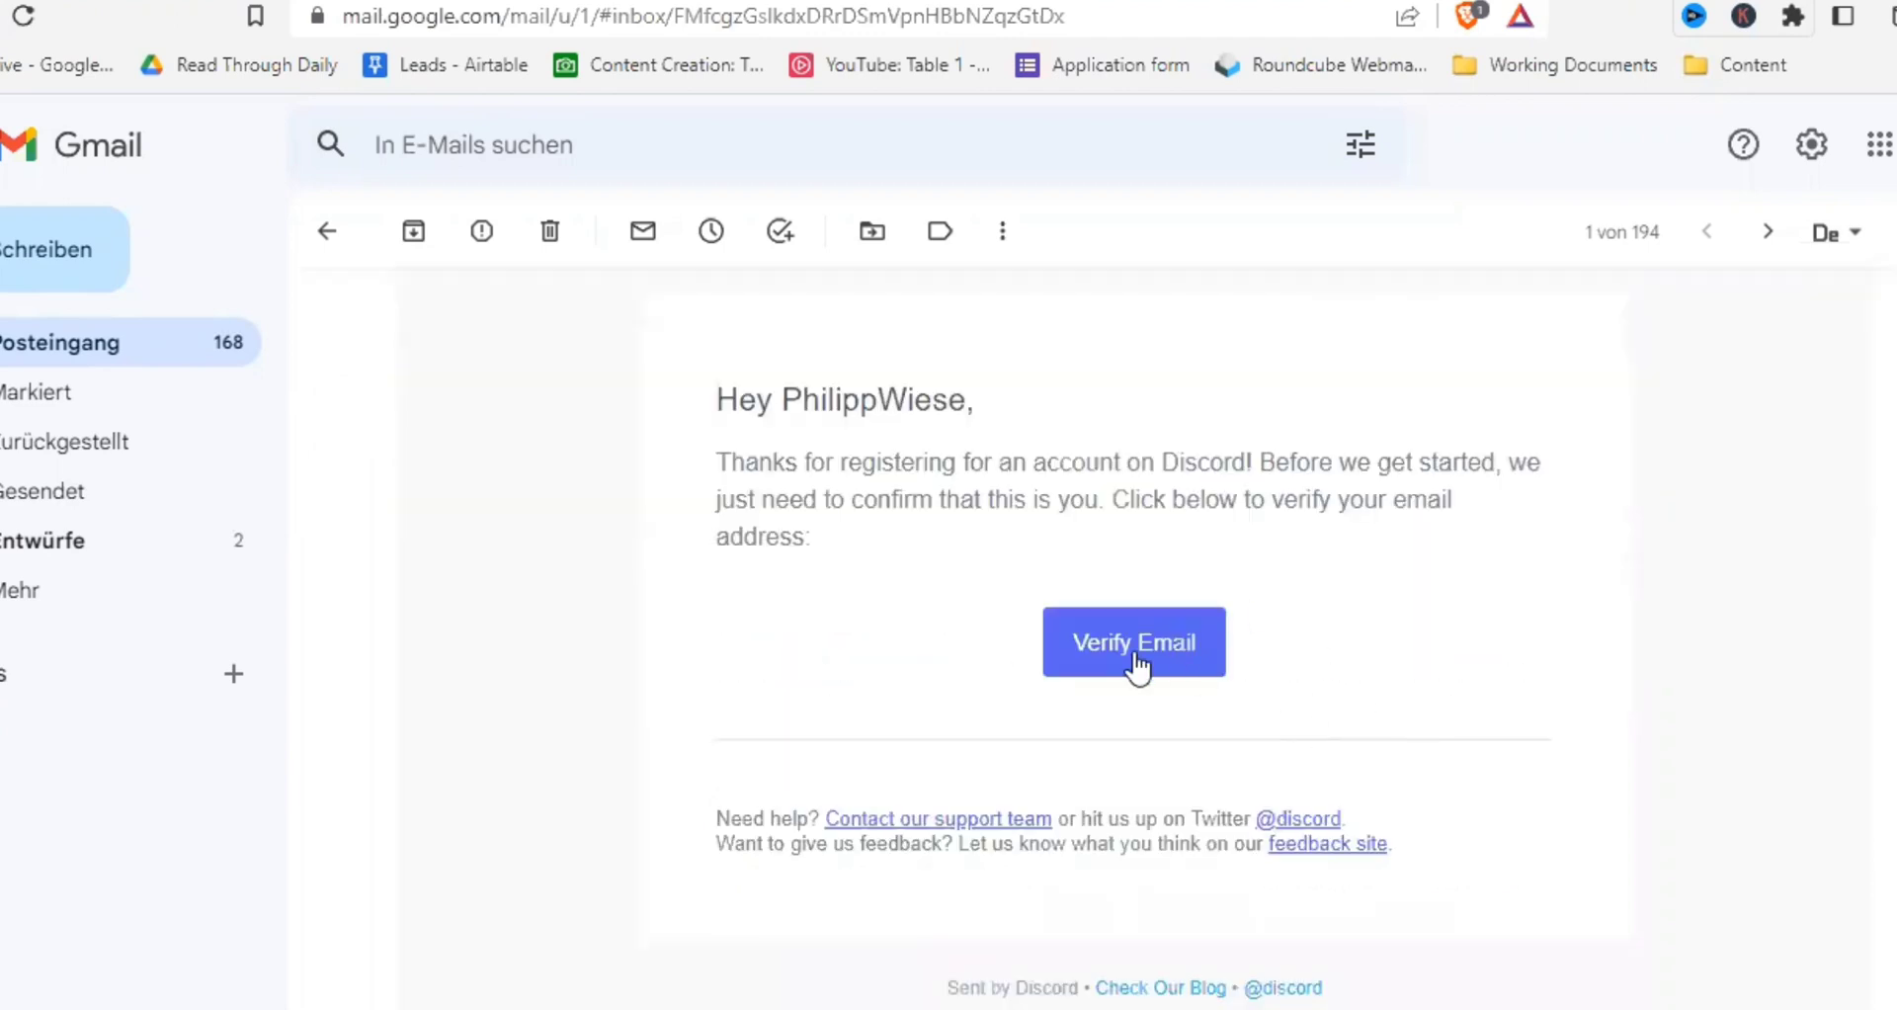
{"action": "left_click", "coordinate": [1133, 641]}
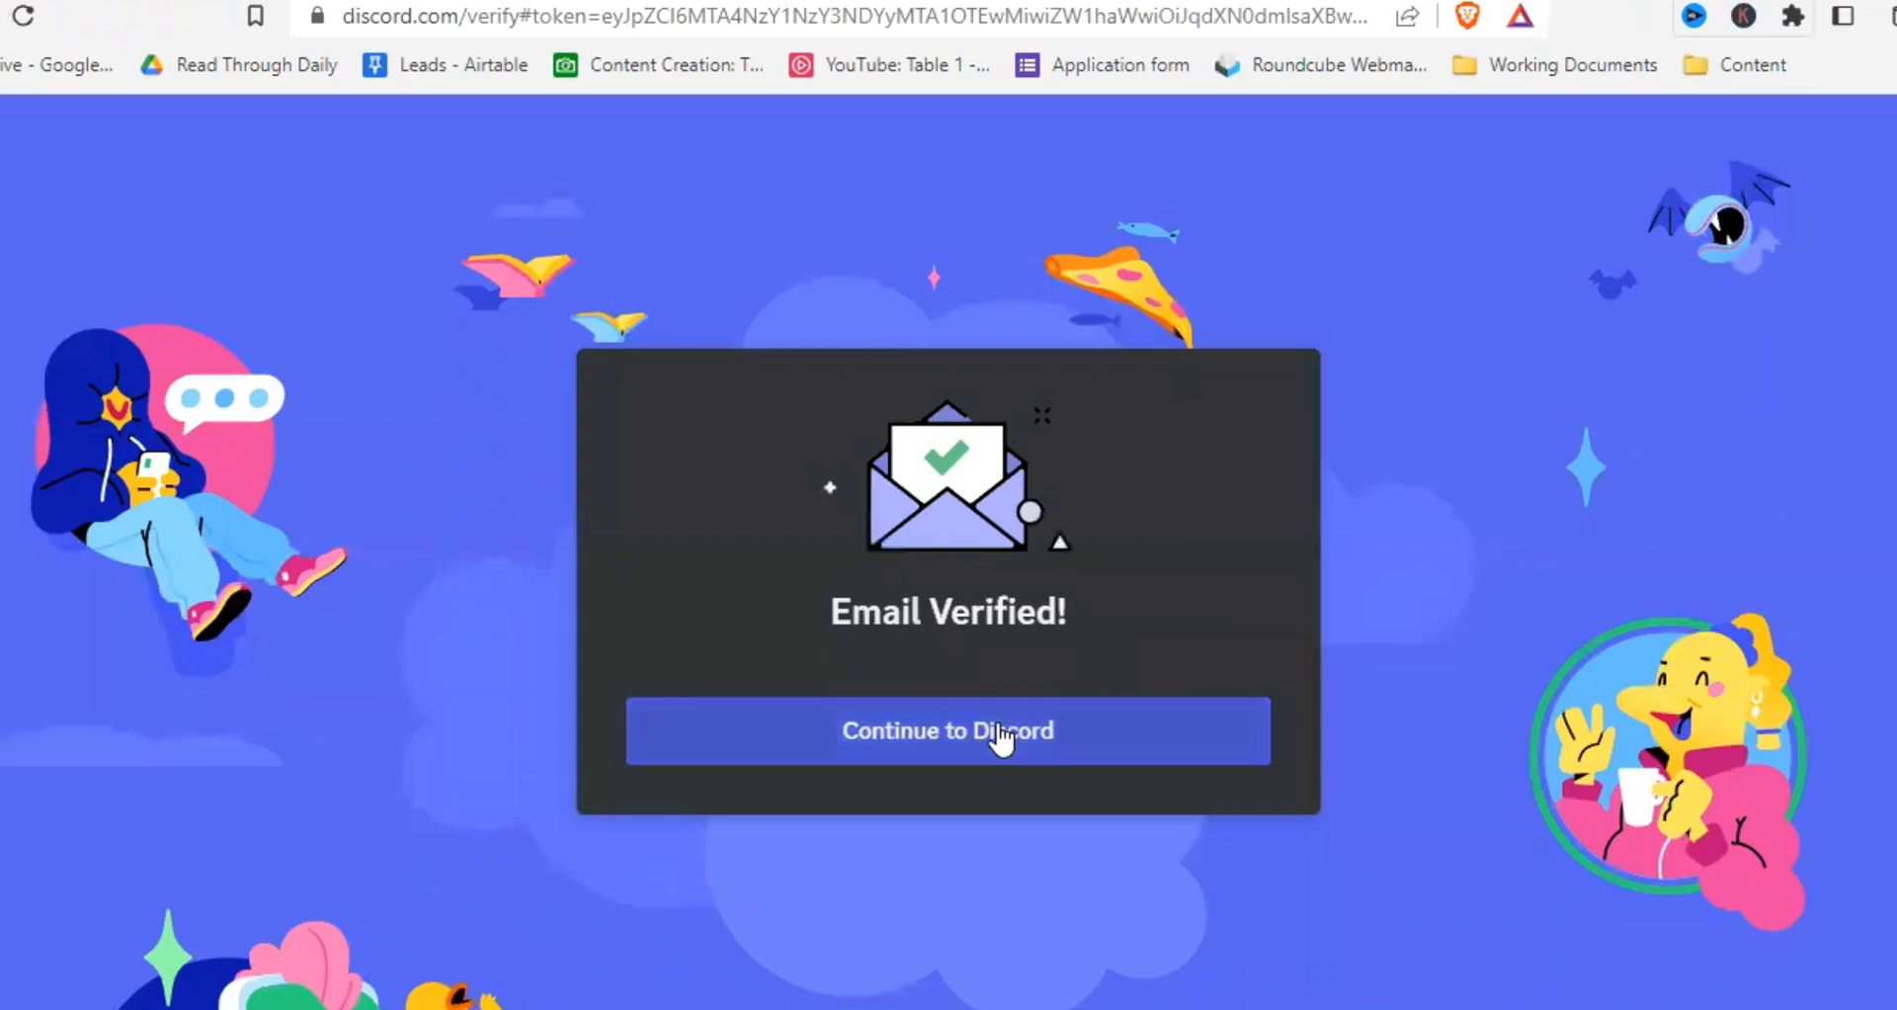
{"action": "left_click", "coordinate": [948, 730]}
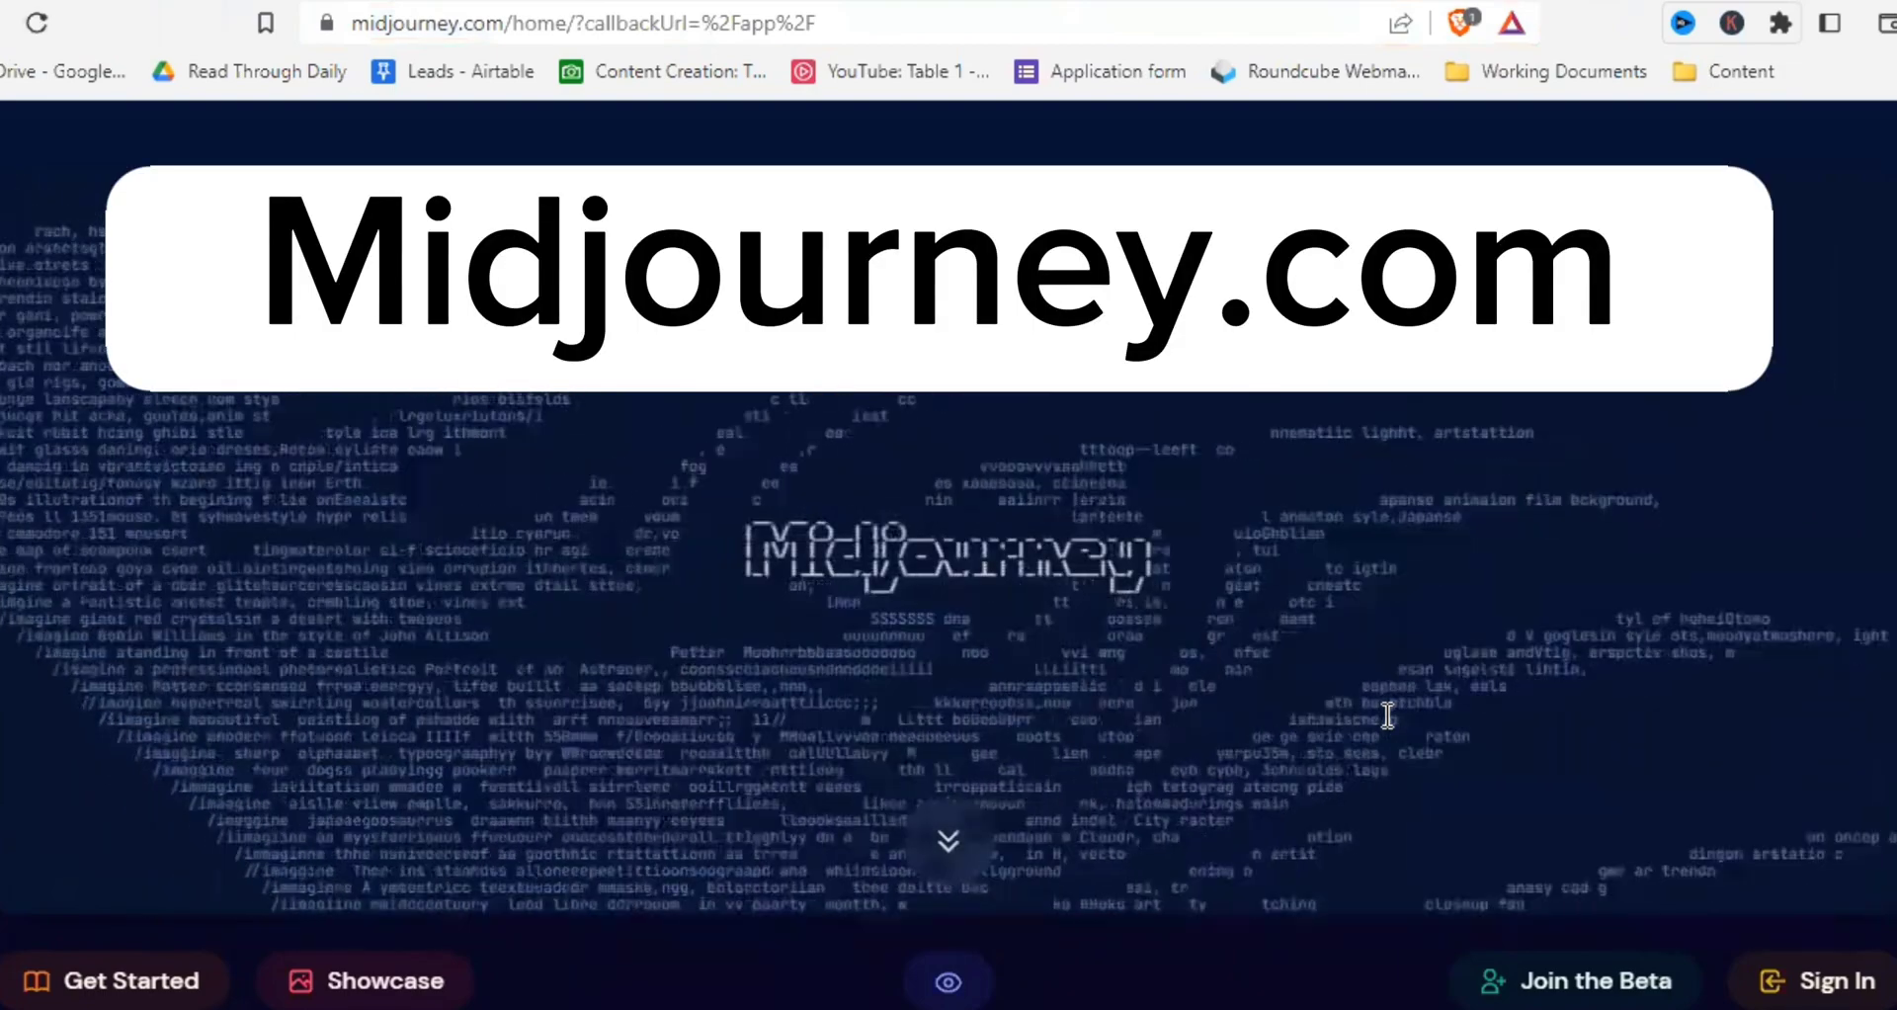
Click Join the Beta on midjourney.com to reach the server invite
{"action": "scroll", "scroll_direction": "down", "scroll_amount": 3}
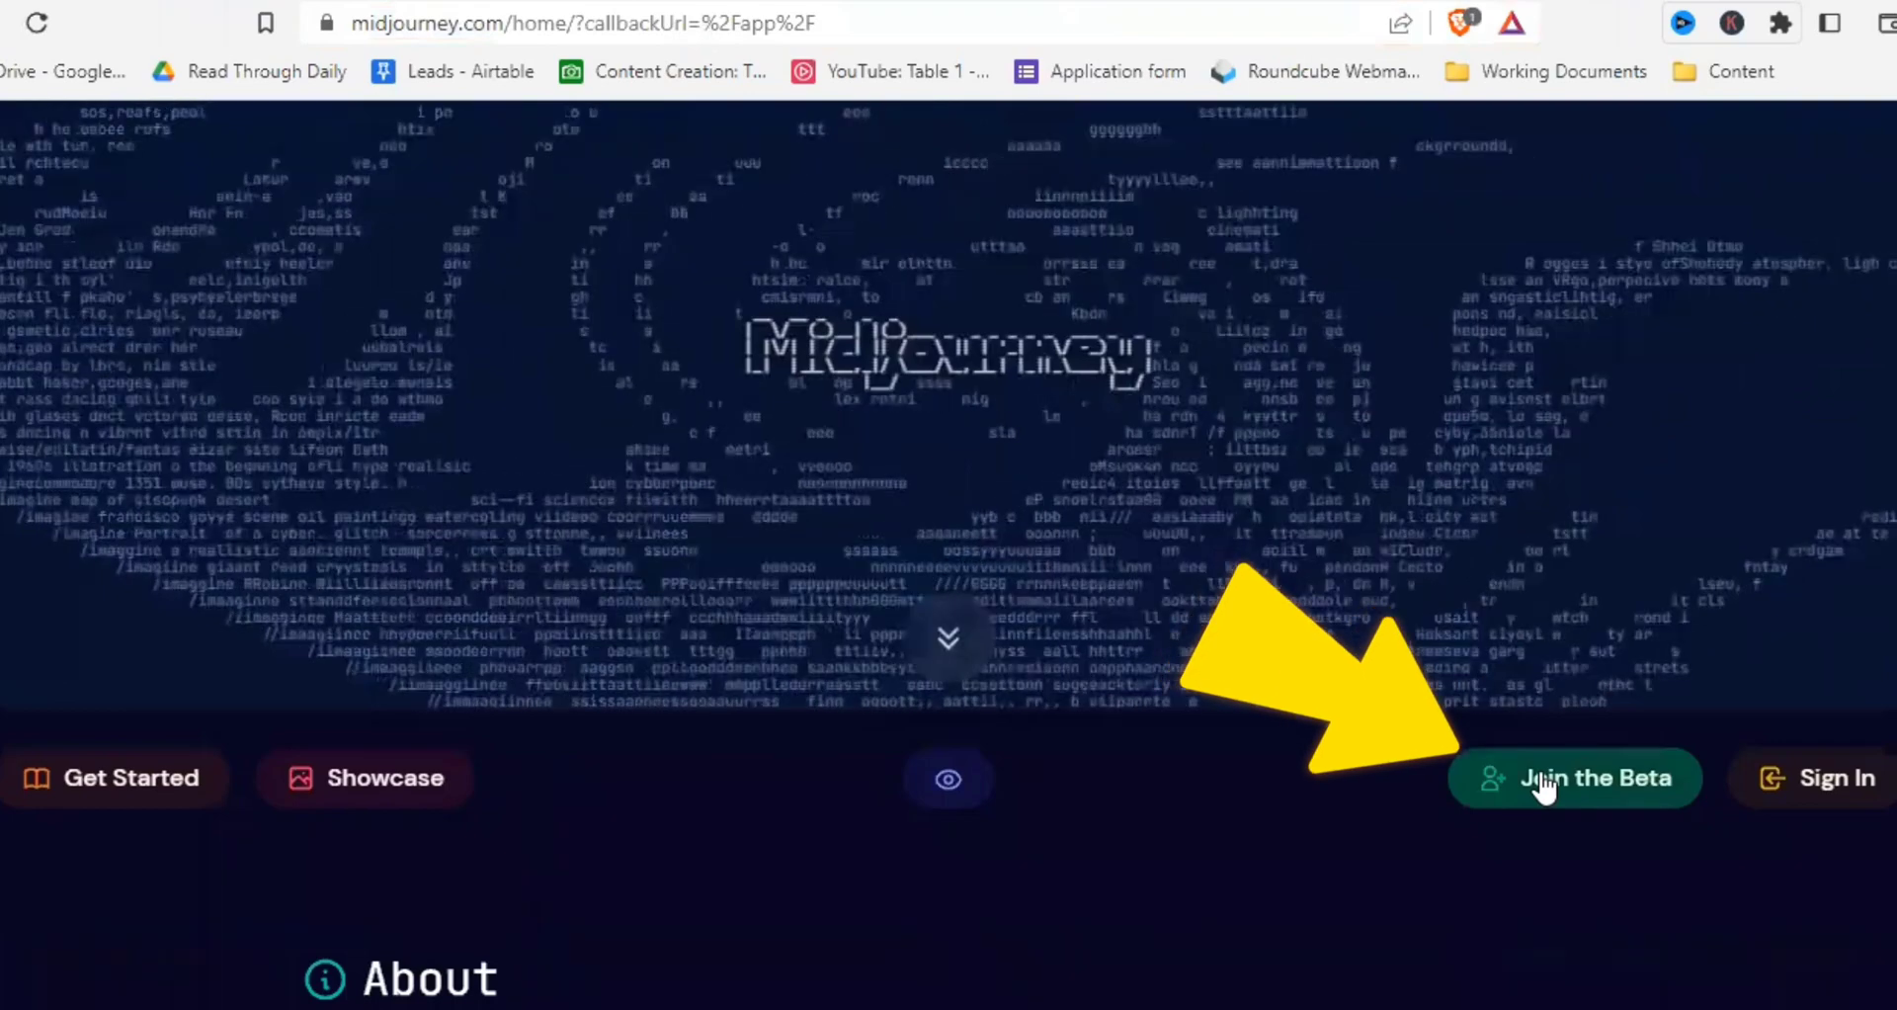
{"action": "left_click", "coordinate": [1573, 778]}
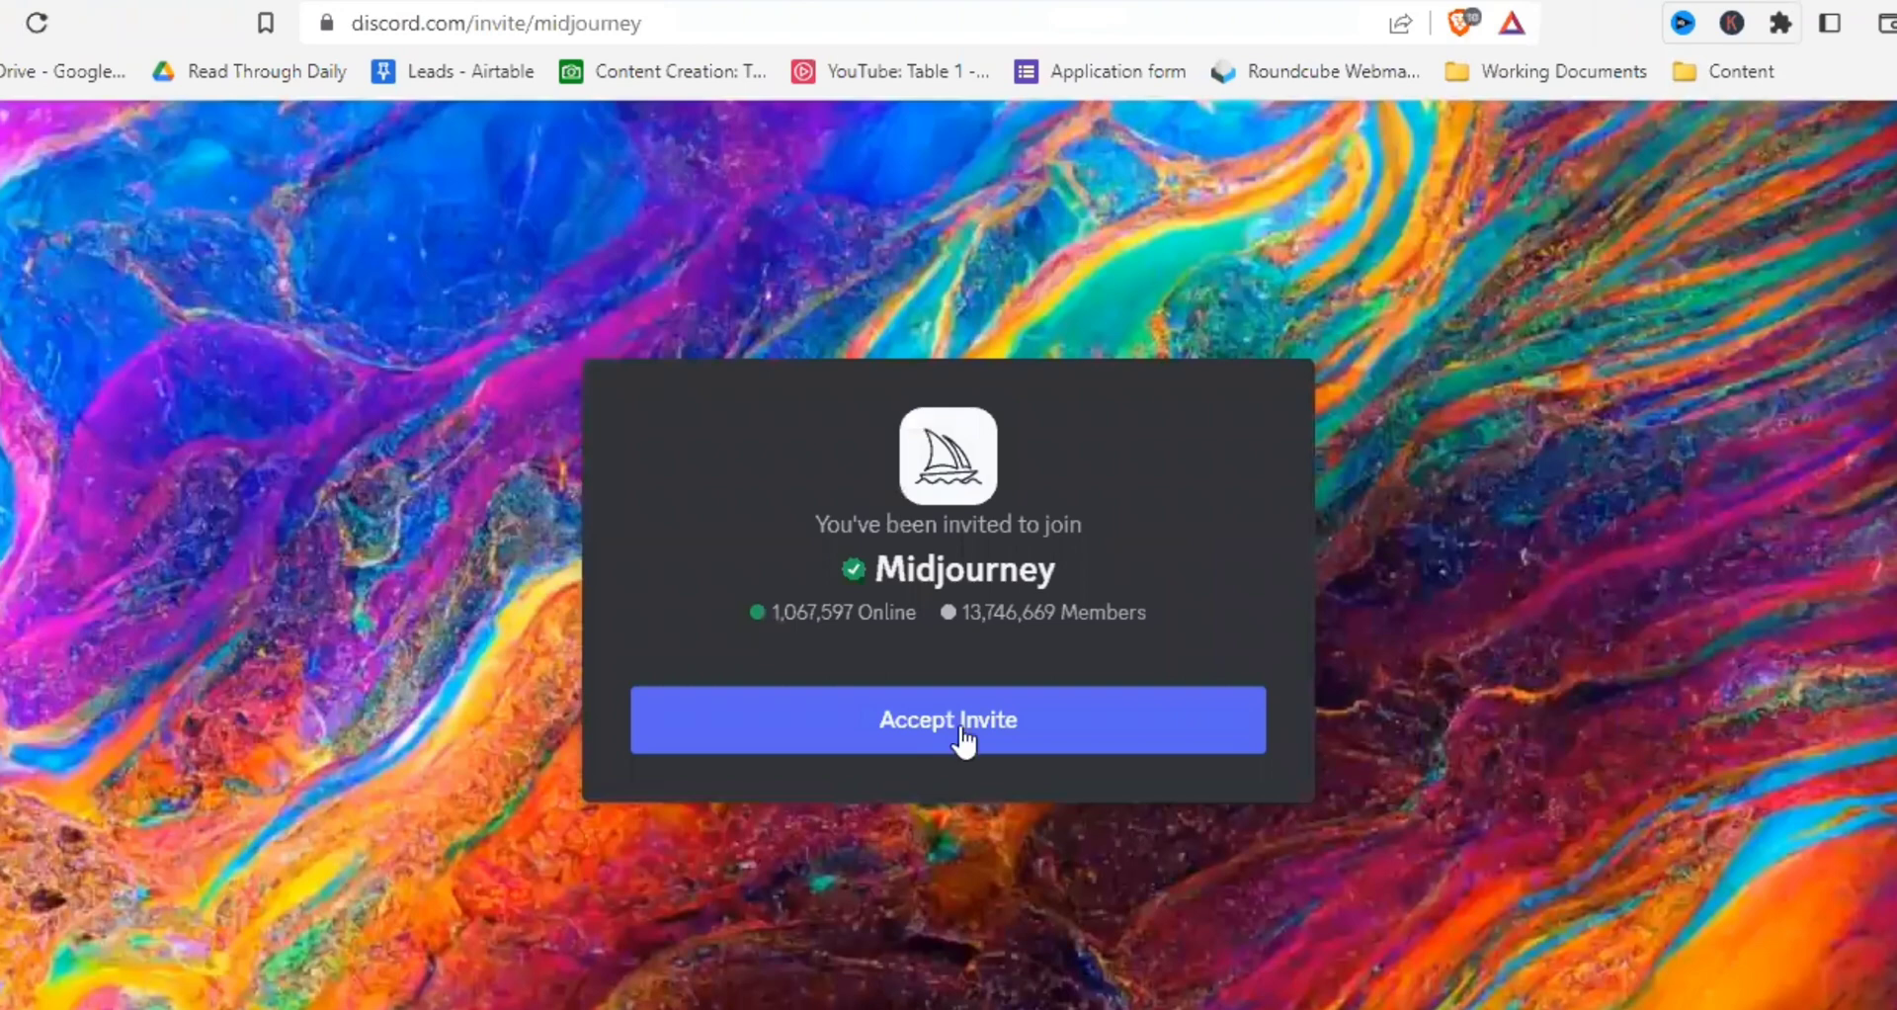
Accept the Midjourney server invite and pass the 'I am human' check
{"action": "left_click", "coordinate": [947, 719]}
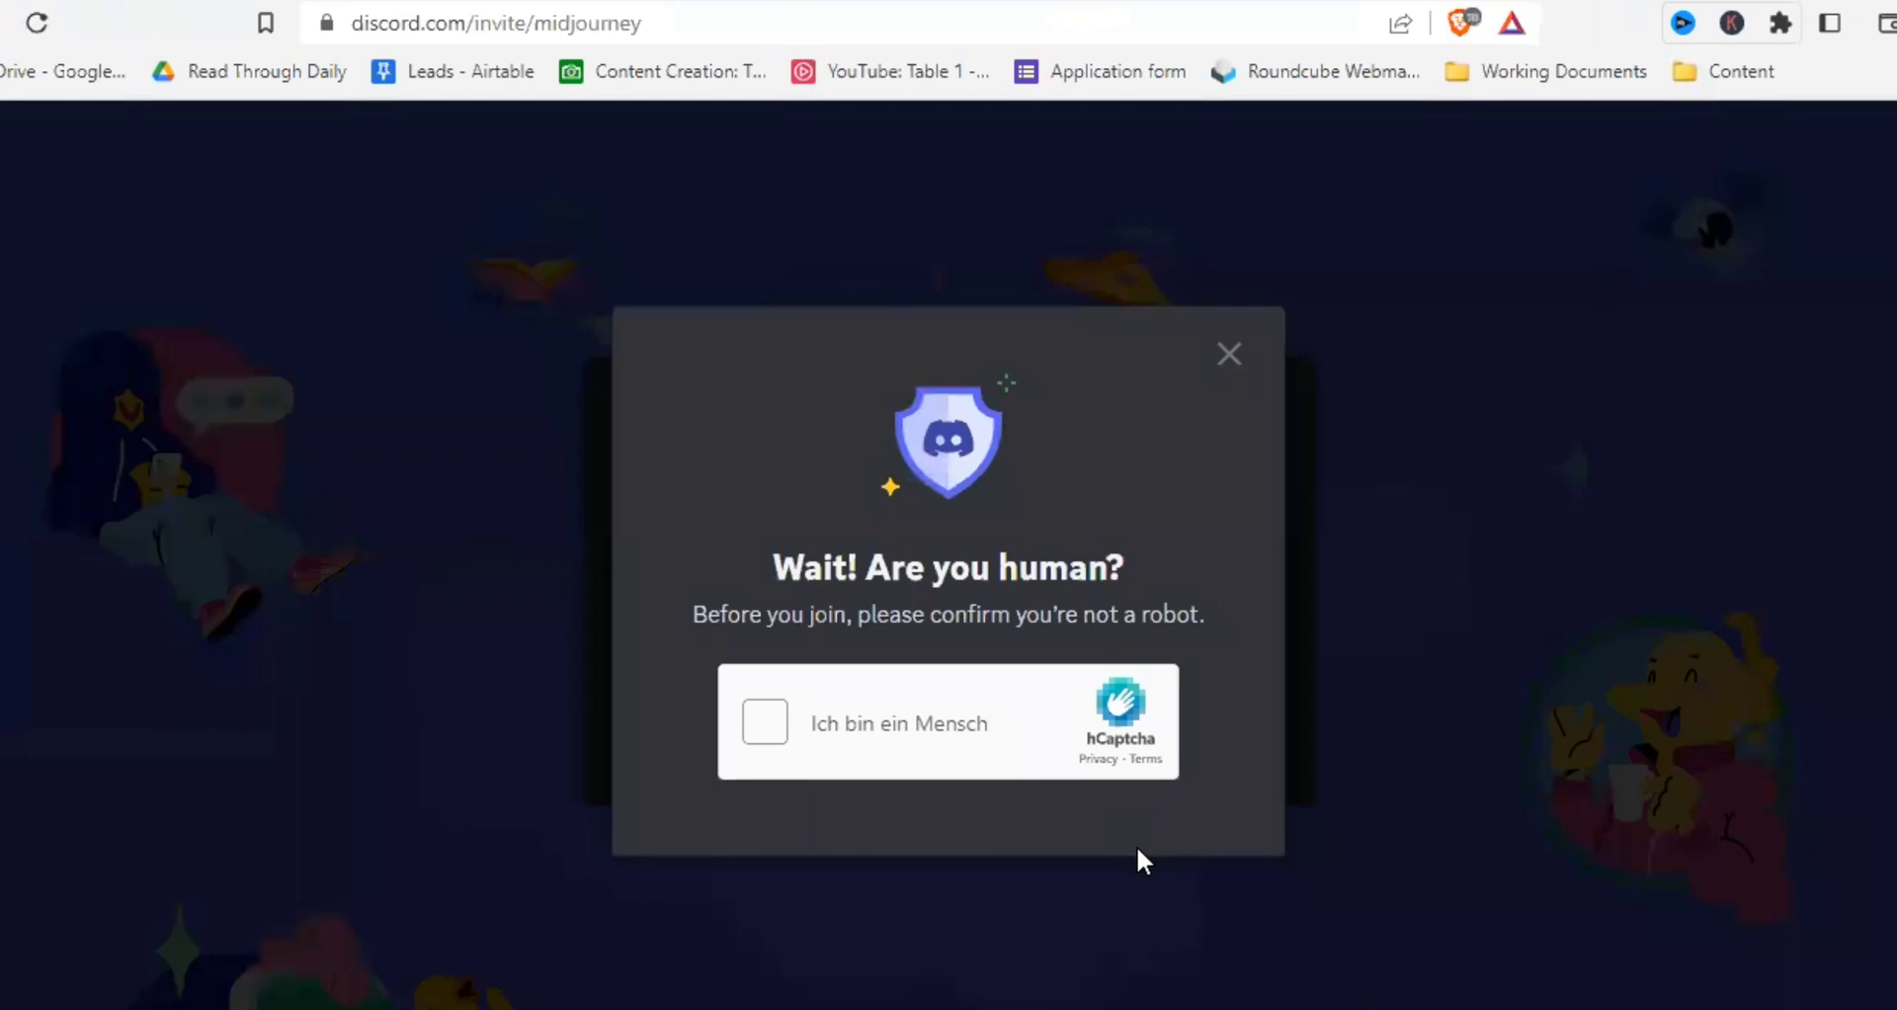
{"action": "left_click", "coordinate": [763, 723]}
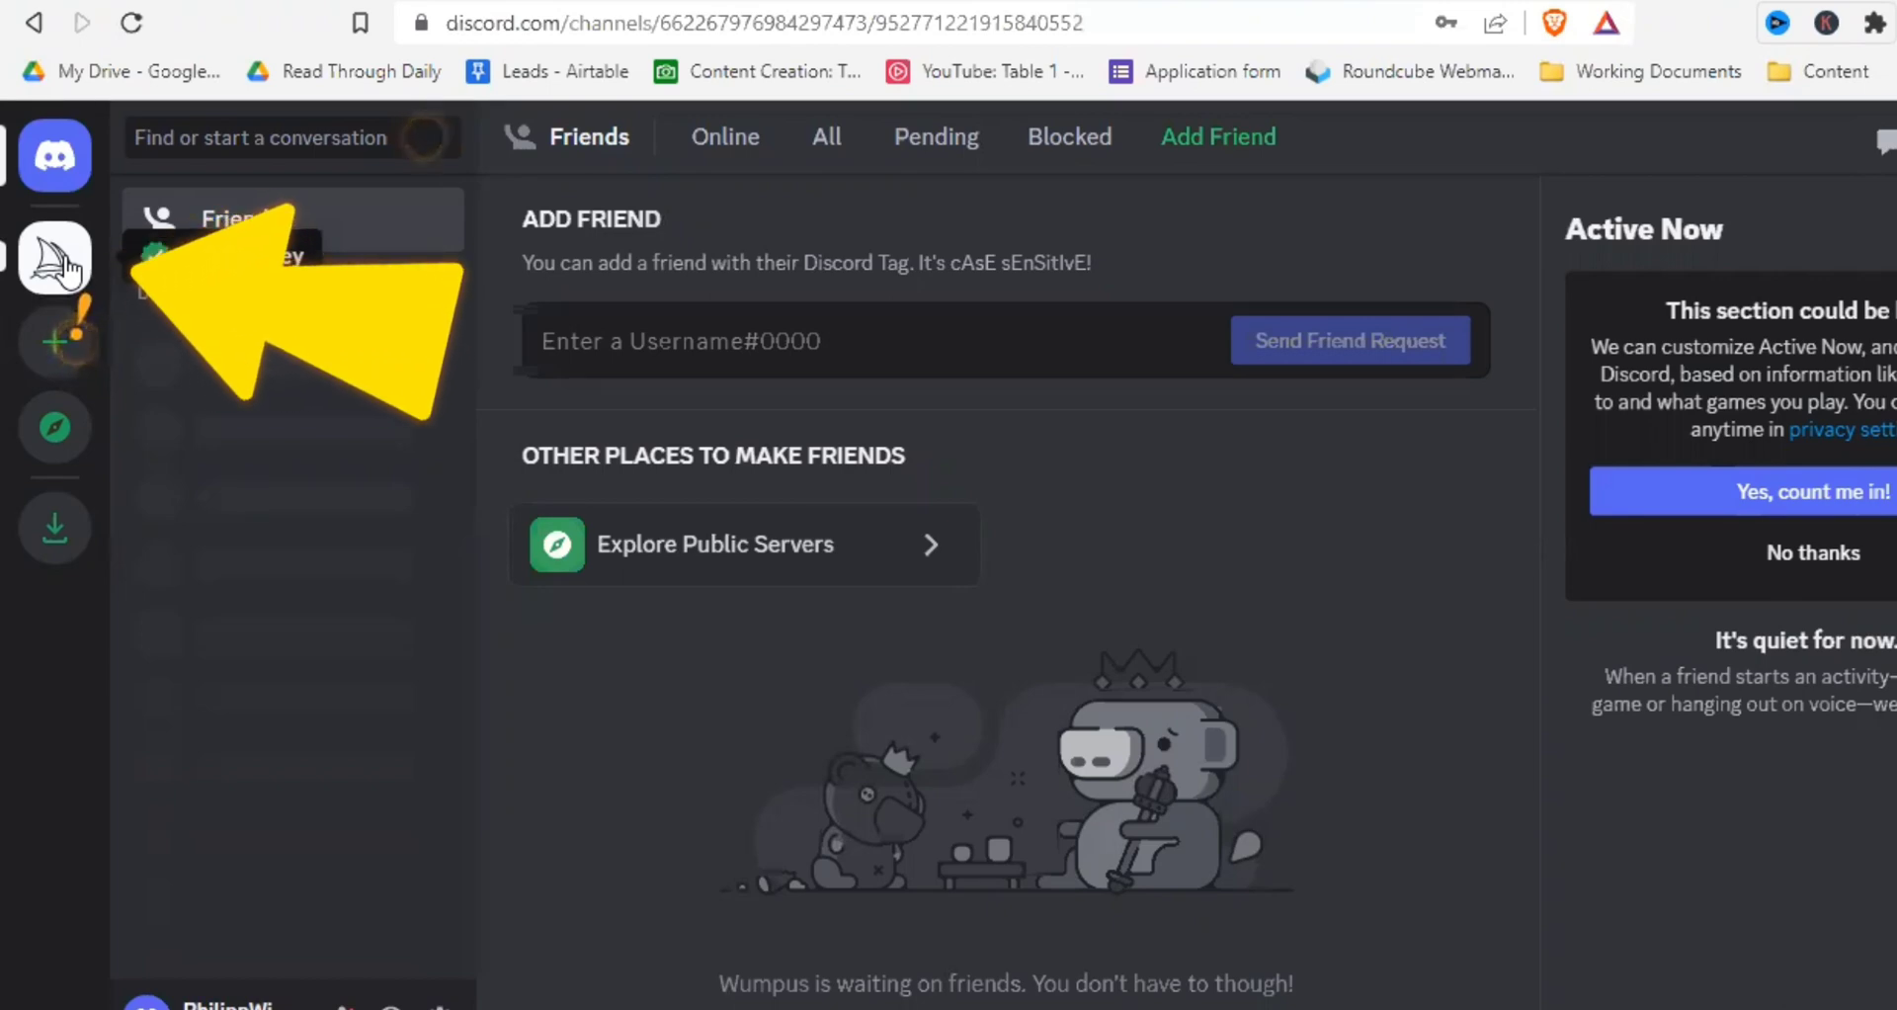
{"action": "left_click", "coordinate": [53, 255]}
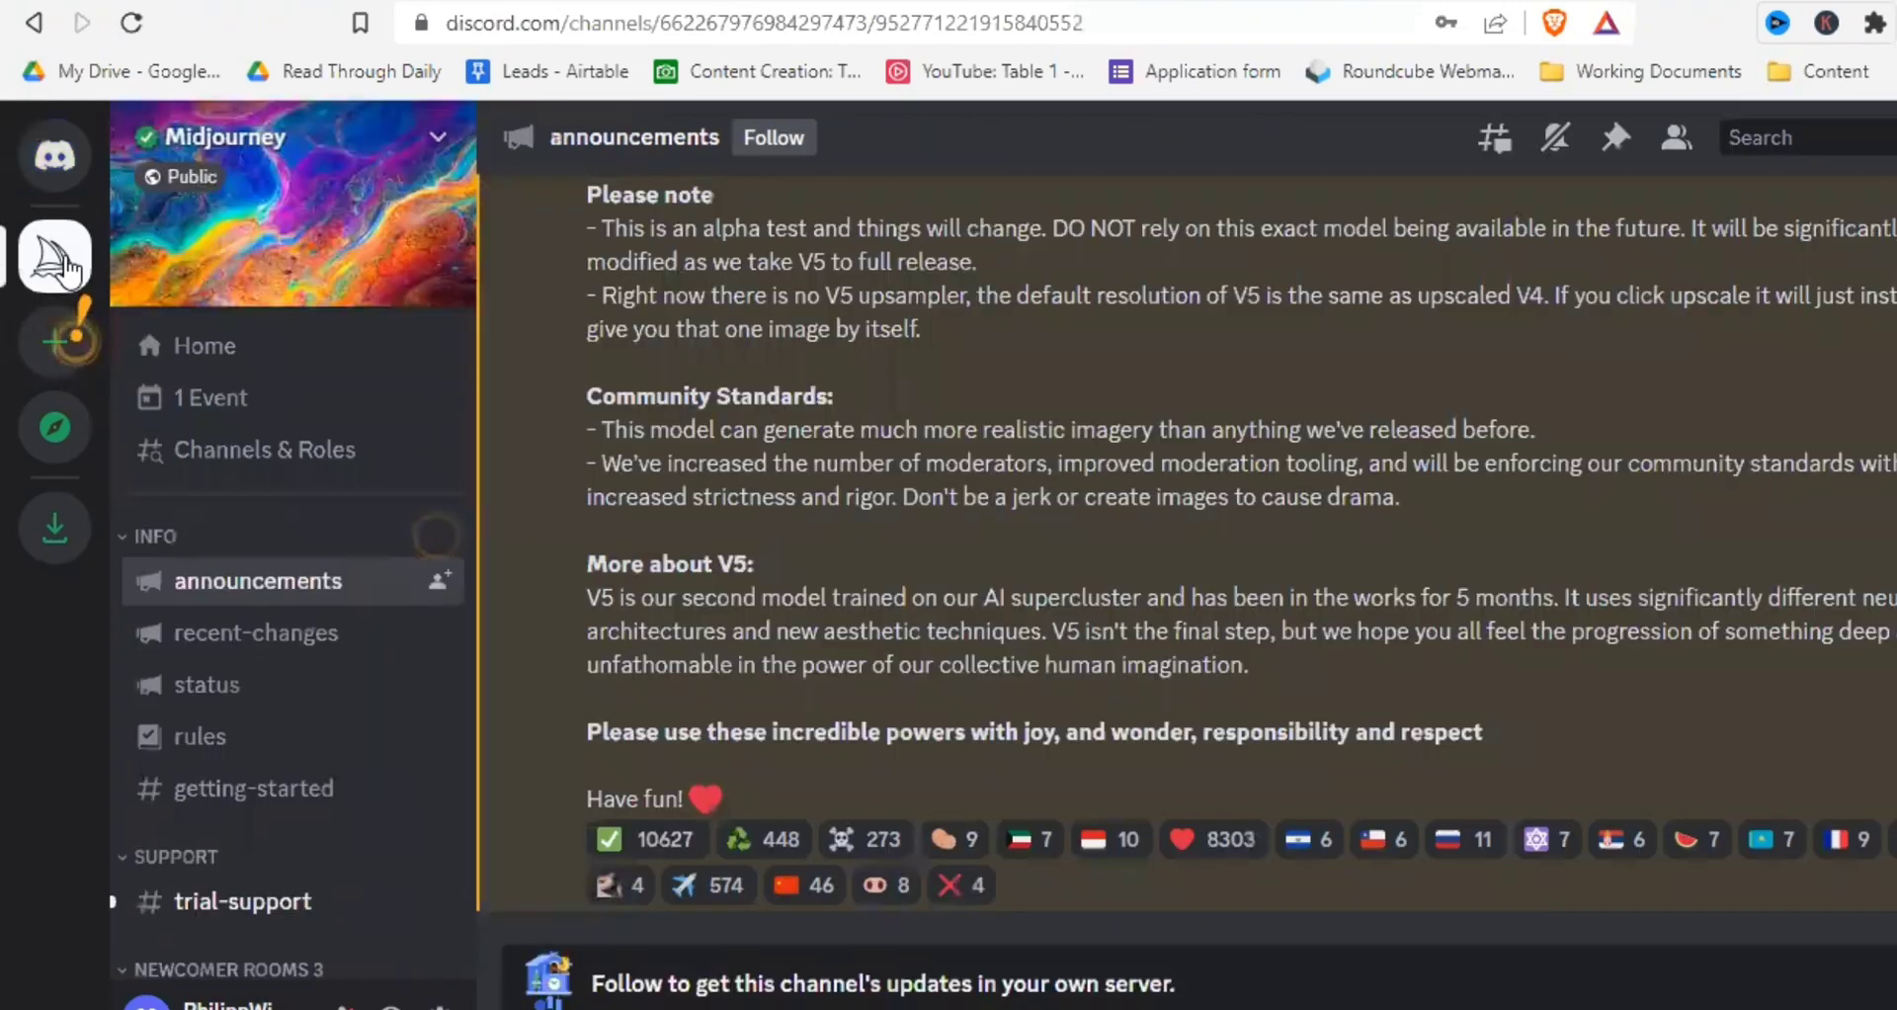
{"action": "mouse_move", "coordinate": [949, 415]}
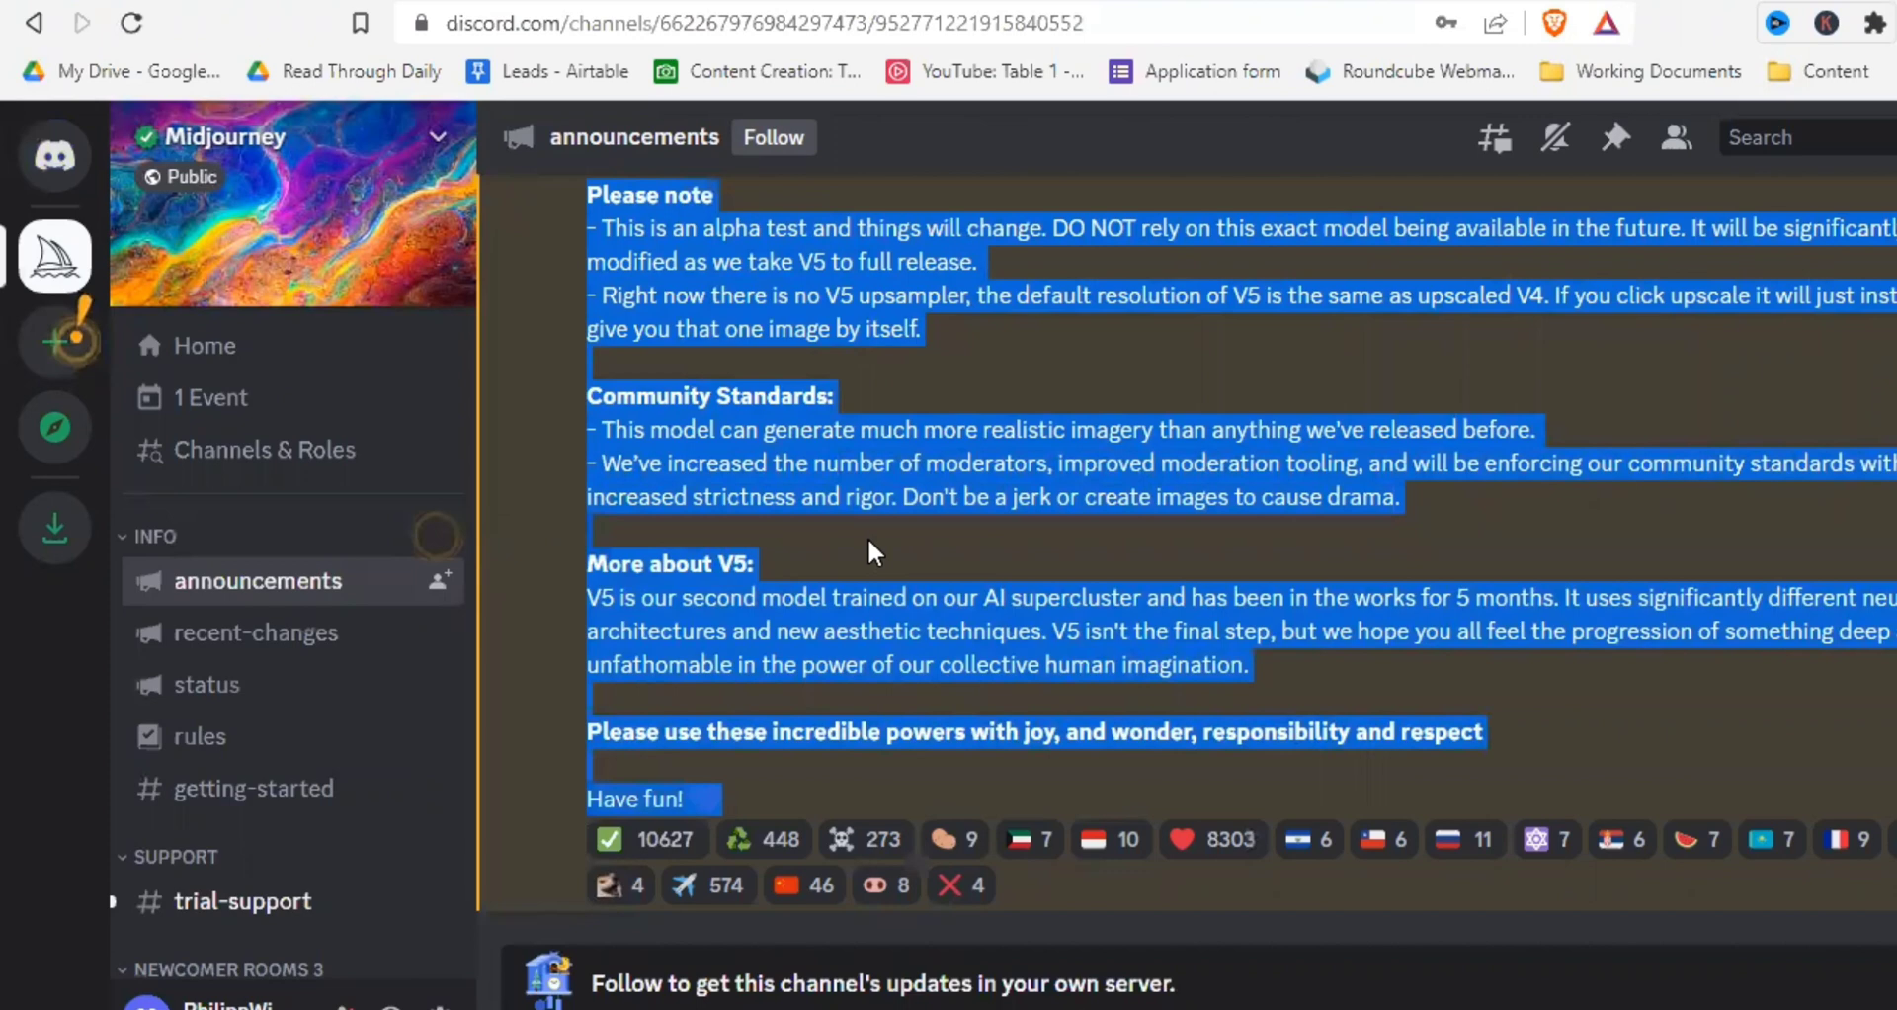
{"action": "left_click", "coordinate": [984, 589]}
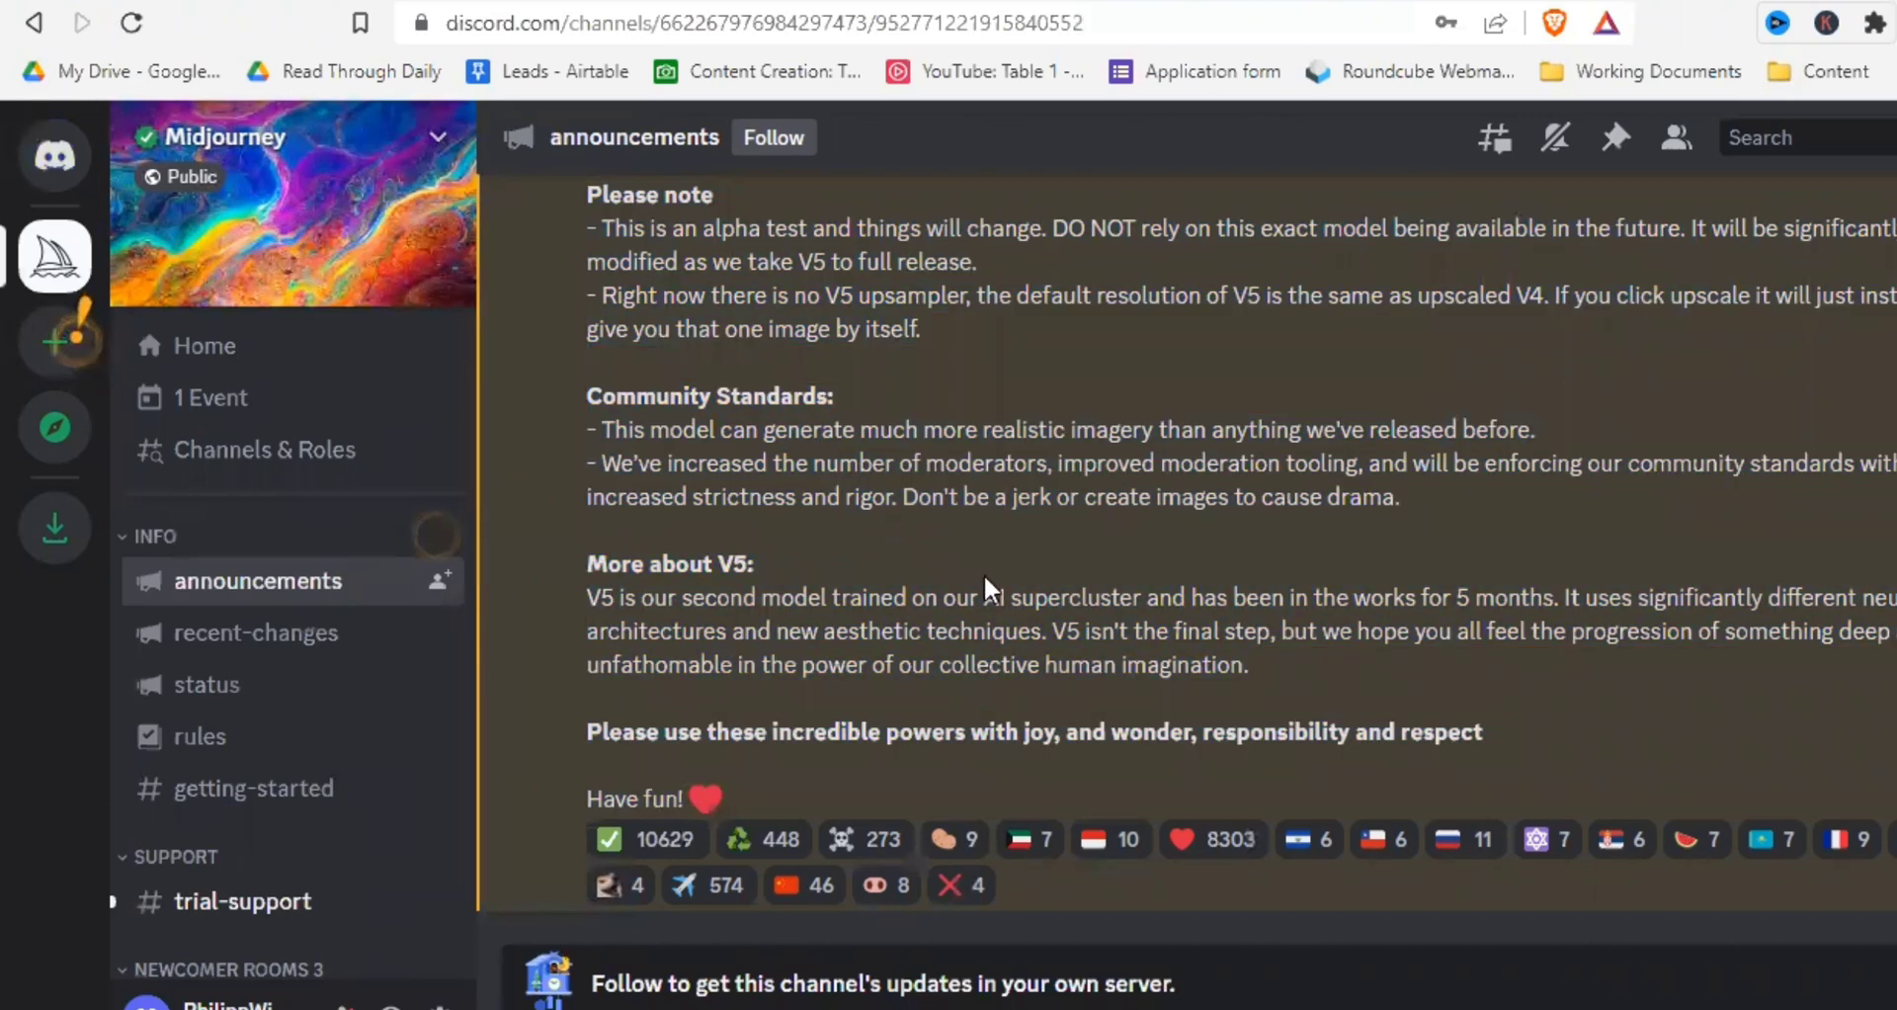
{"action": "scroll", "scroll_direction": "up", "scroll_amount": 3}
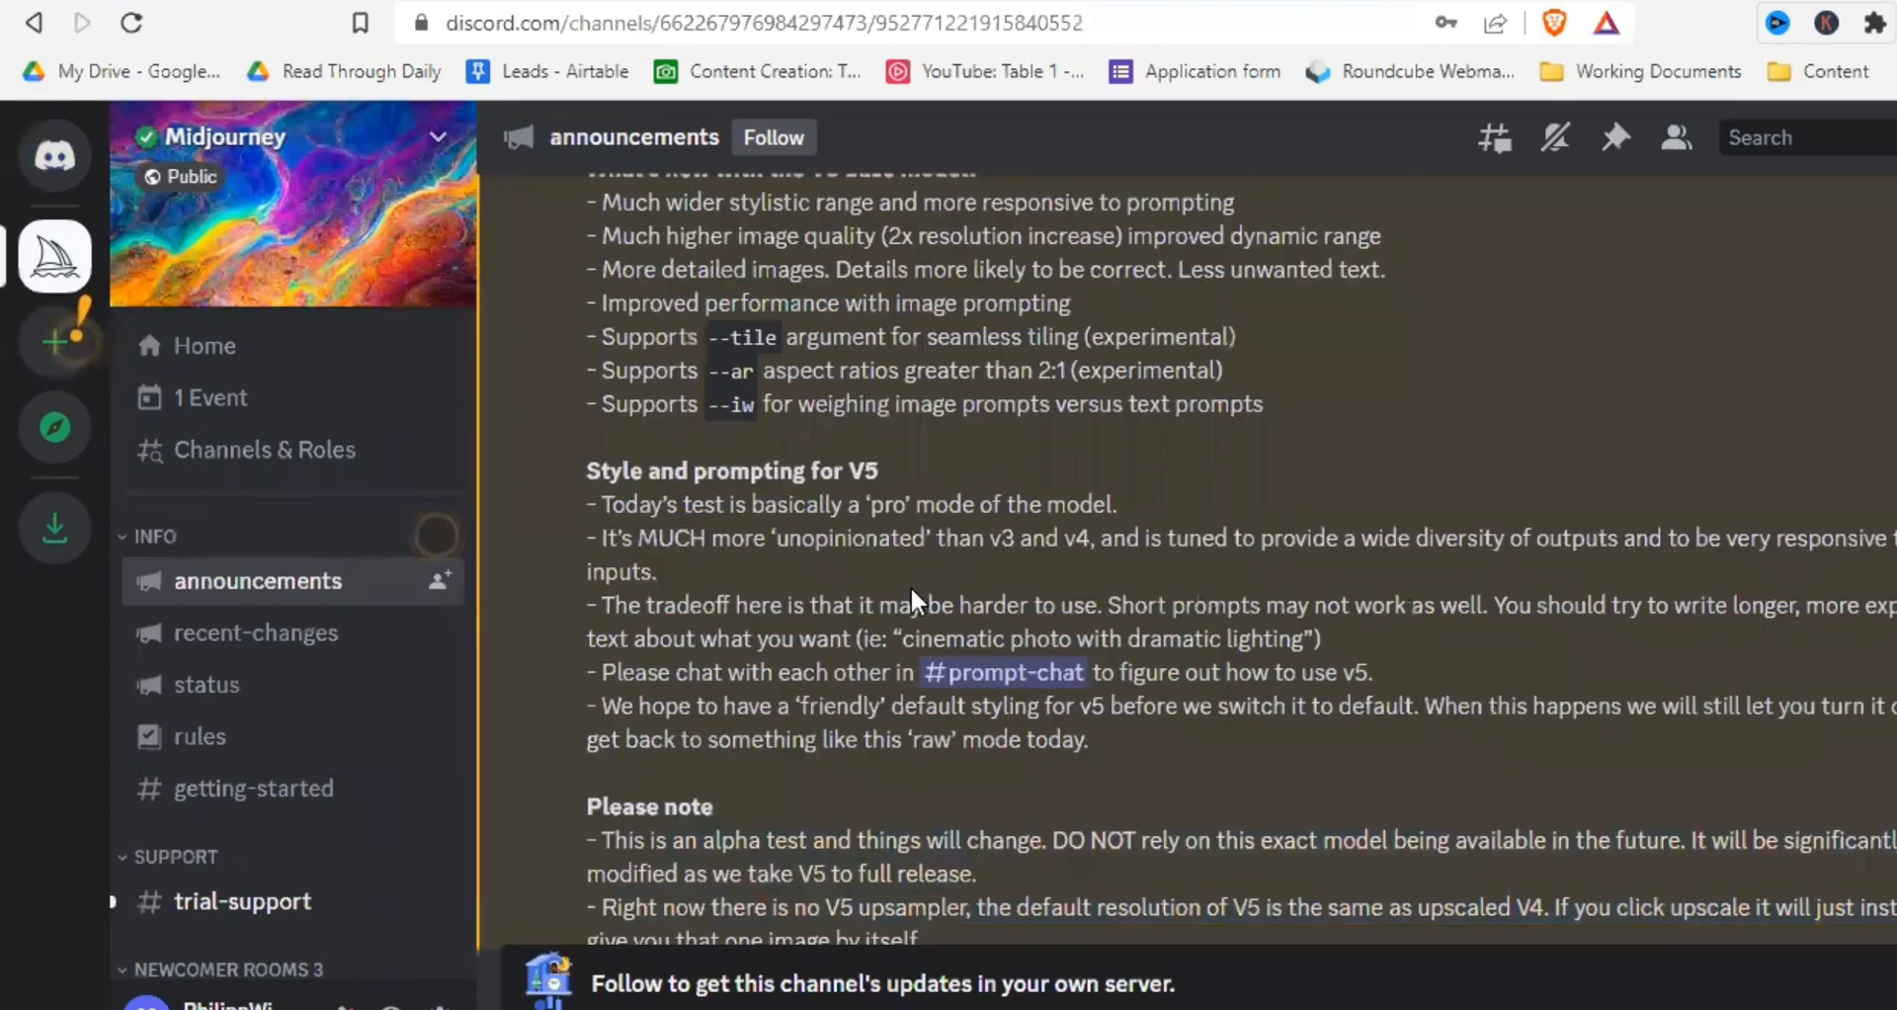
{"action": "scroll", "scroll_direction": "up", "scroll_amount": 3}
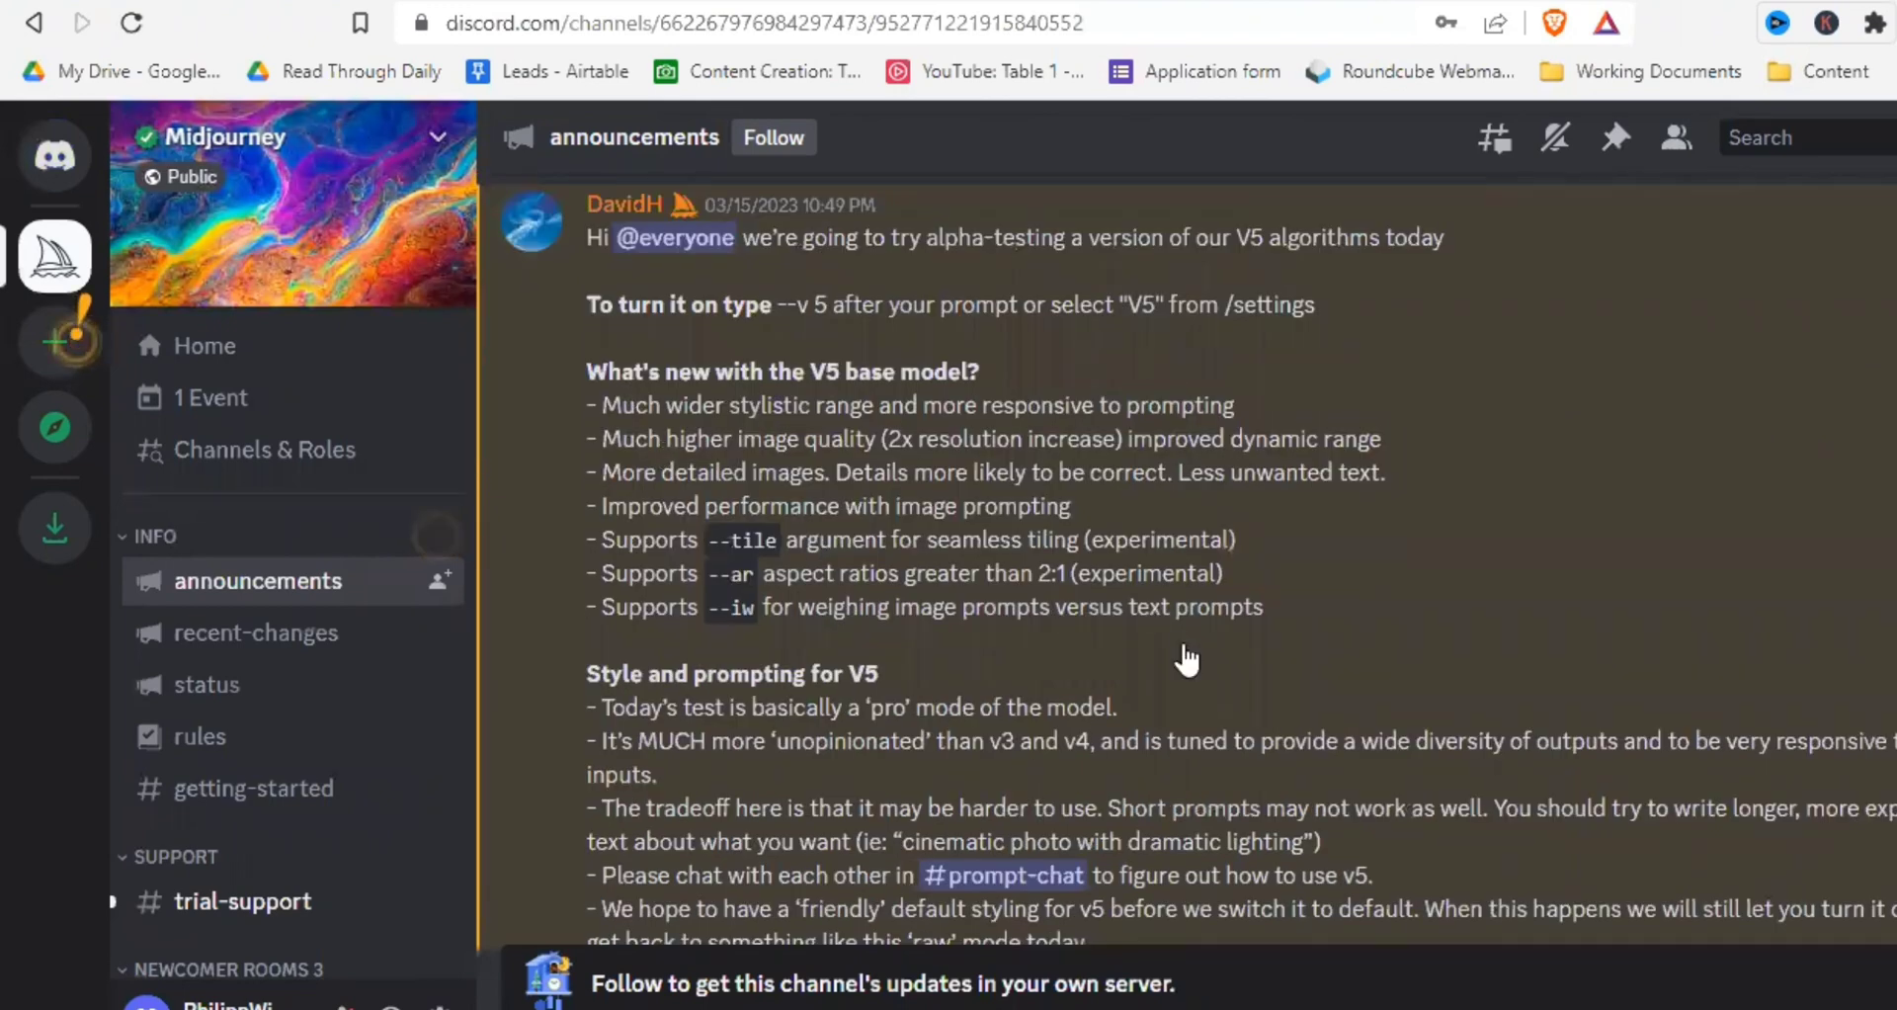
{"action": "scroll", "scroll_direction": "up", "scroll_amount": 3}
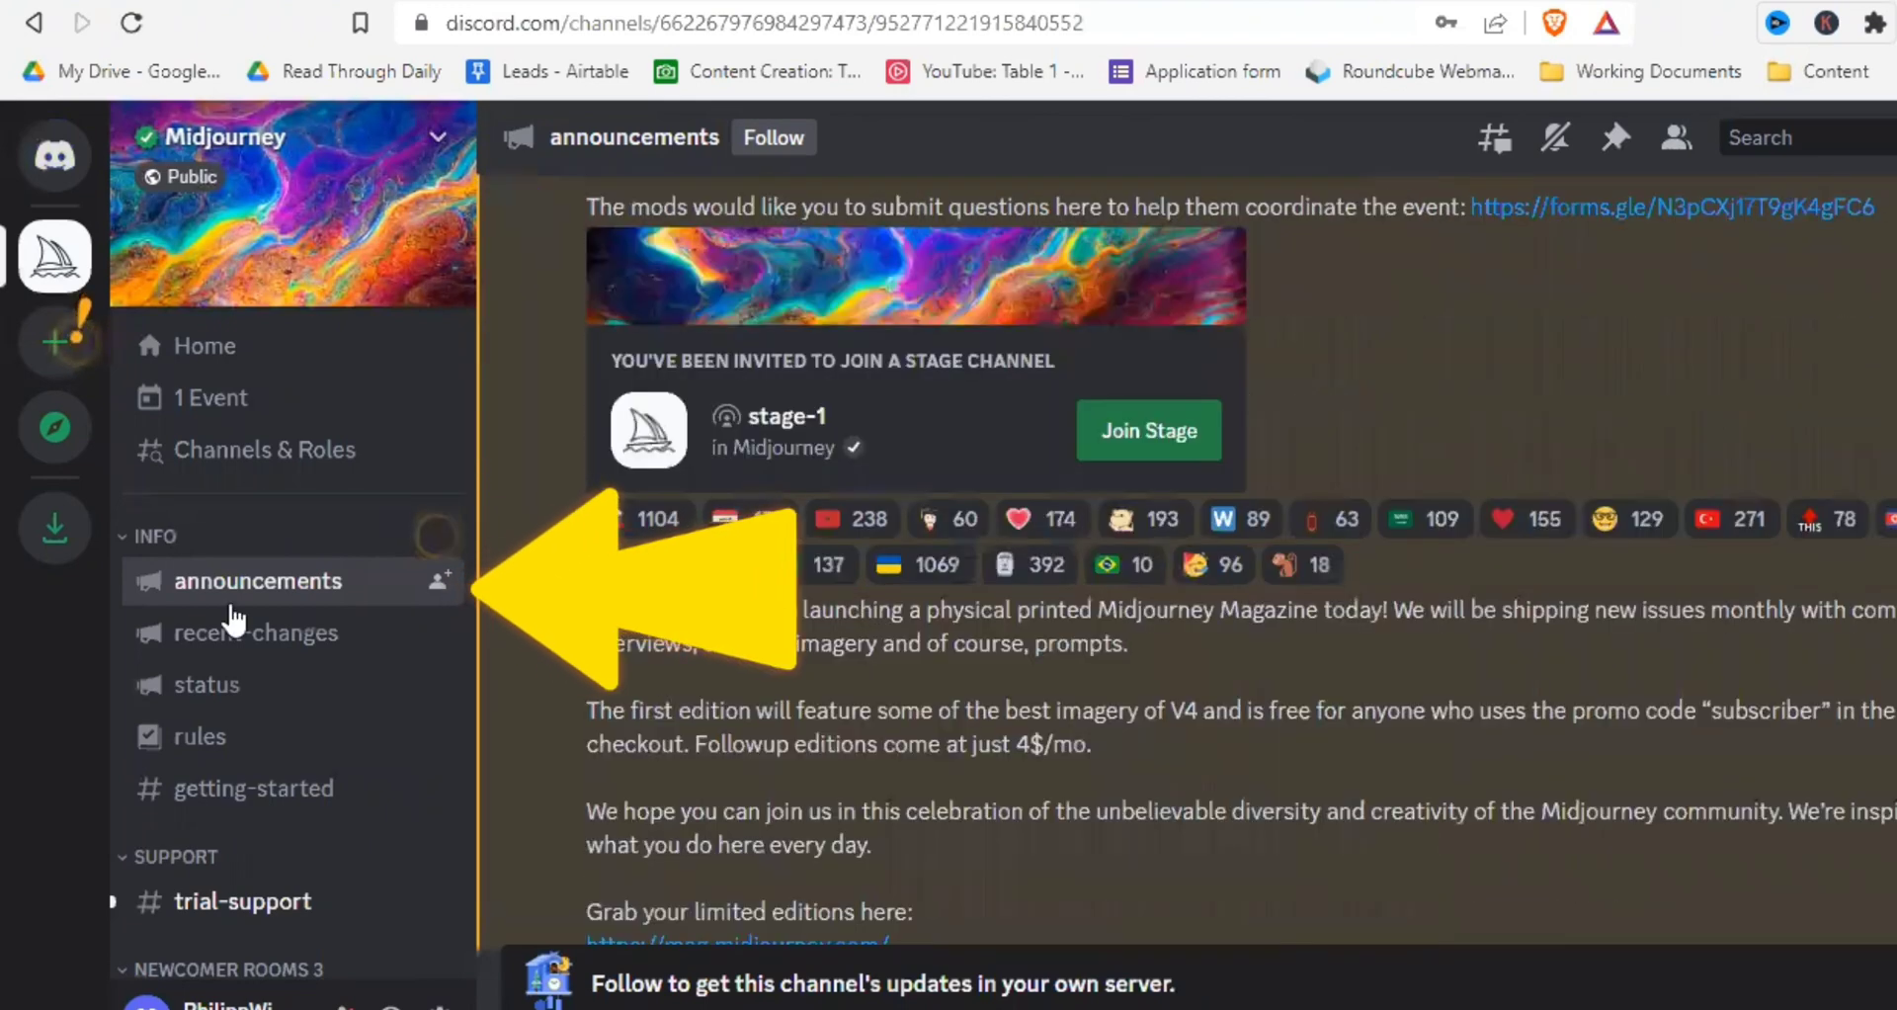
{"action": "scroll", "scroll_direction": "down", "scroll_amount": 3}
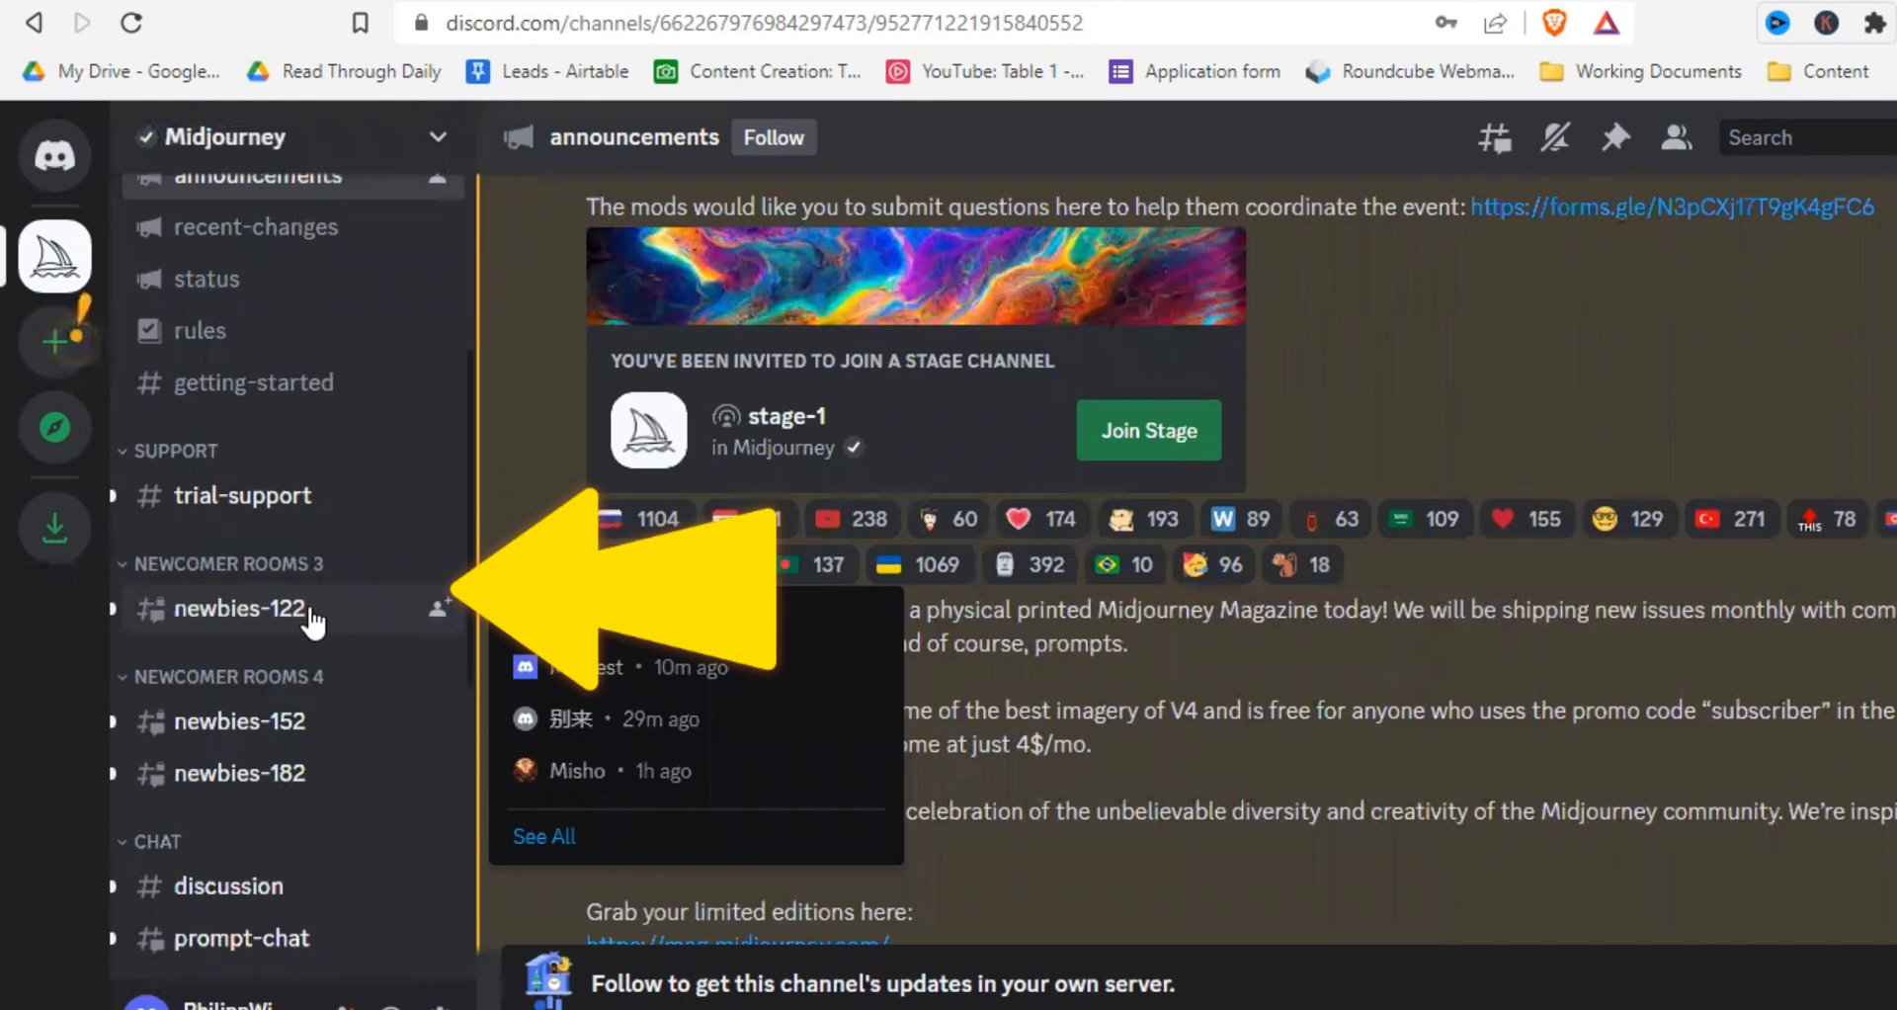
Open the #newbies-122 channel and start typing the /imagine command
{"action": "left_click", "coordinate": [237, 609]}
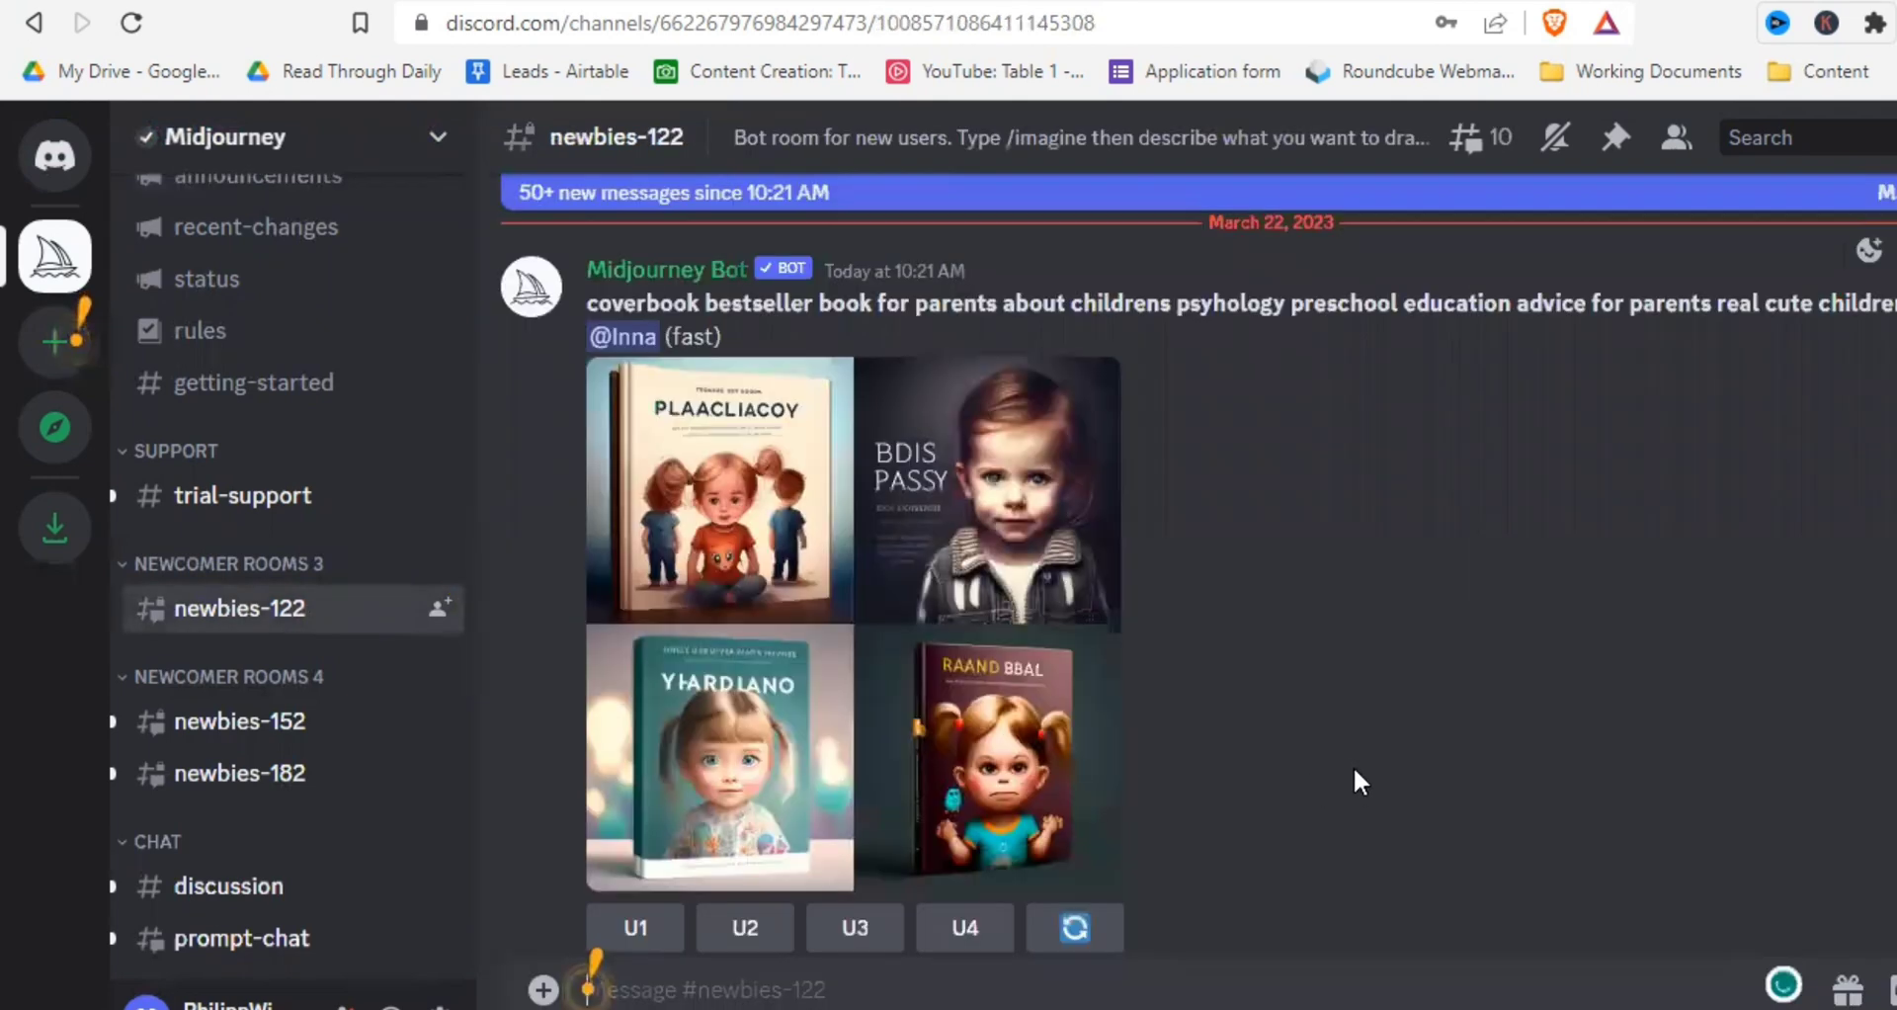
{"action": "scroll", "scroll_direction": "down", "scroll_amount": 3}
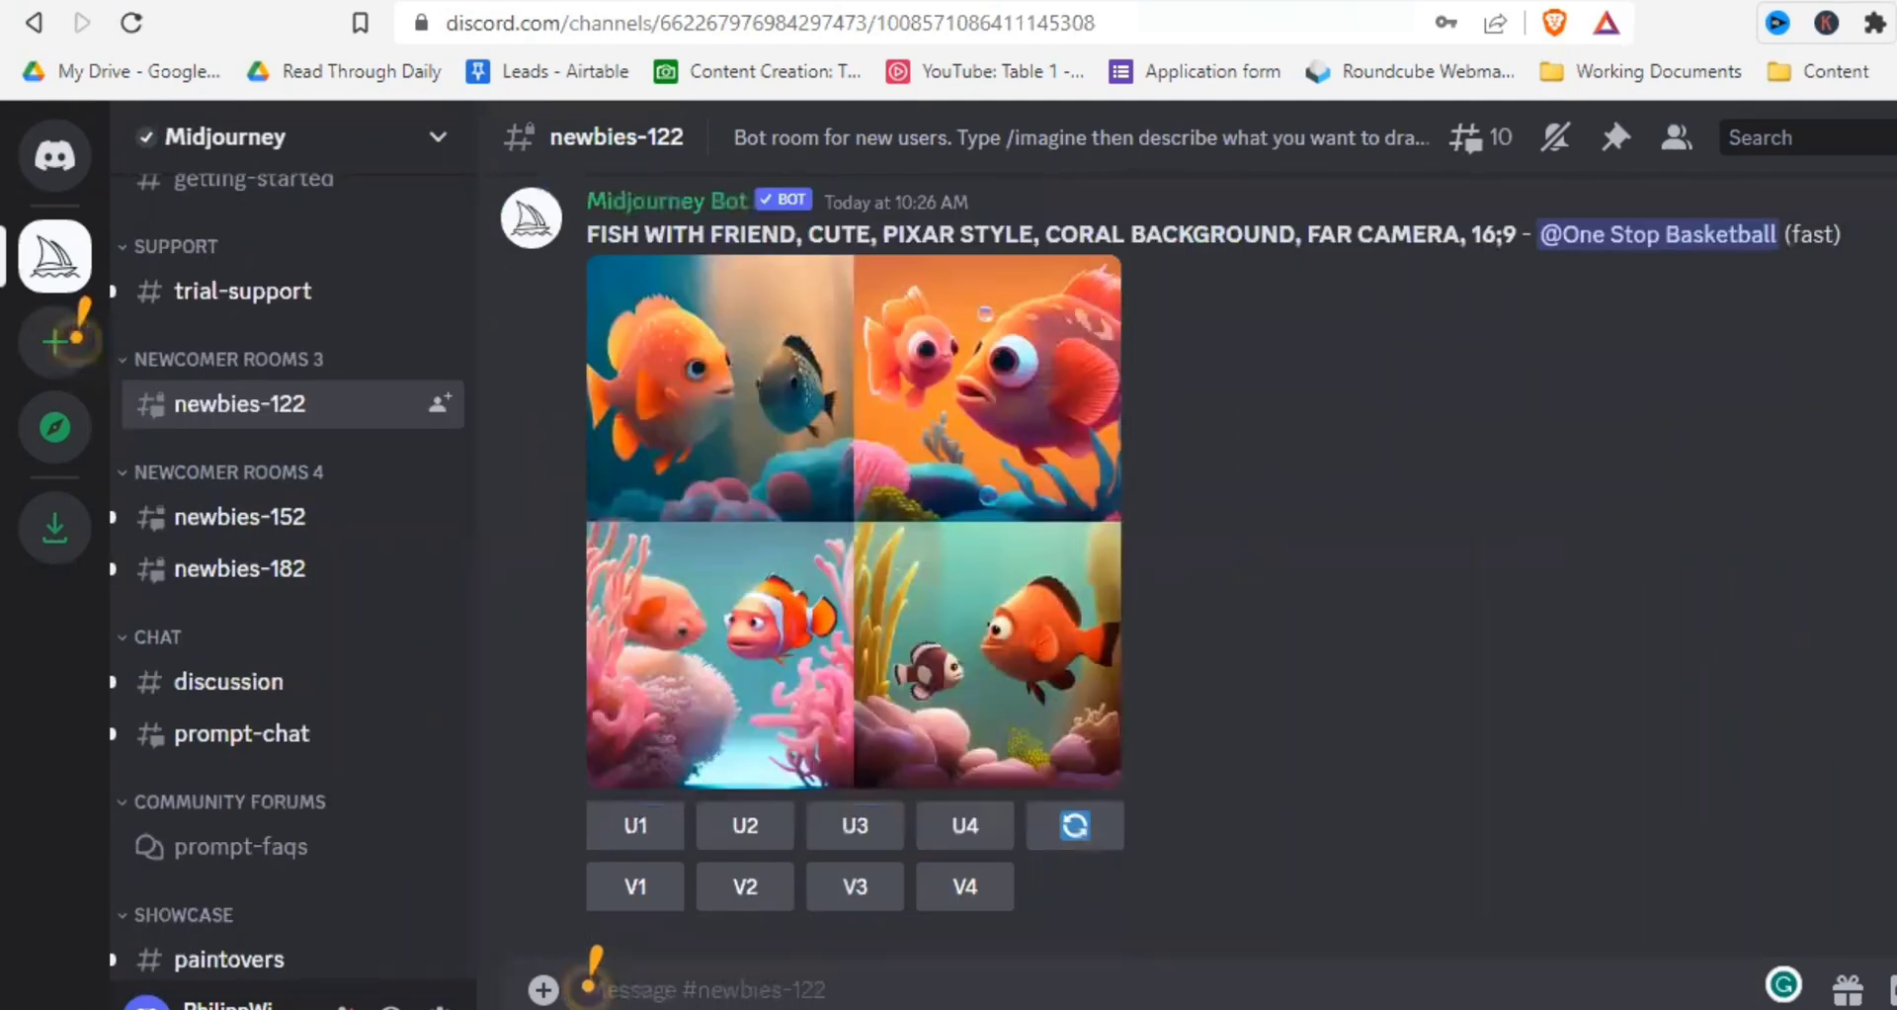
{"action": "type", "text": "/imagine prompt a dog"}
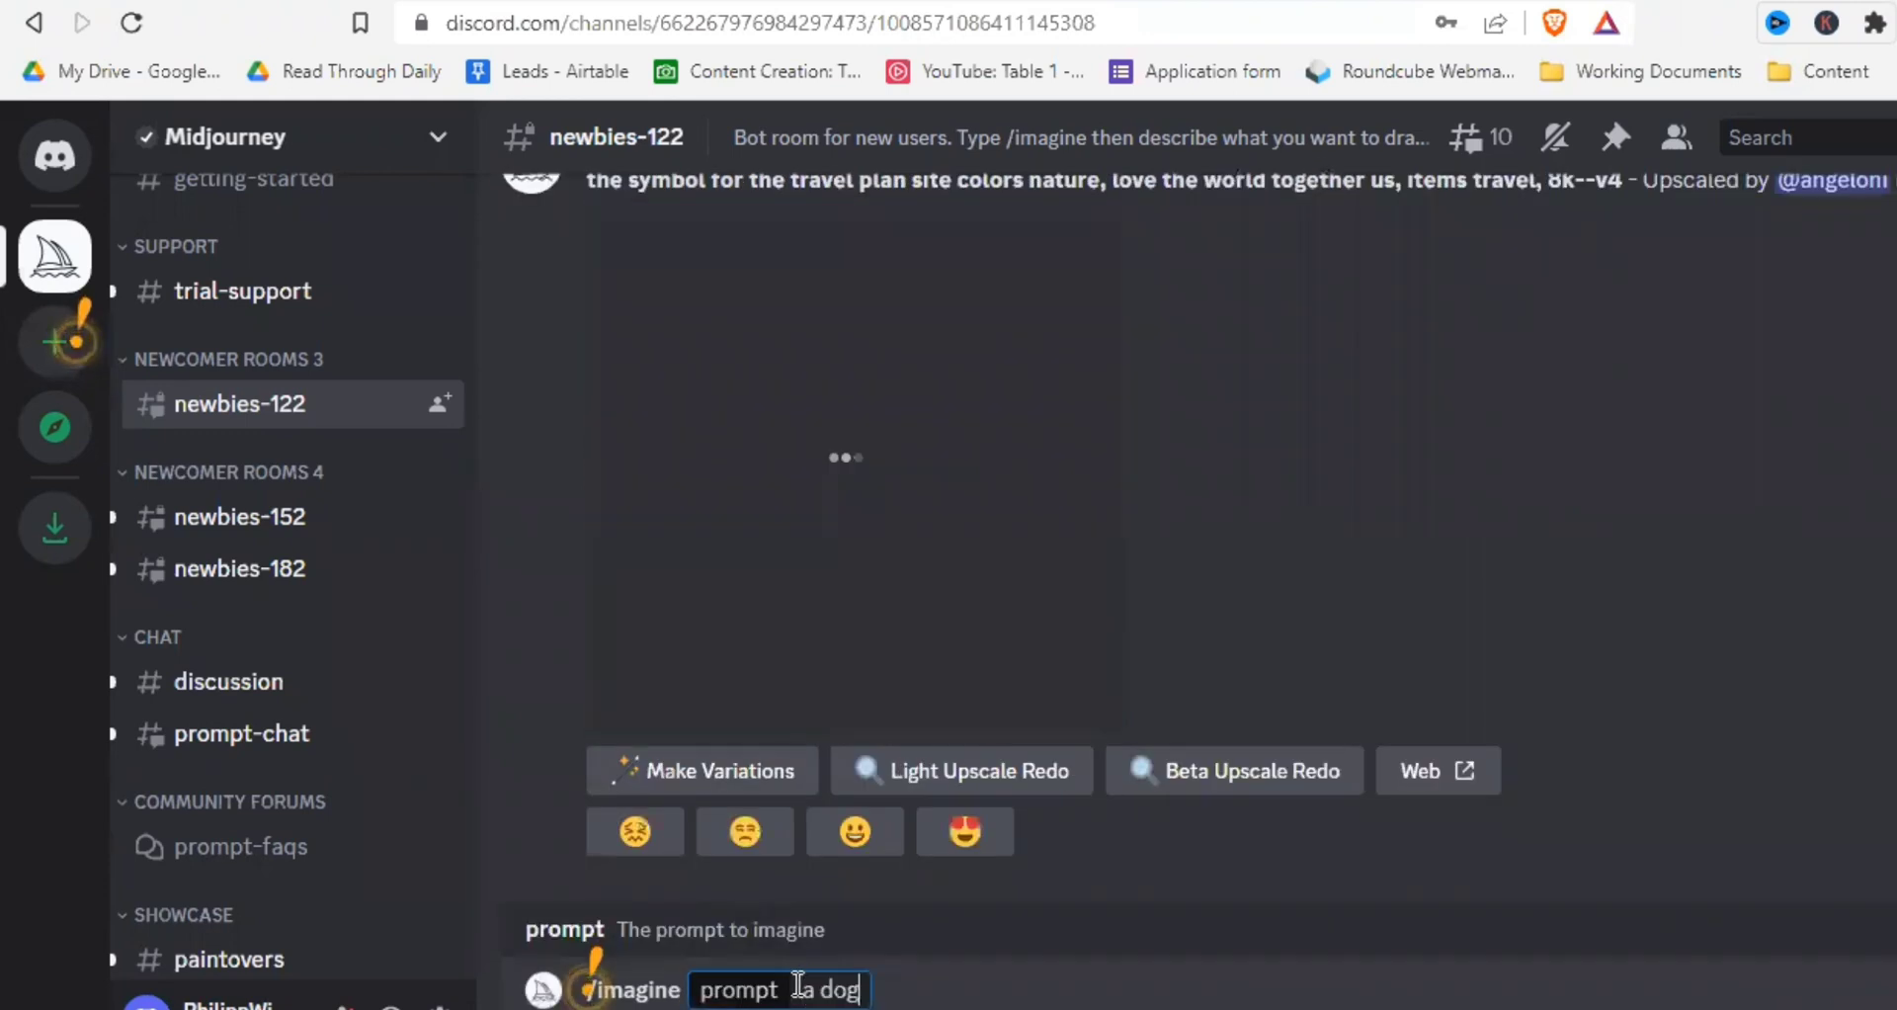
Complete and send the prompt 'a dog skiing down a mountain'
{"action": "type", "text": "skiing down a mountain"}
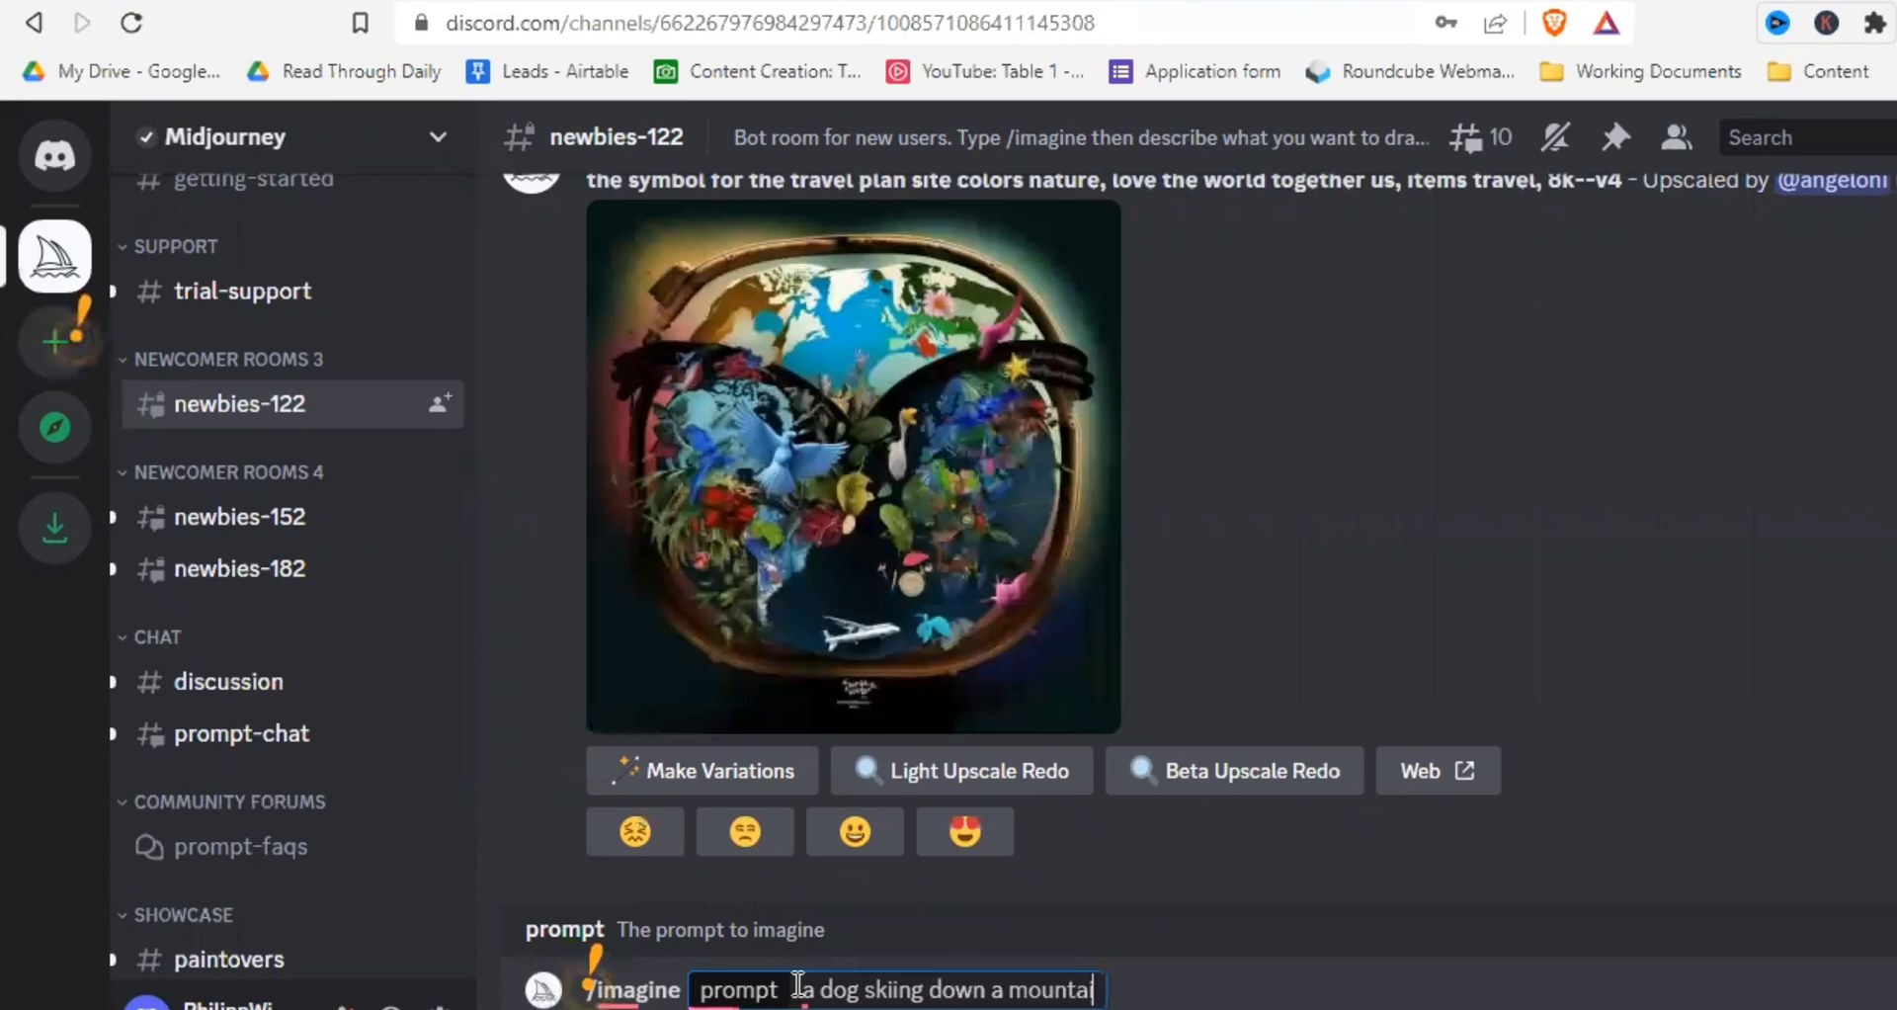
{"action": "key", "text": "Return"}
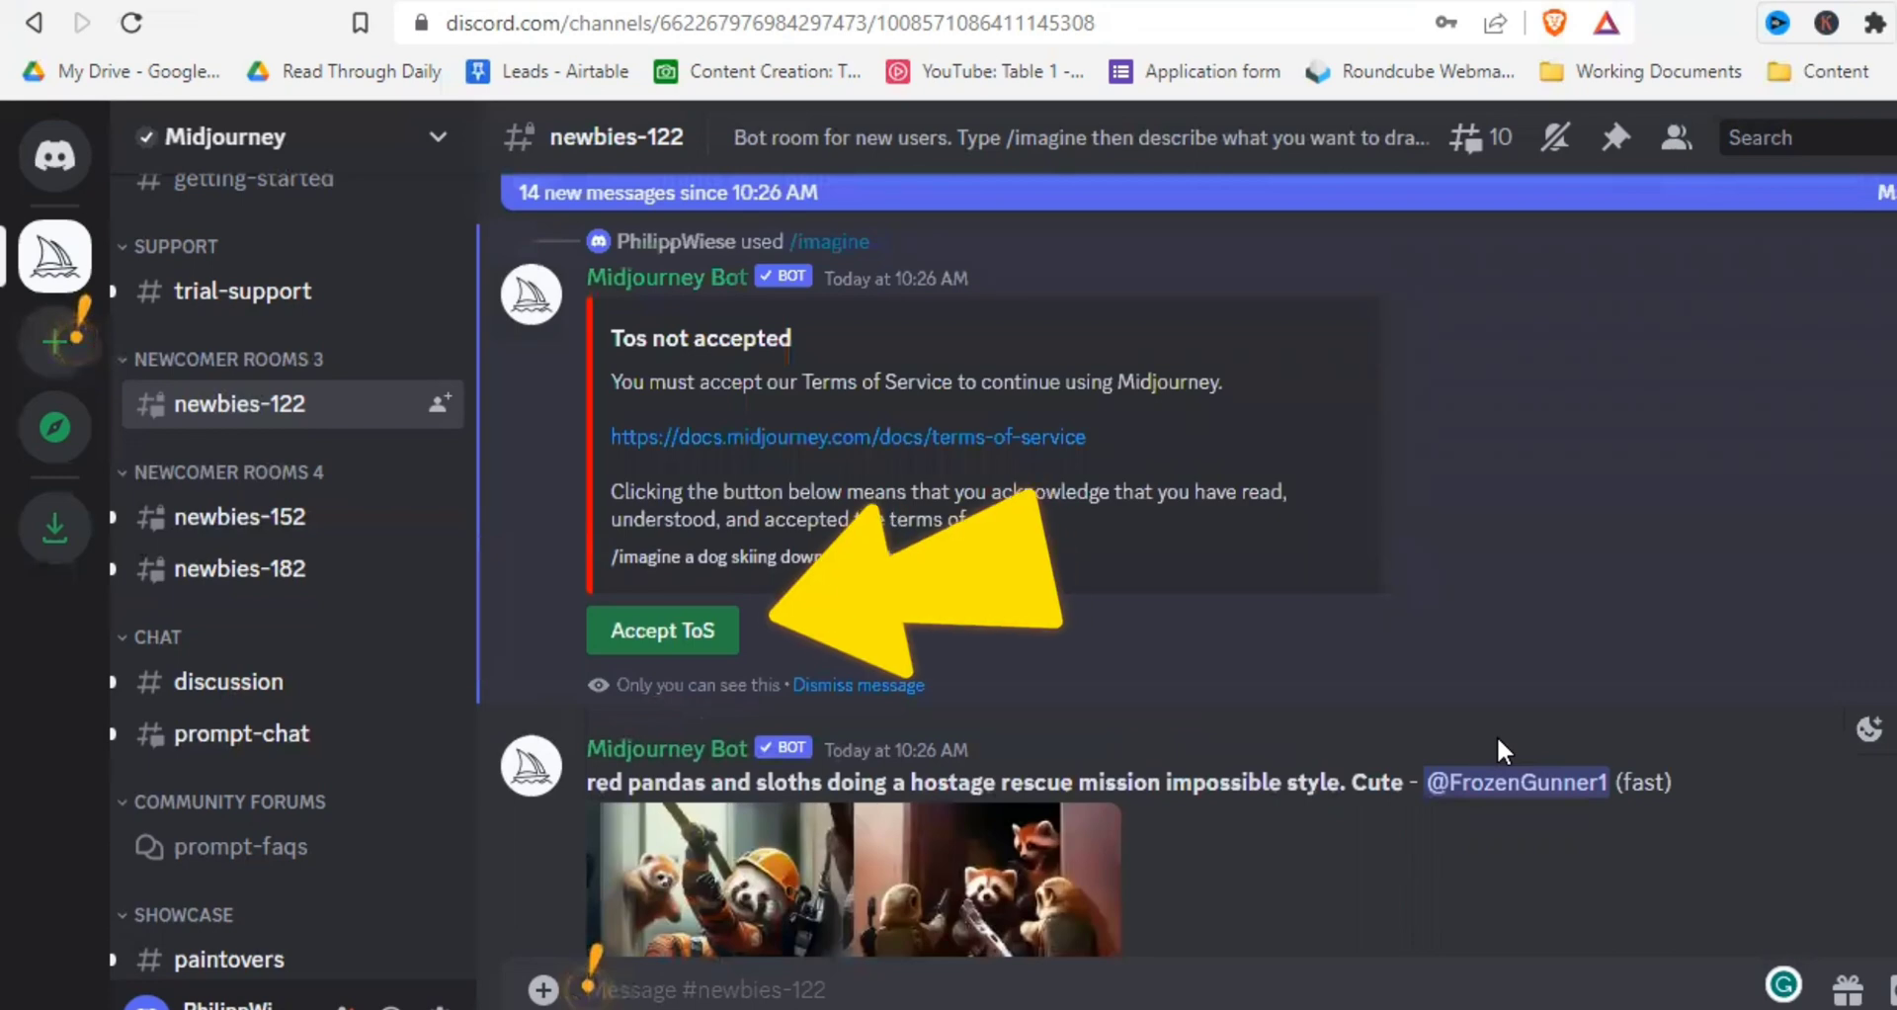
Accept Midjourney's Terms of Service via the green 'Accept ToS' button
{"action": "scroll", "scroll_direction": "up", "scroll_amount": 3}
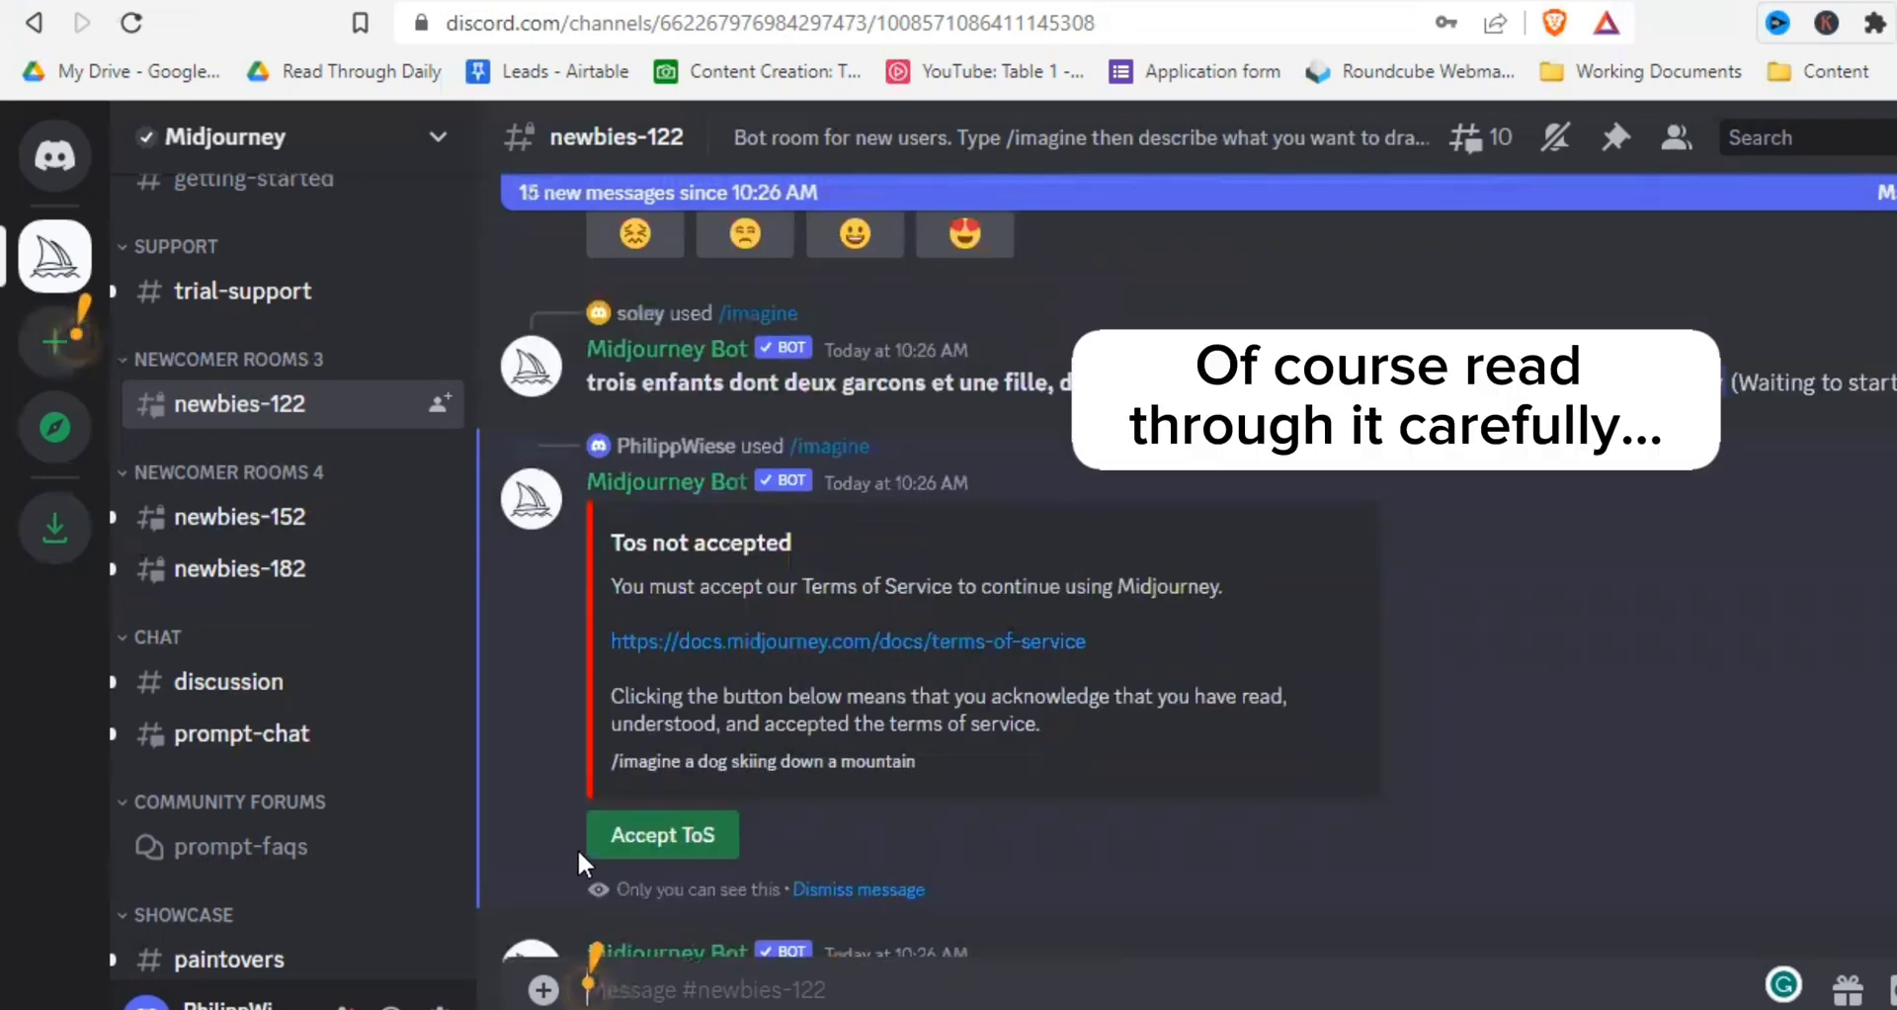
{"action": "left_click", "coordinate": [662, 834]}
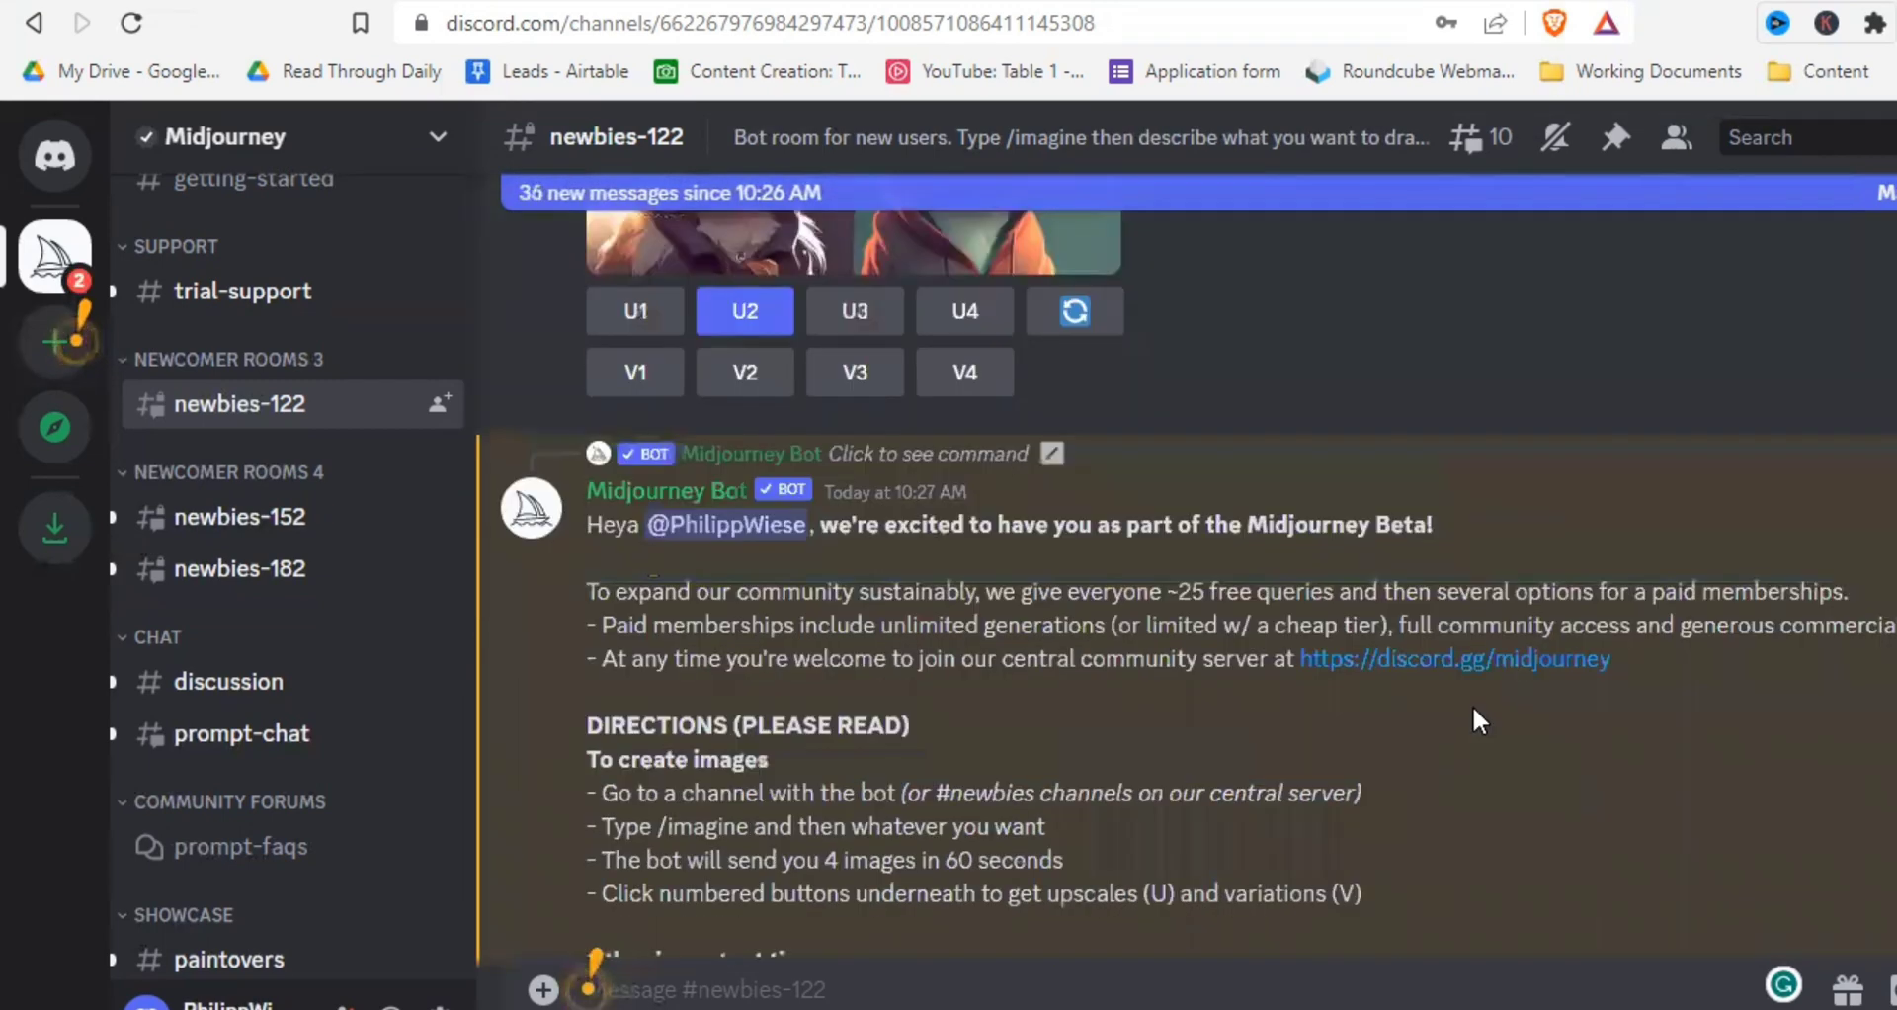
{"action": "left_click", "coordinate": [634, 312]}
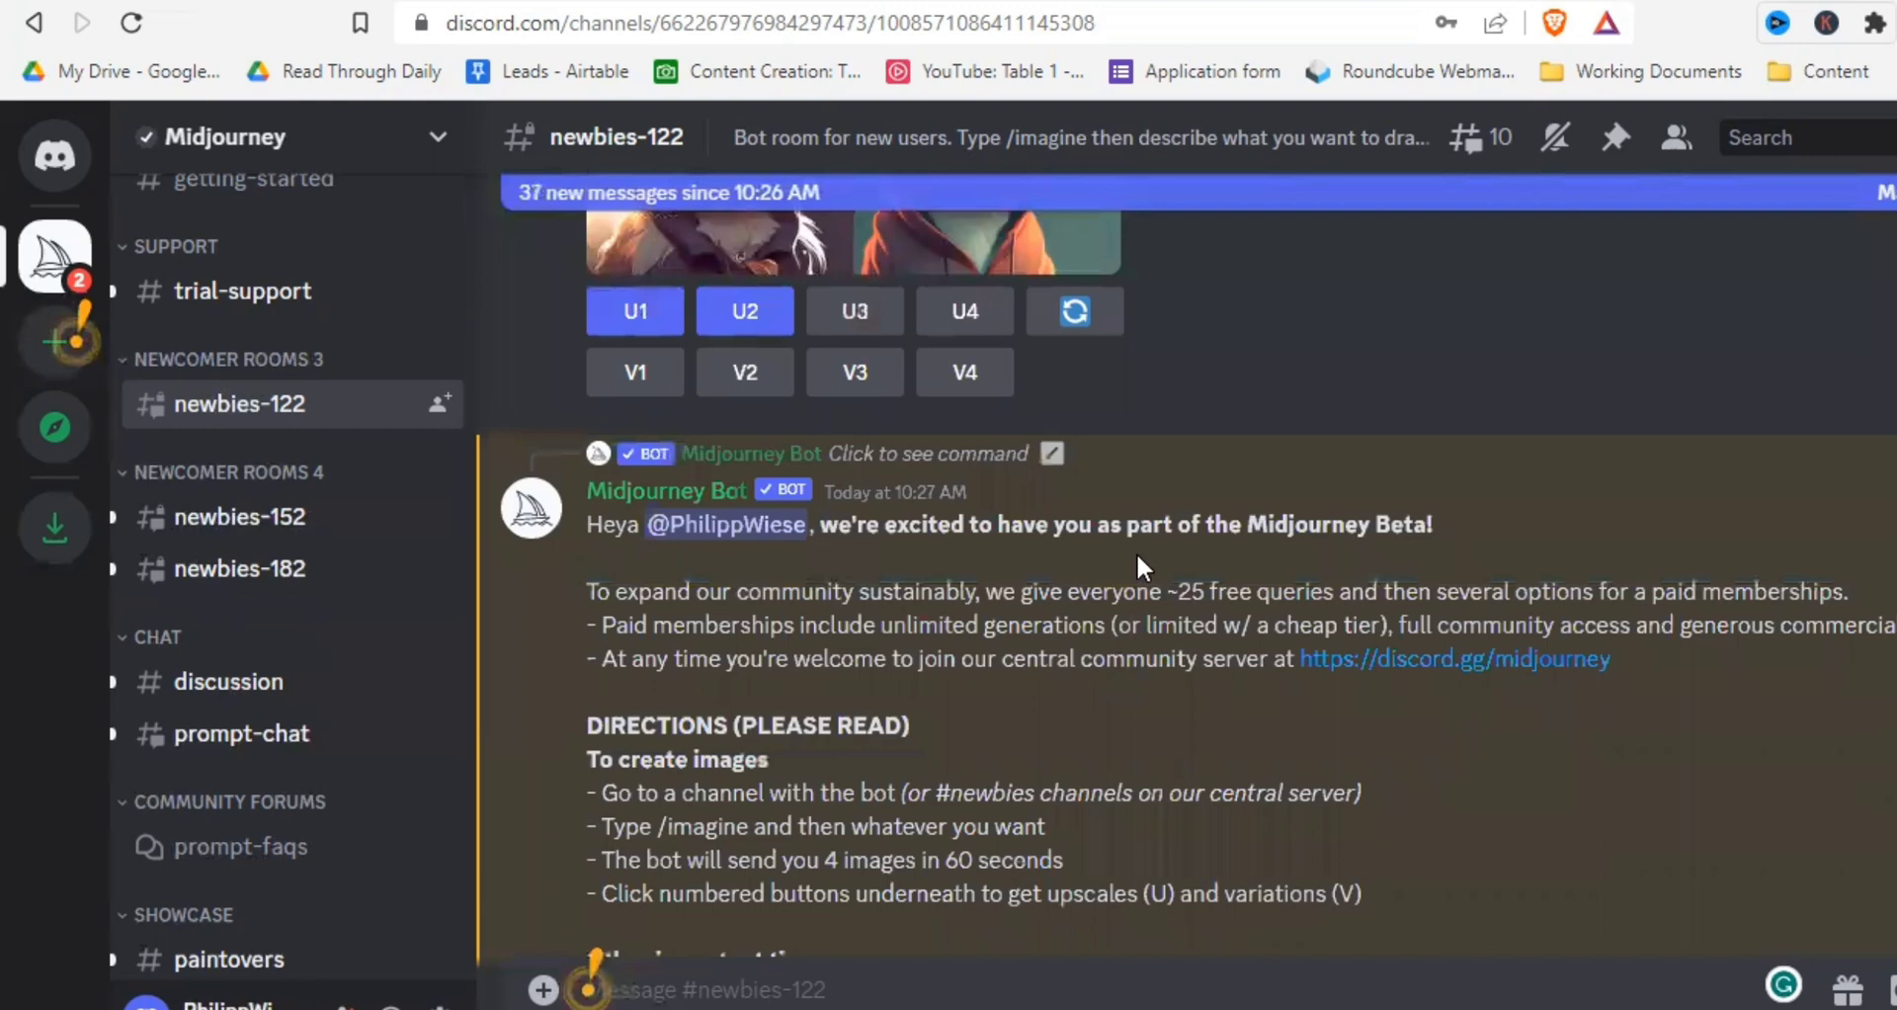
{"action": "mouse_move", "coordinate": [1452, 659]}
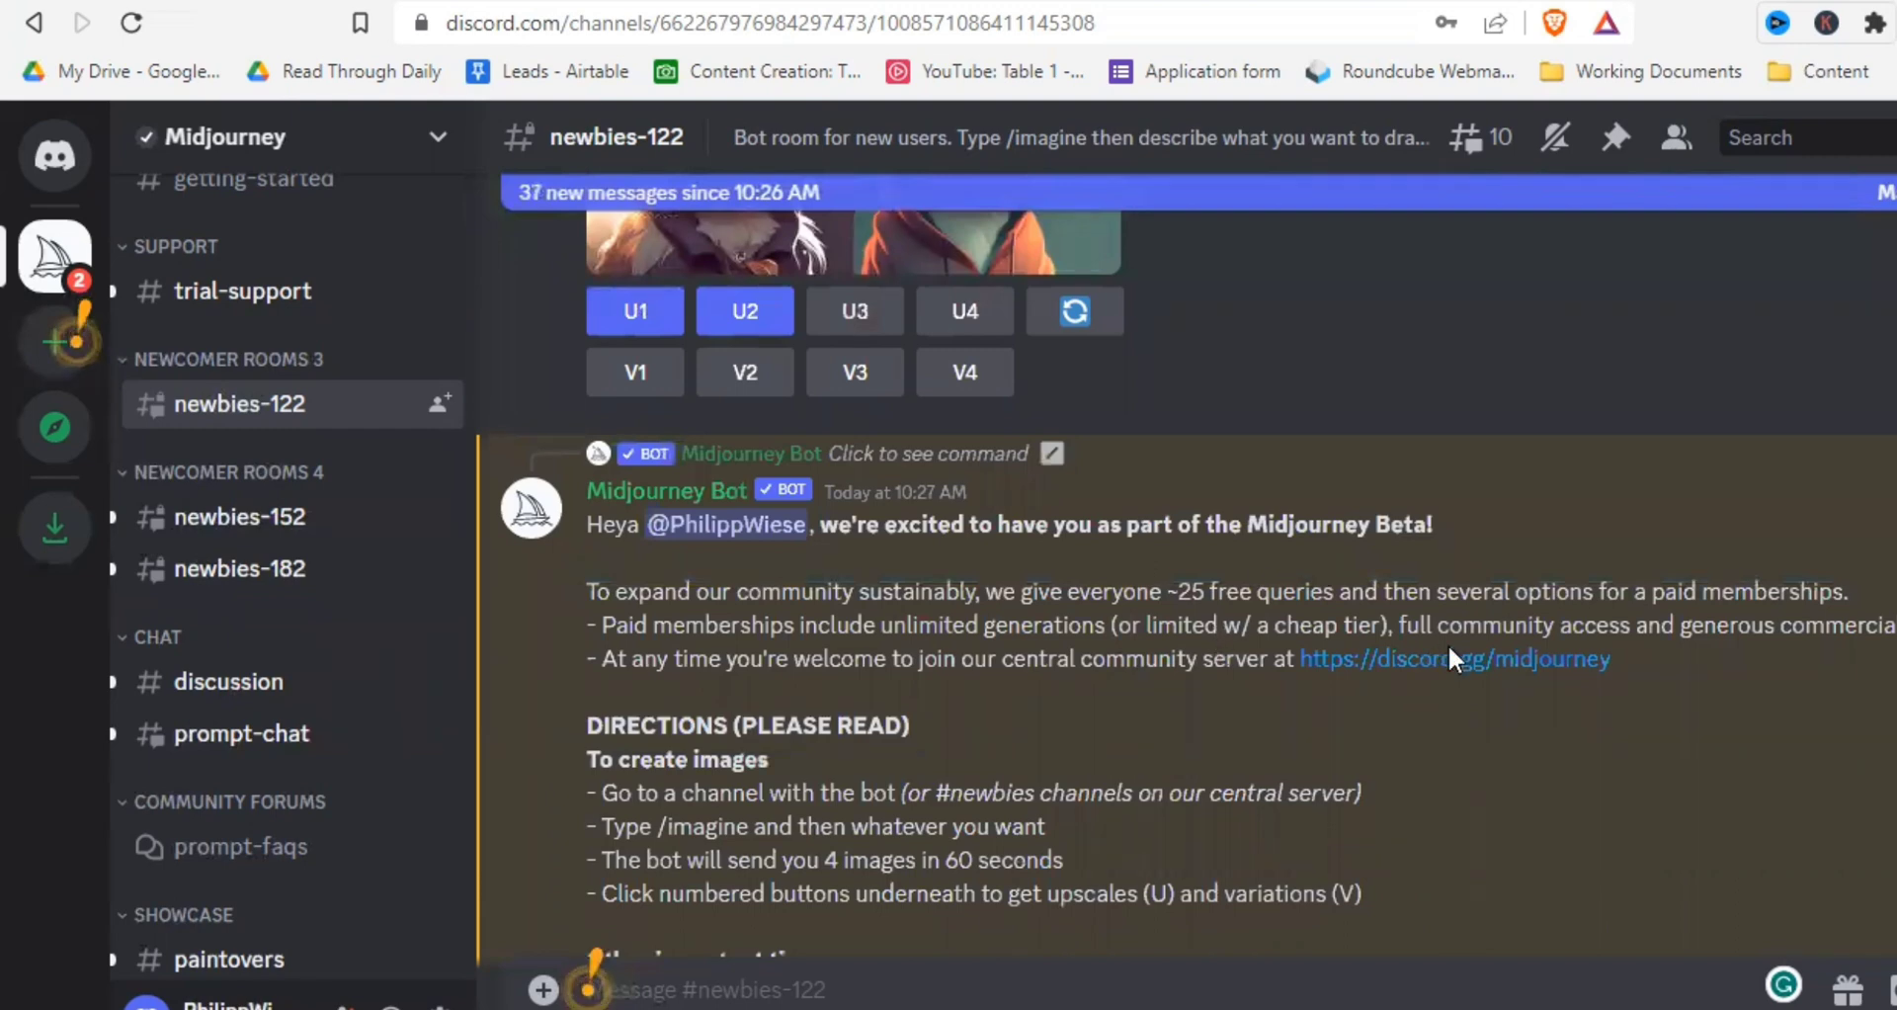
{"action": "scroll", "scroll_direction": "down", "scroll_amount": 3}
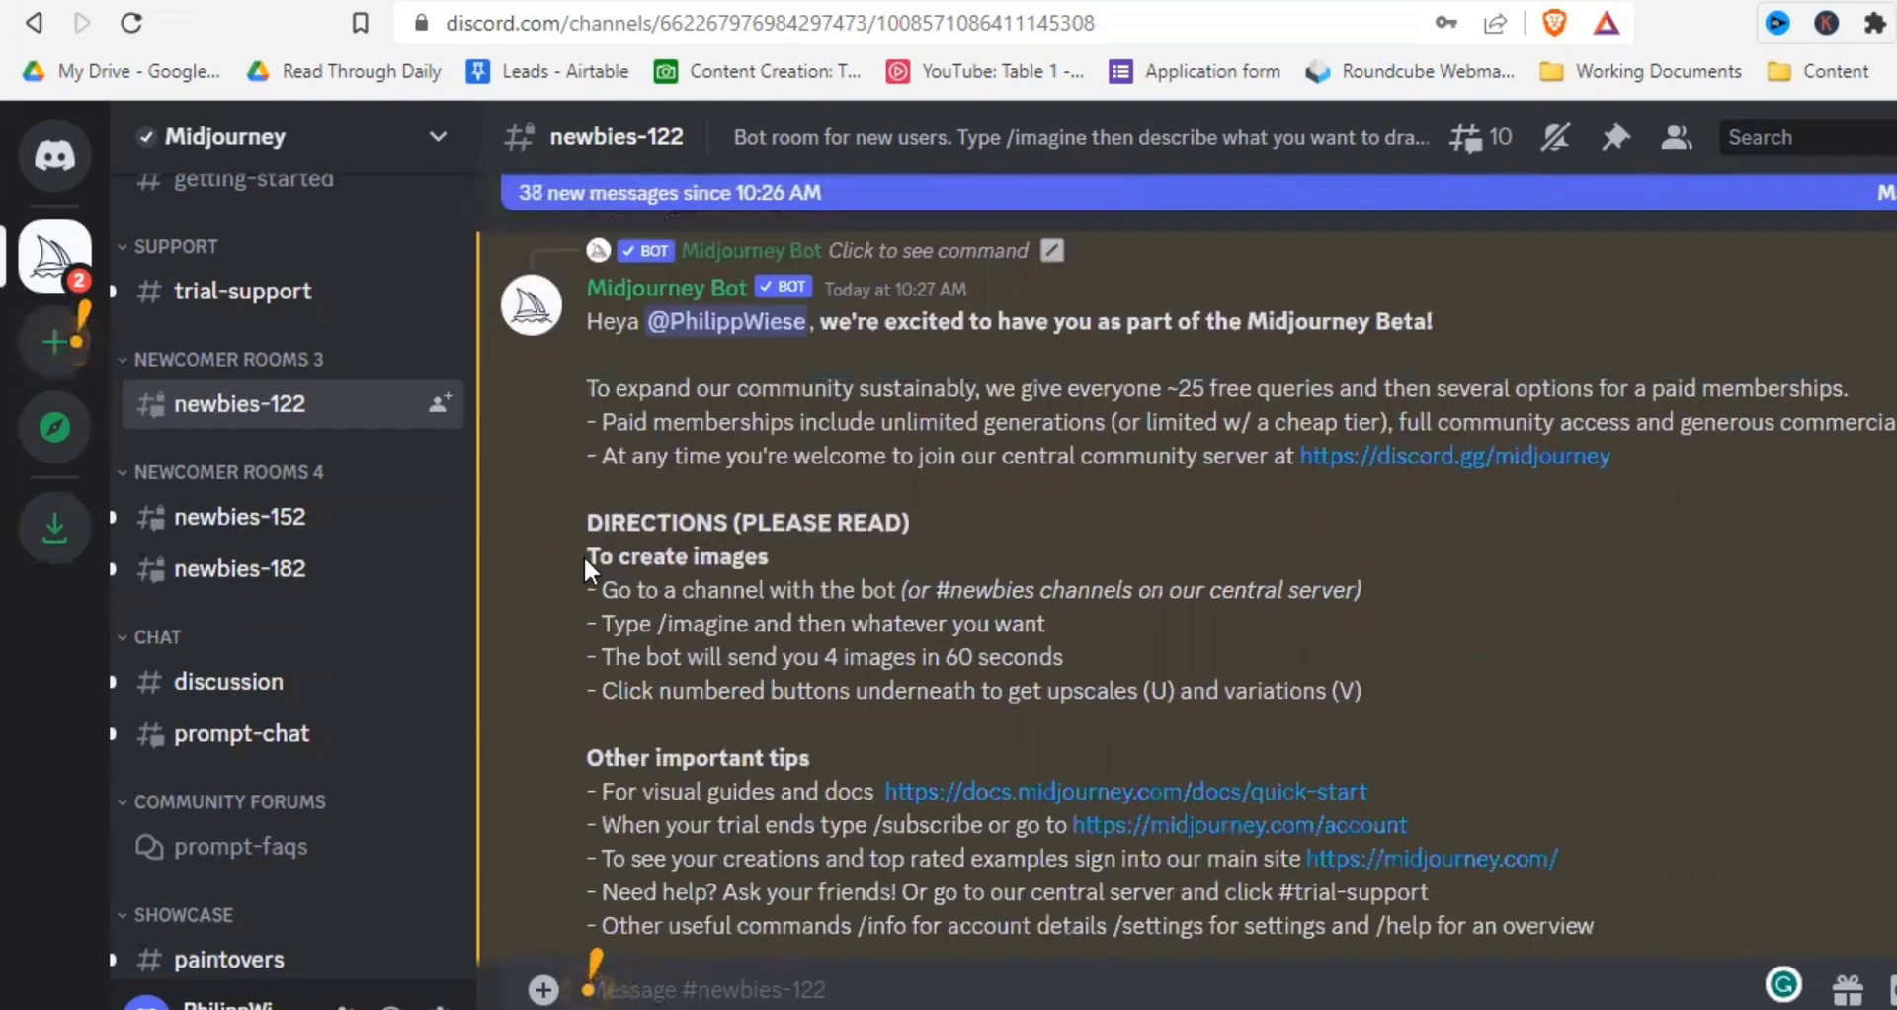
{"action": "type", "text": "/imagine"}
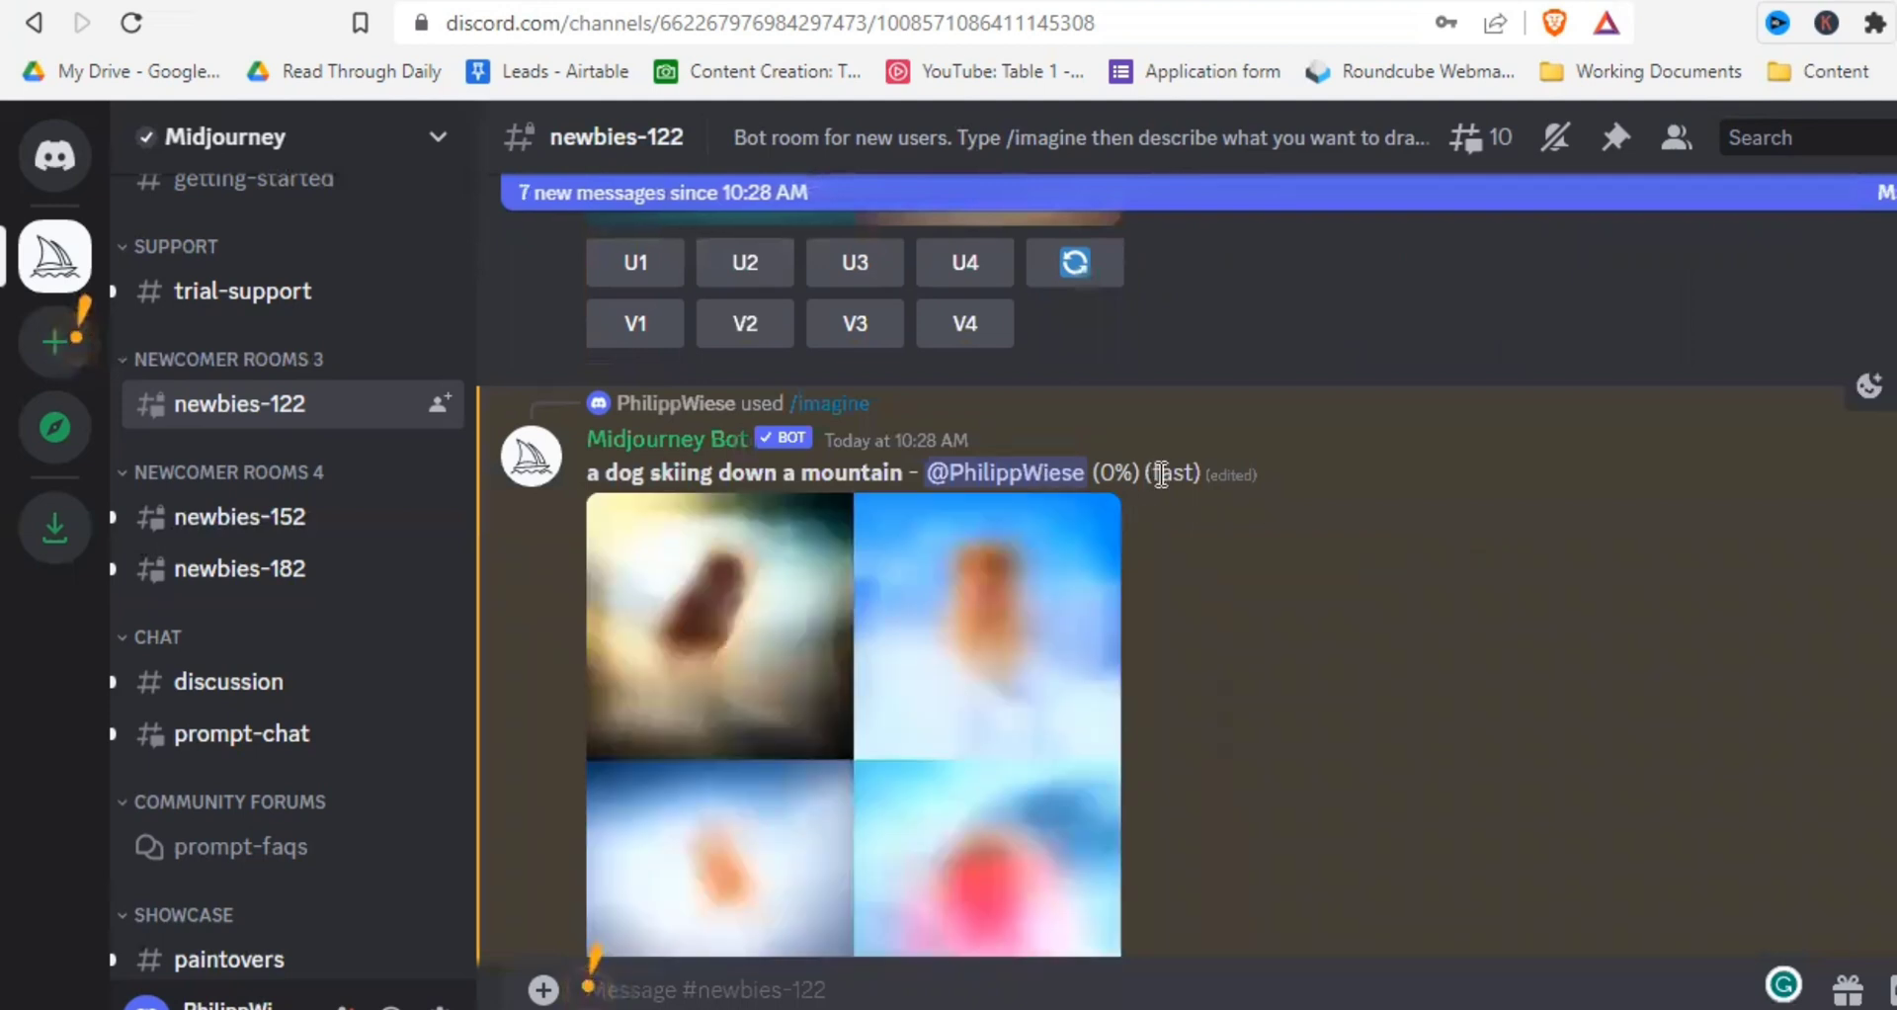
{"action": "mouse_move", "coordinate": [1180, 502]}
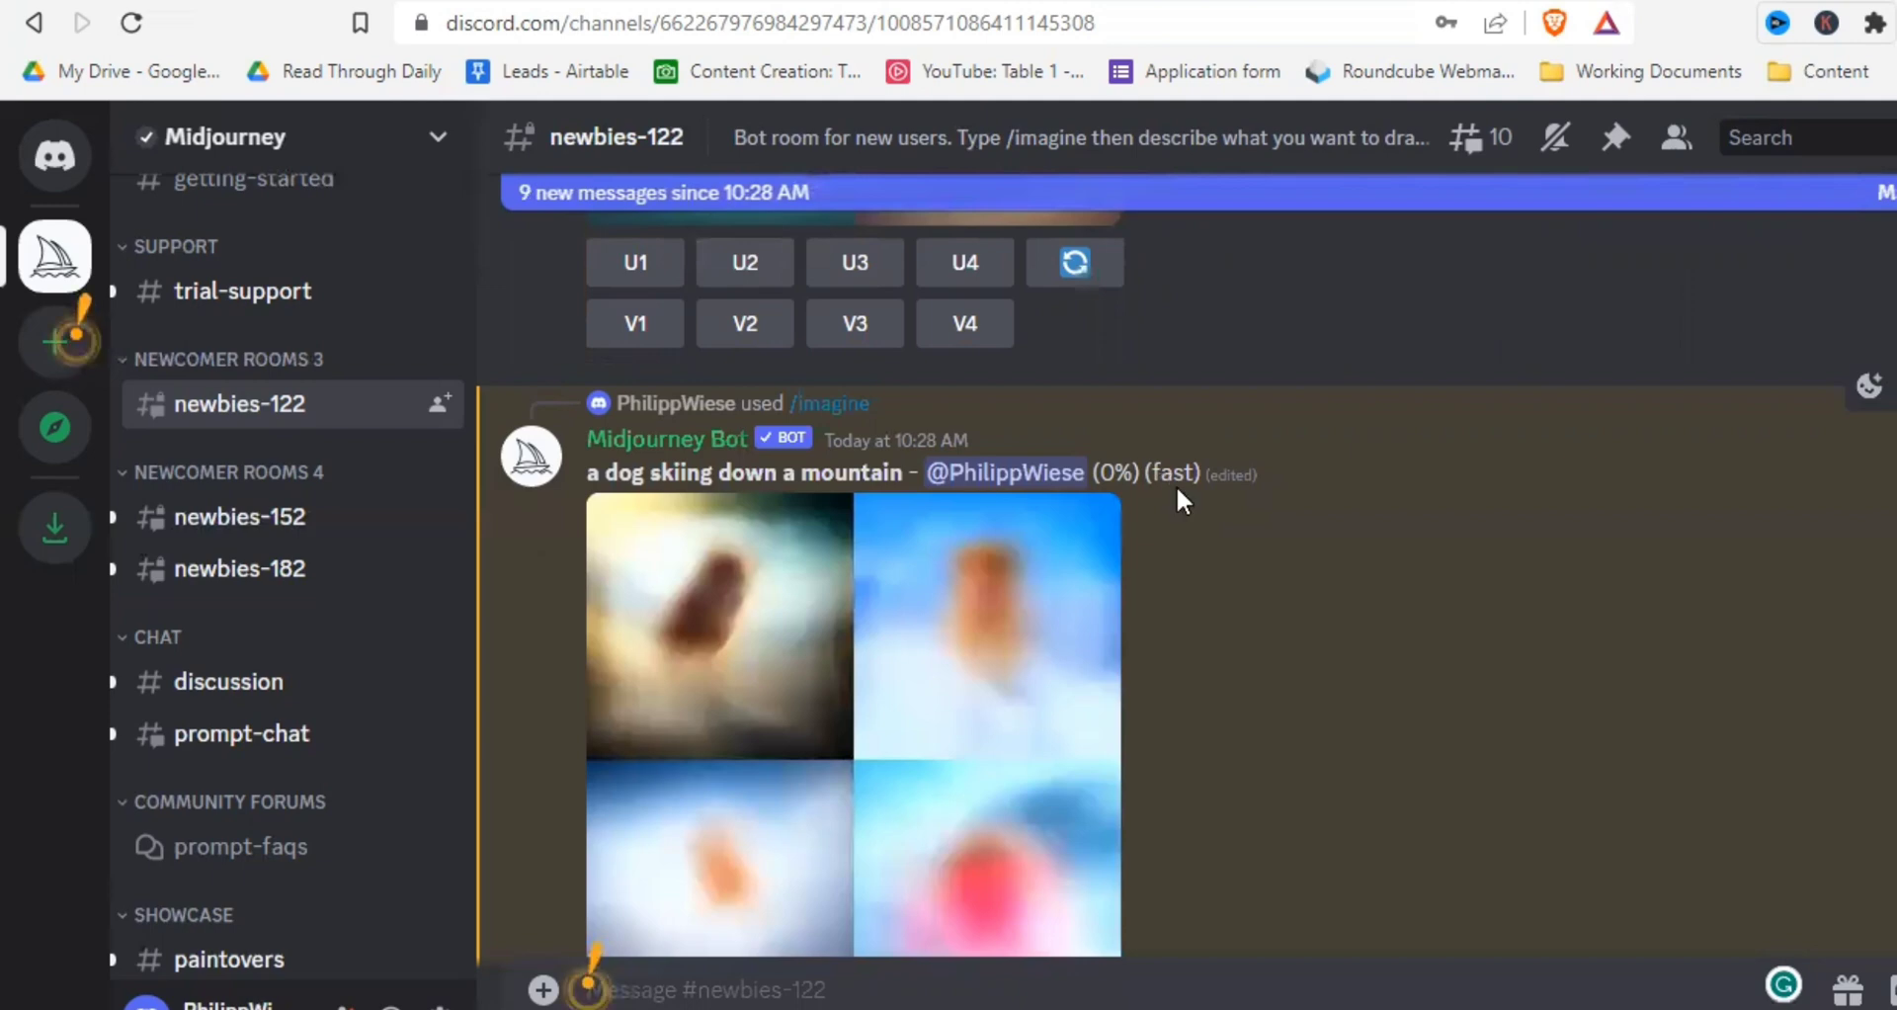
Scroll #newbies-122 down to the finished dog-skiing grid with its U/V buttons
{"action": "scroll", "scroll_direction": "down", "scroll_amount": 3}
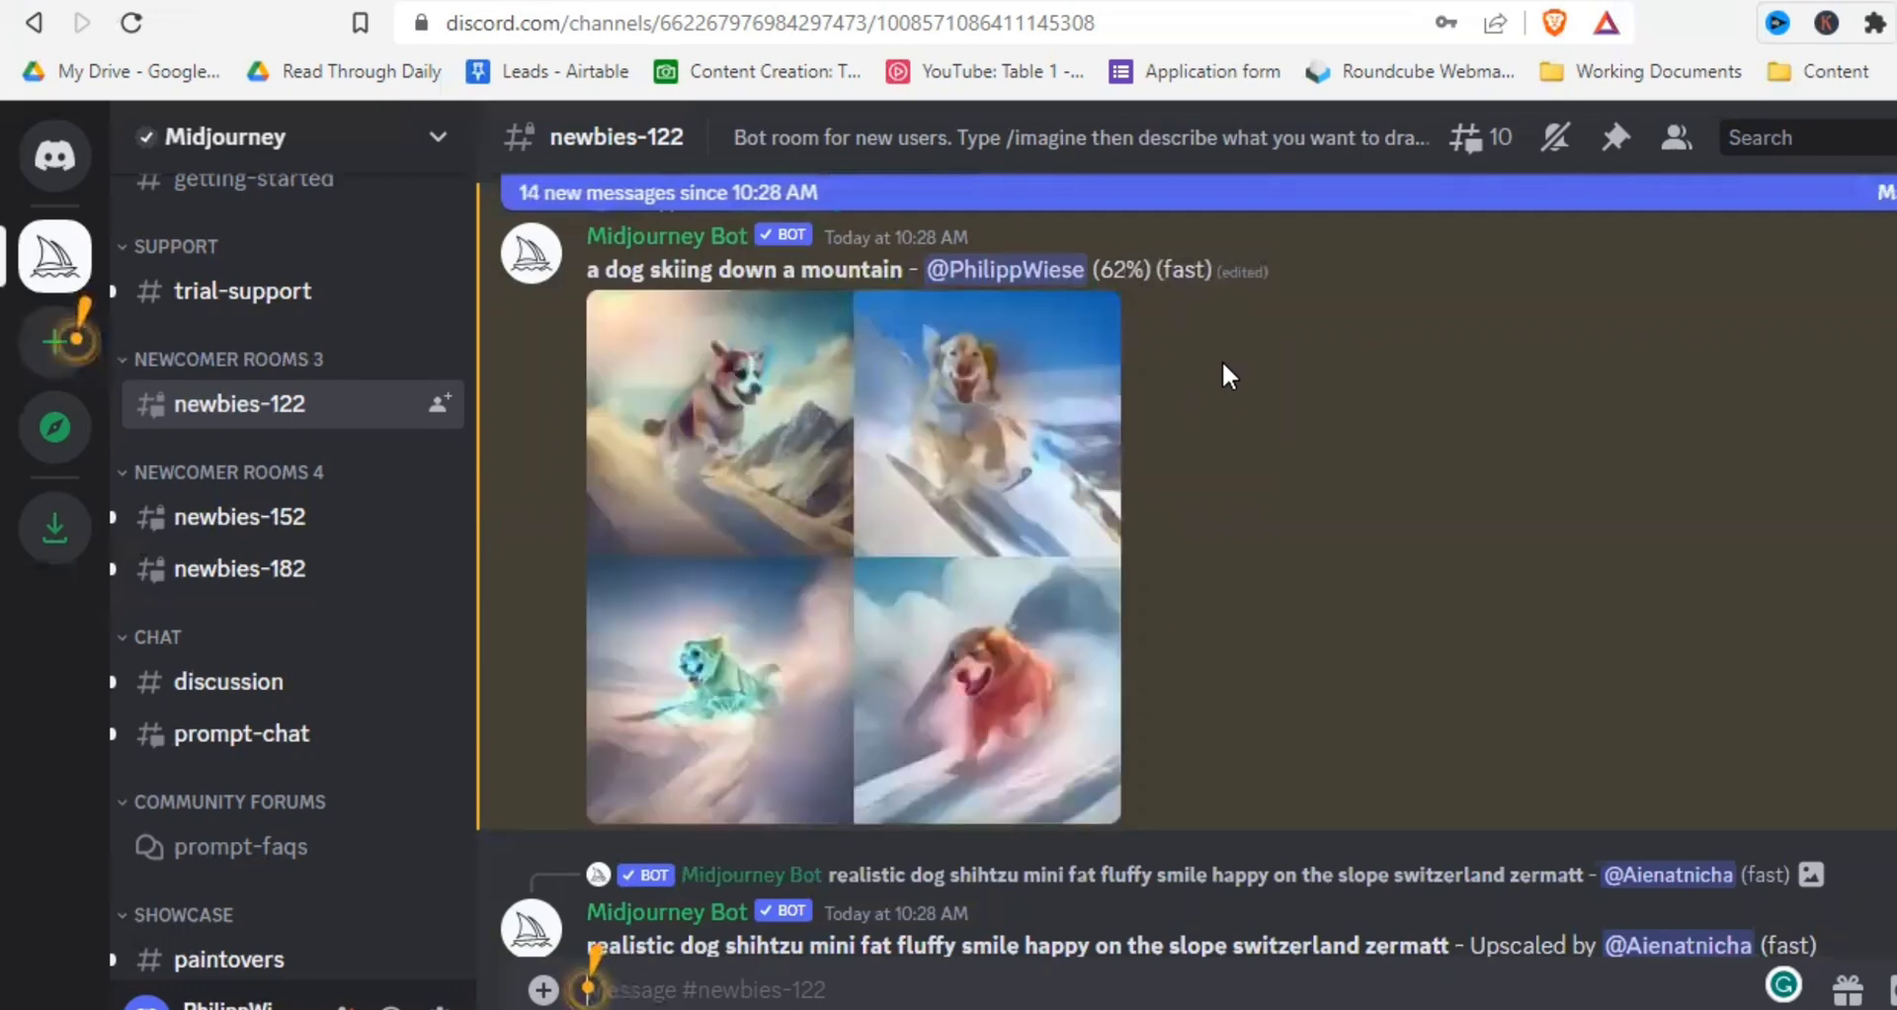
{"action": "scroll", "scroll_direction": "down", "scroll_amount": 3}
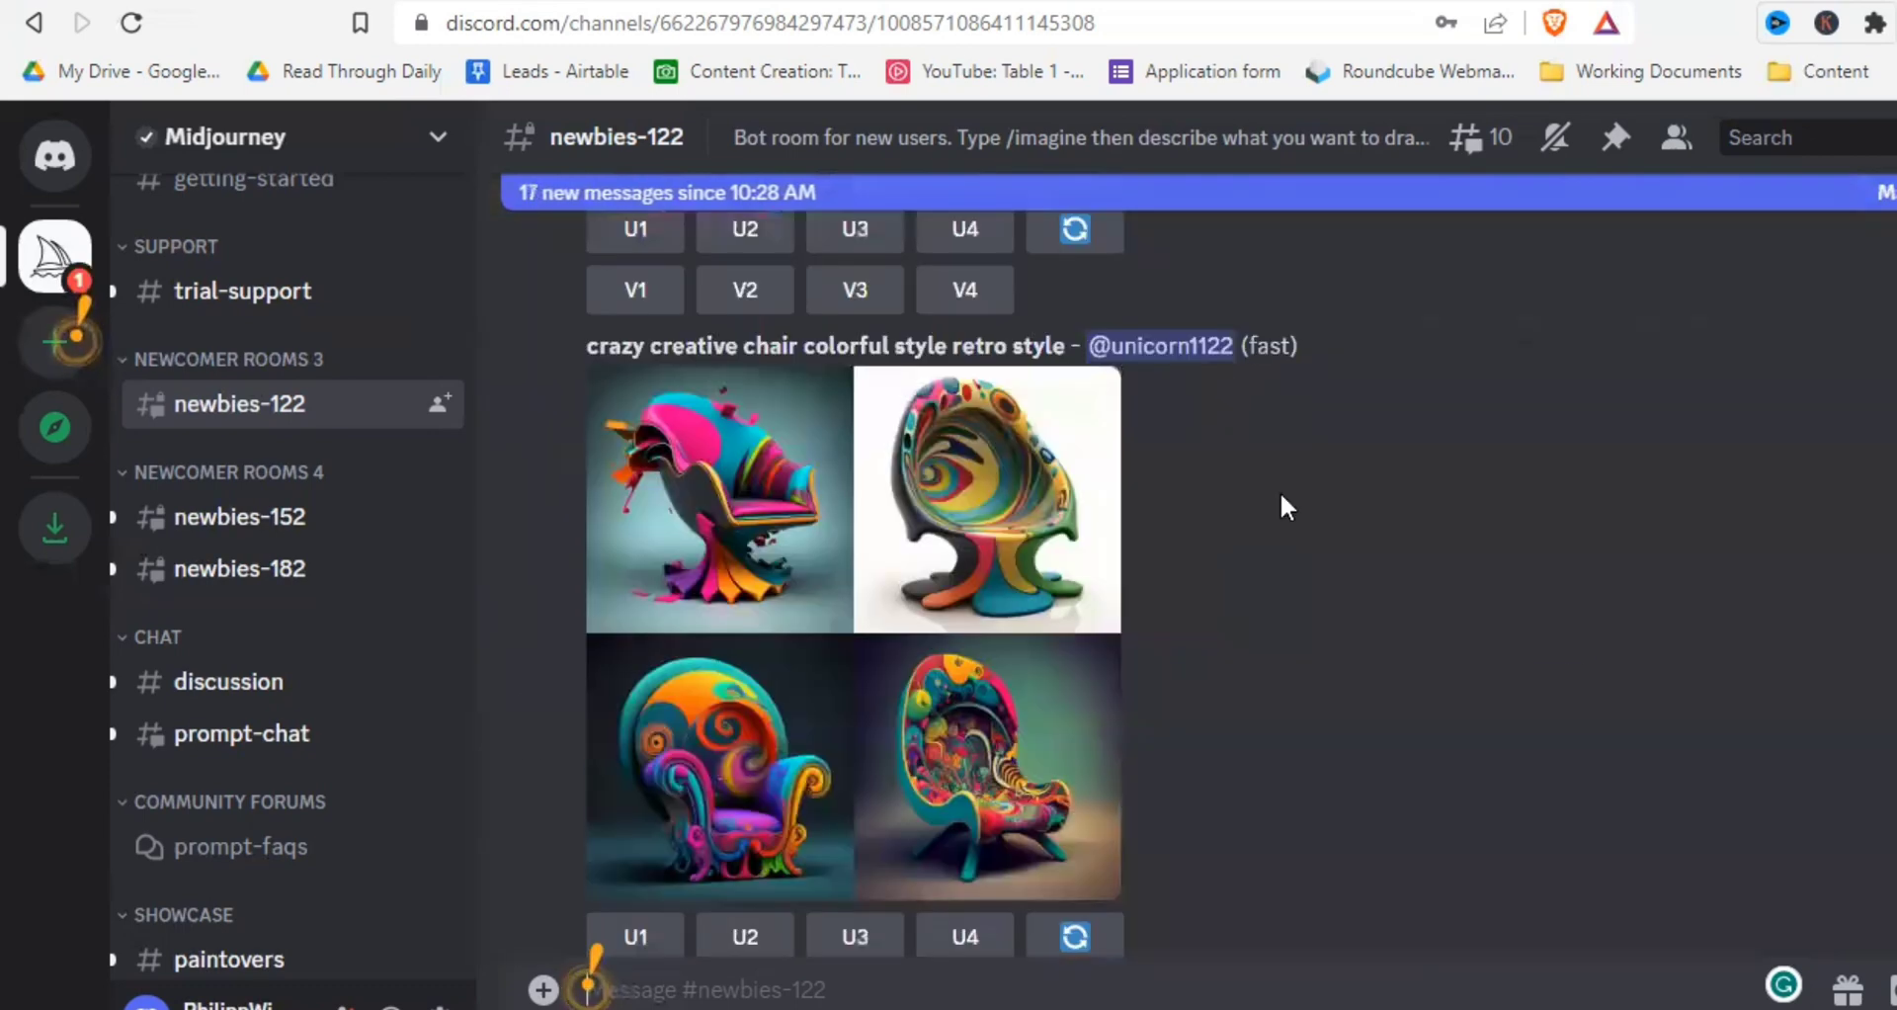
{"action": "scroll", "scroll_direction": "down", "scroll_amount": 3}
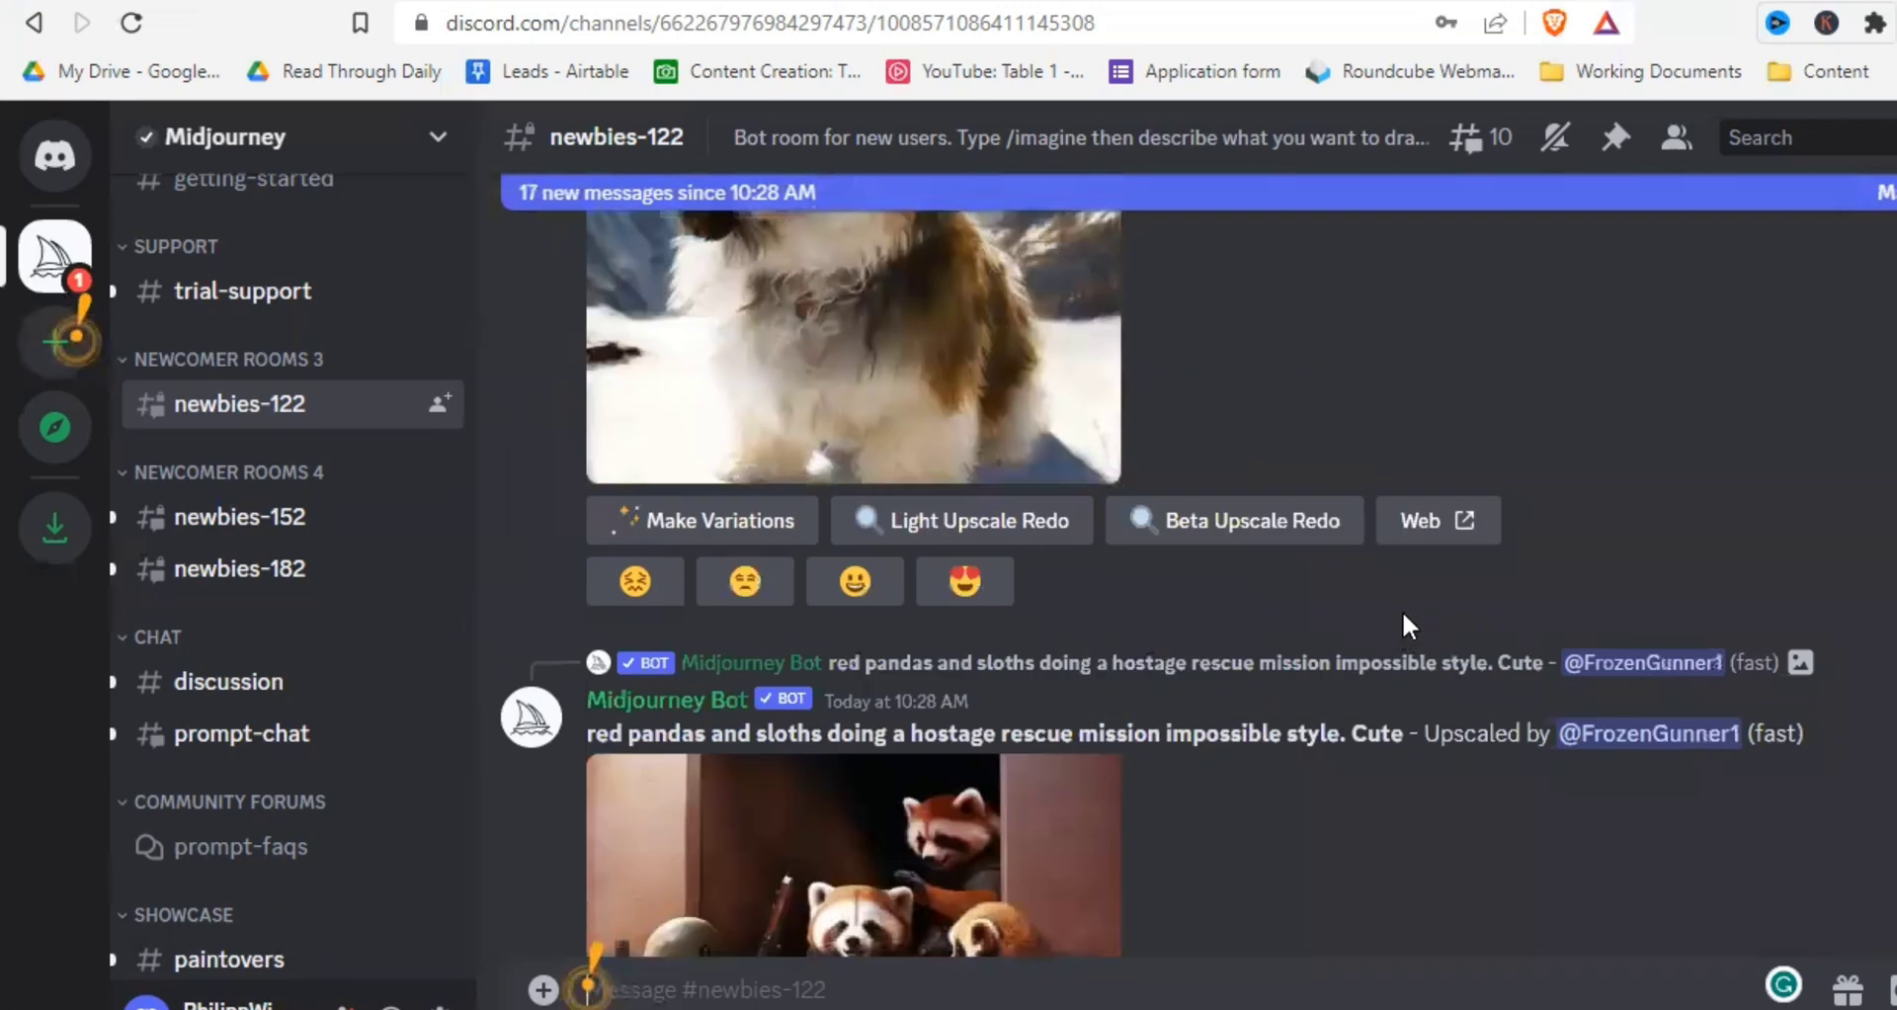
{"action": "scroll", "scroll_direction": "down", "scroll_amount": 3}
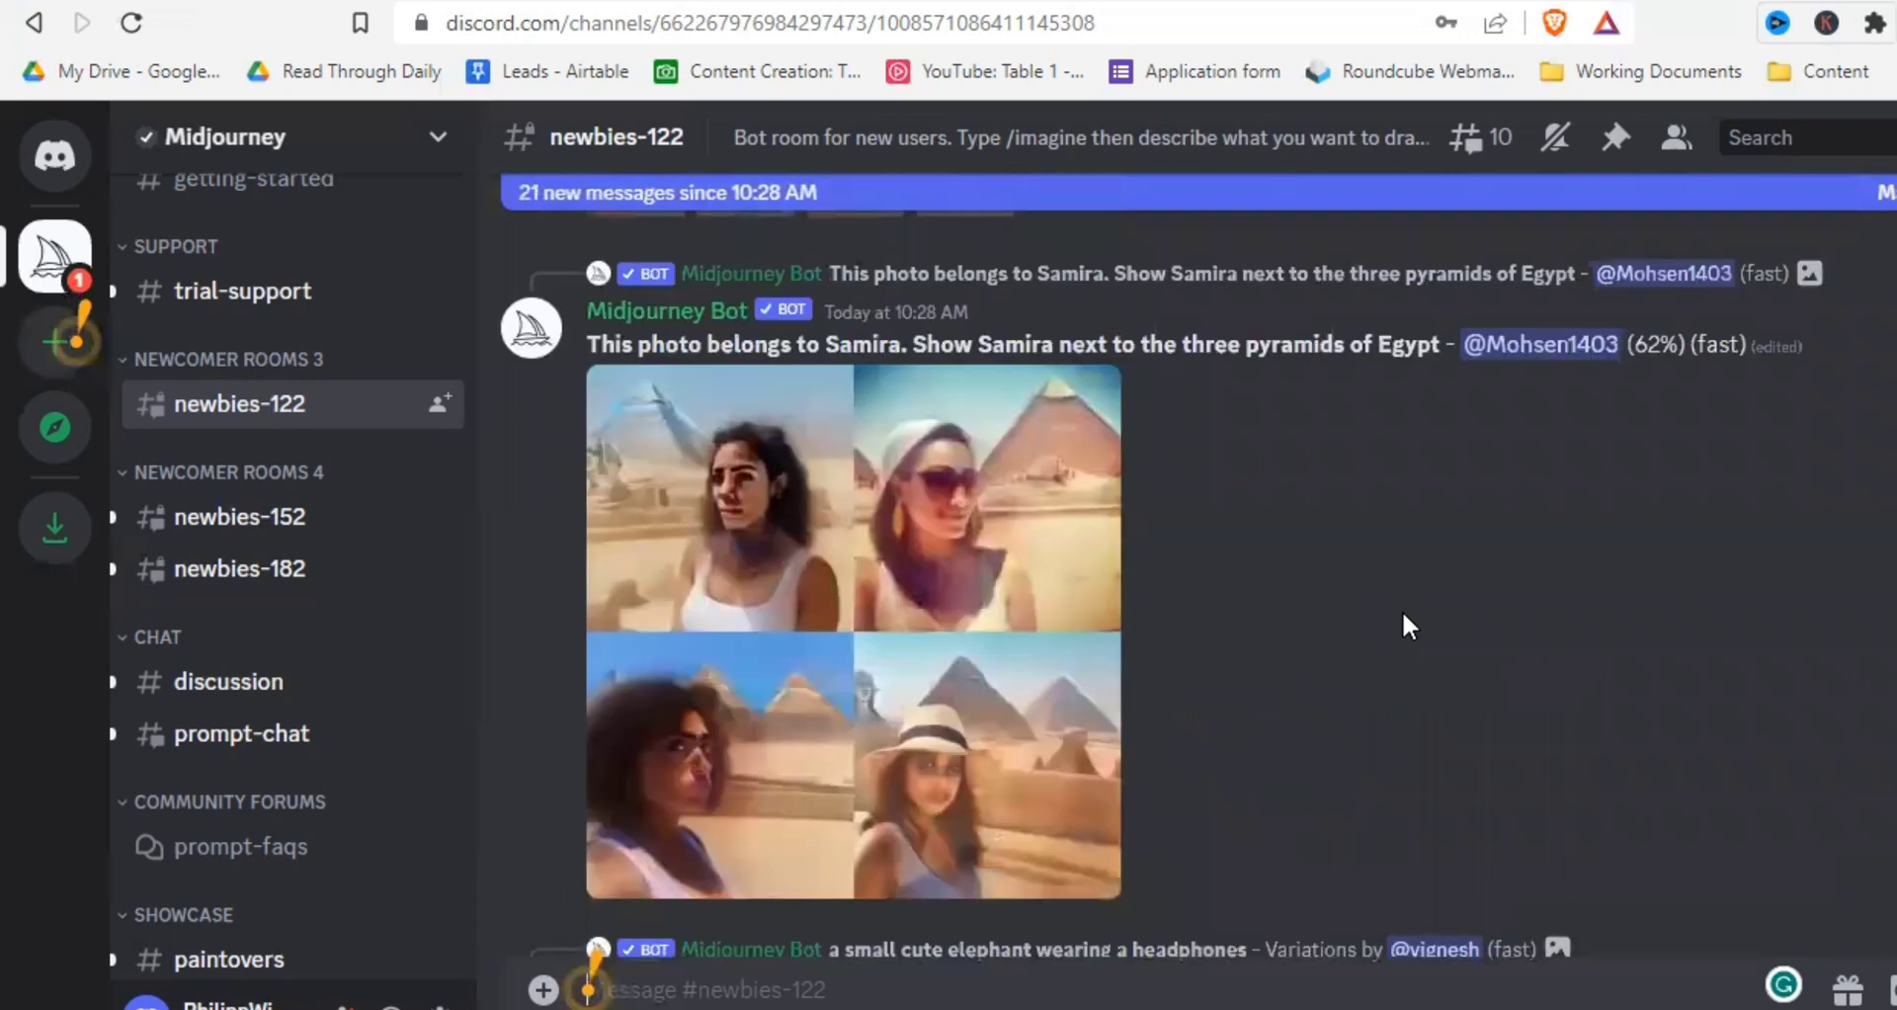
{"action": "scroll", "scroll_direction": "down", "scroll_amount": 3}
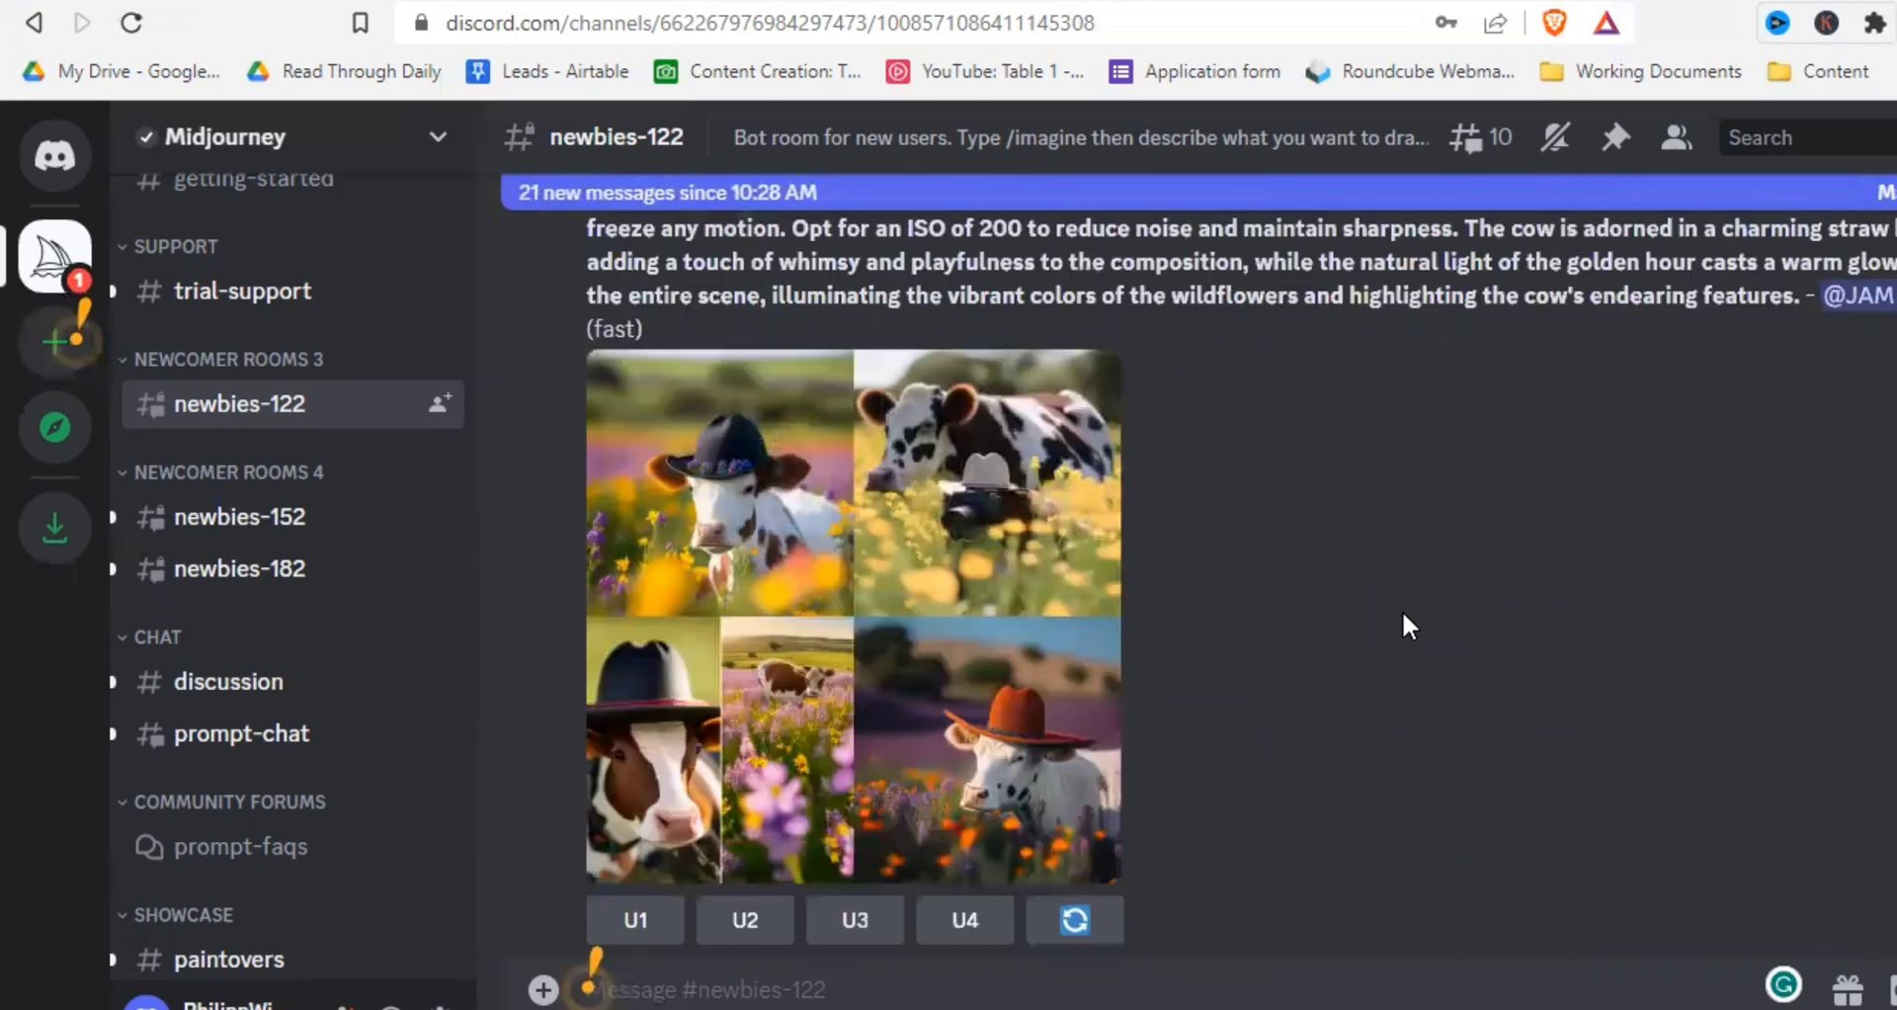
{"action": "scroll", "scroll_direction": "down", "scroll_amount": 3}
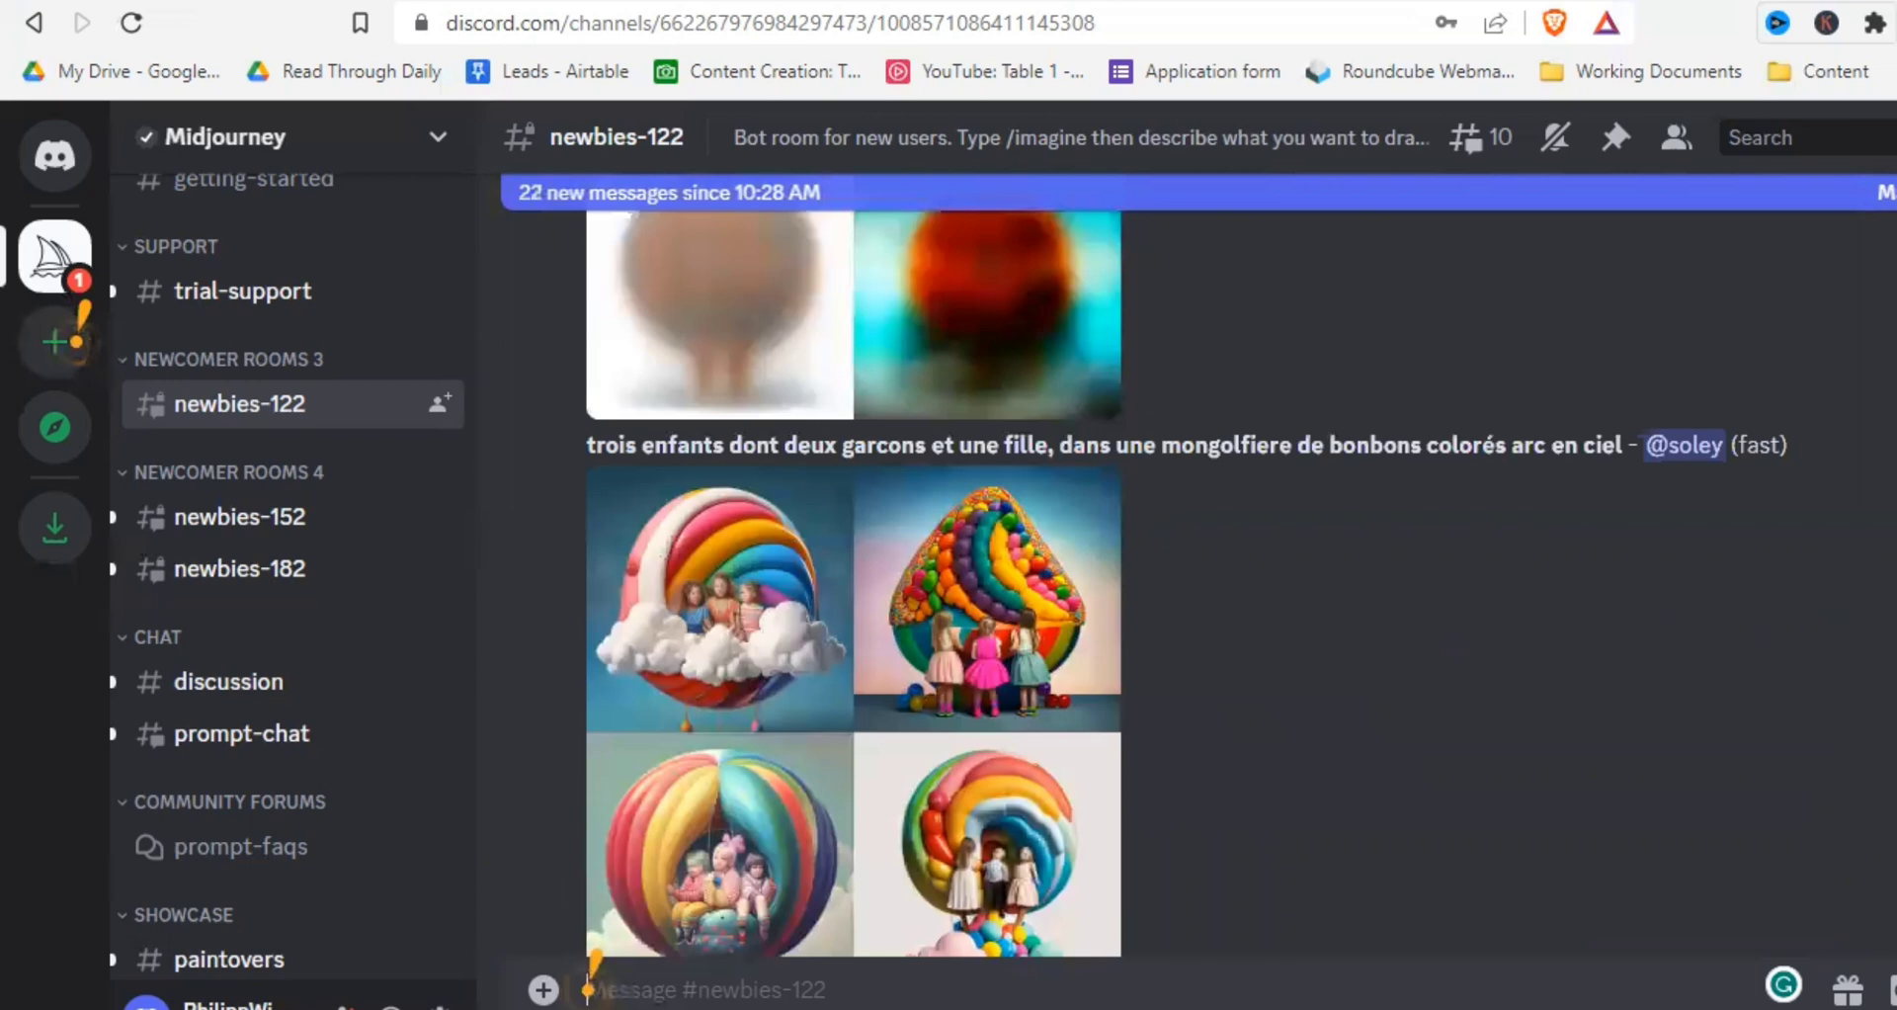
{"action": "scroll", "scroll_direction": "down", "scroll_amount": 3}
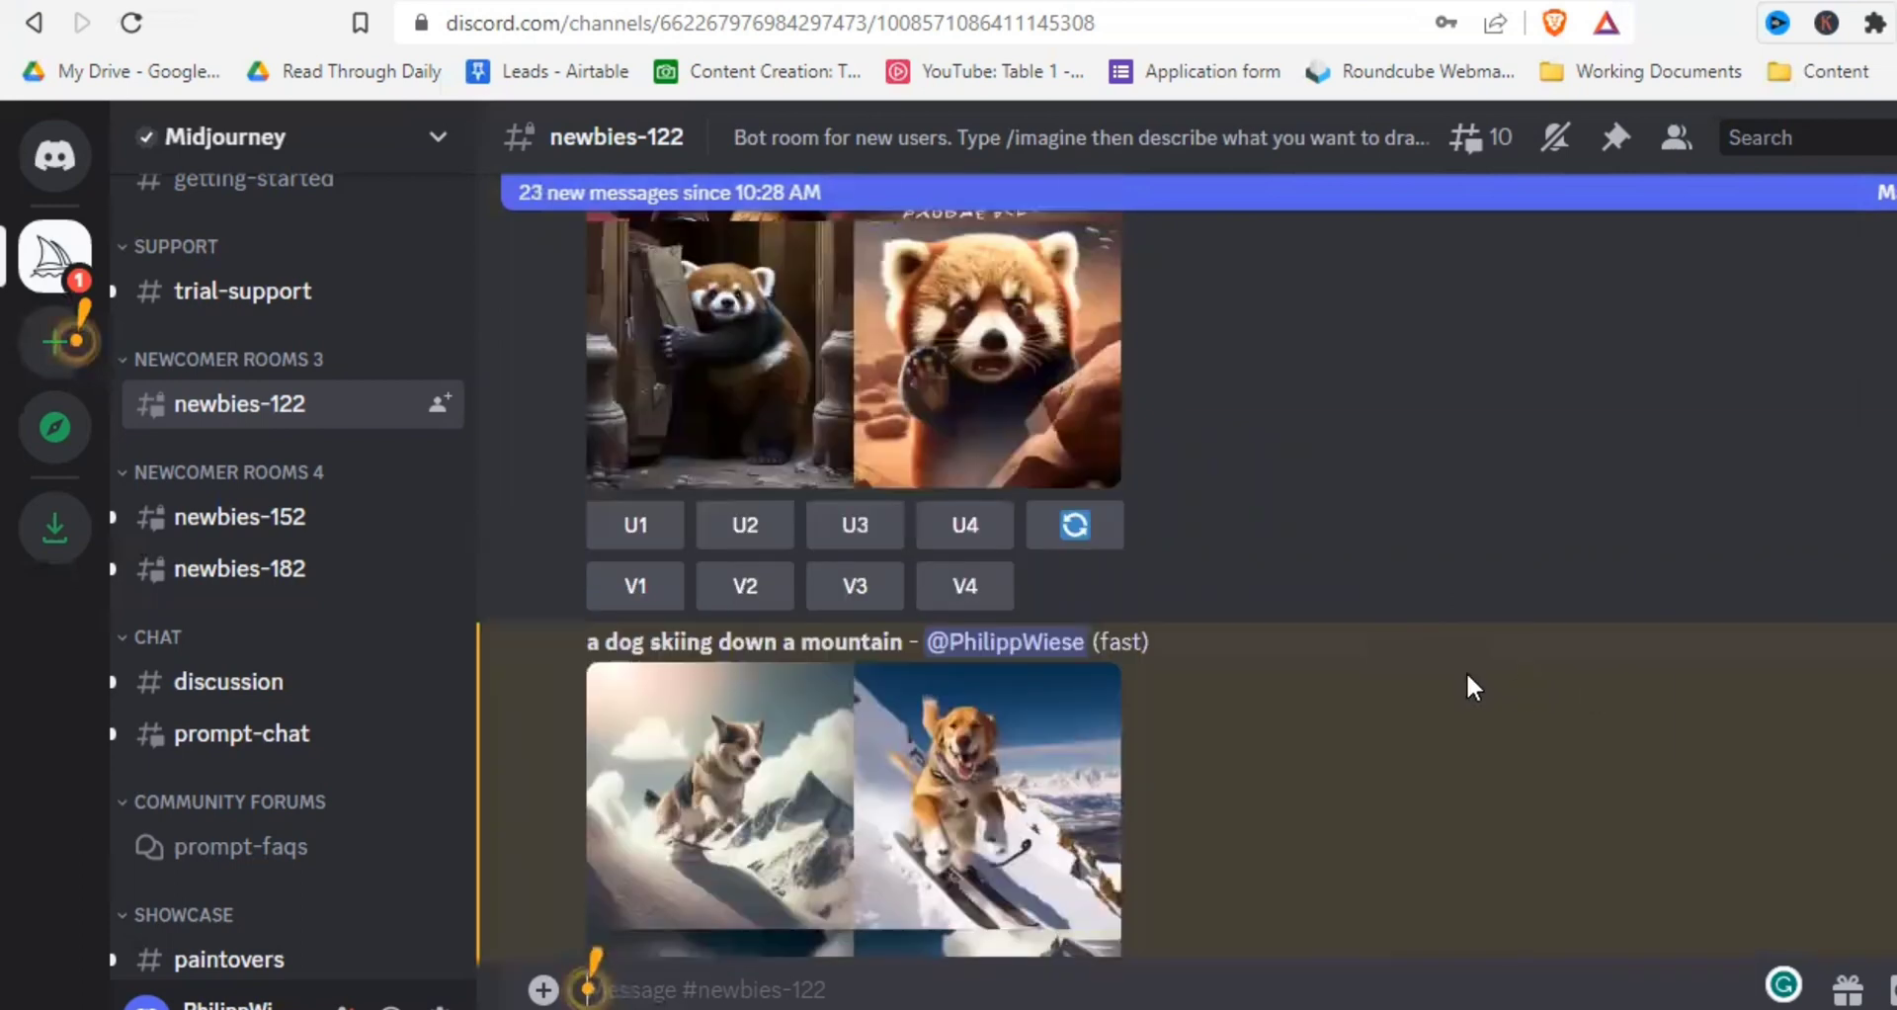
{"action": "scroll", "scroll_direction": "down", "scroll_amount": 3}
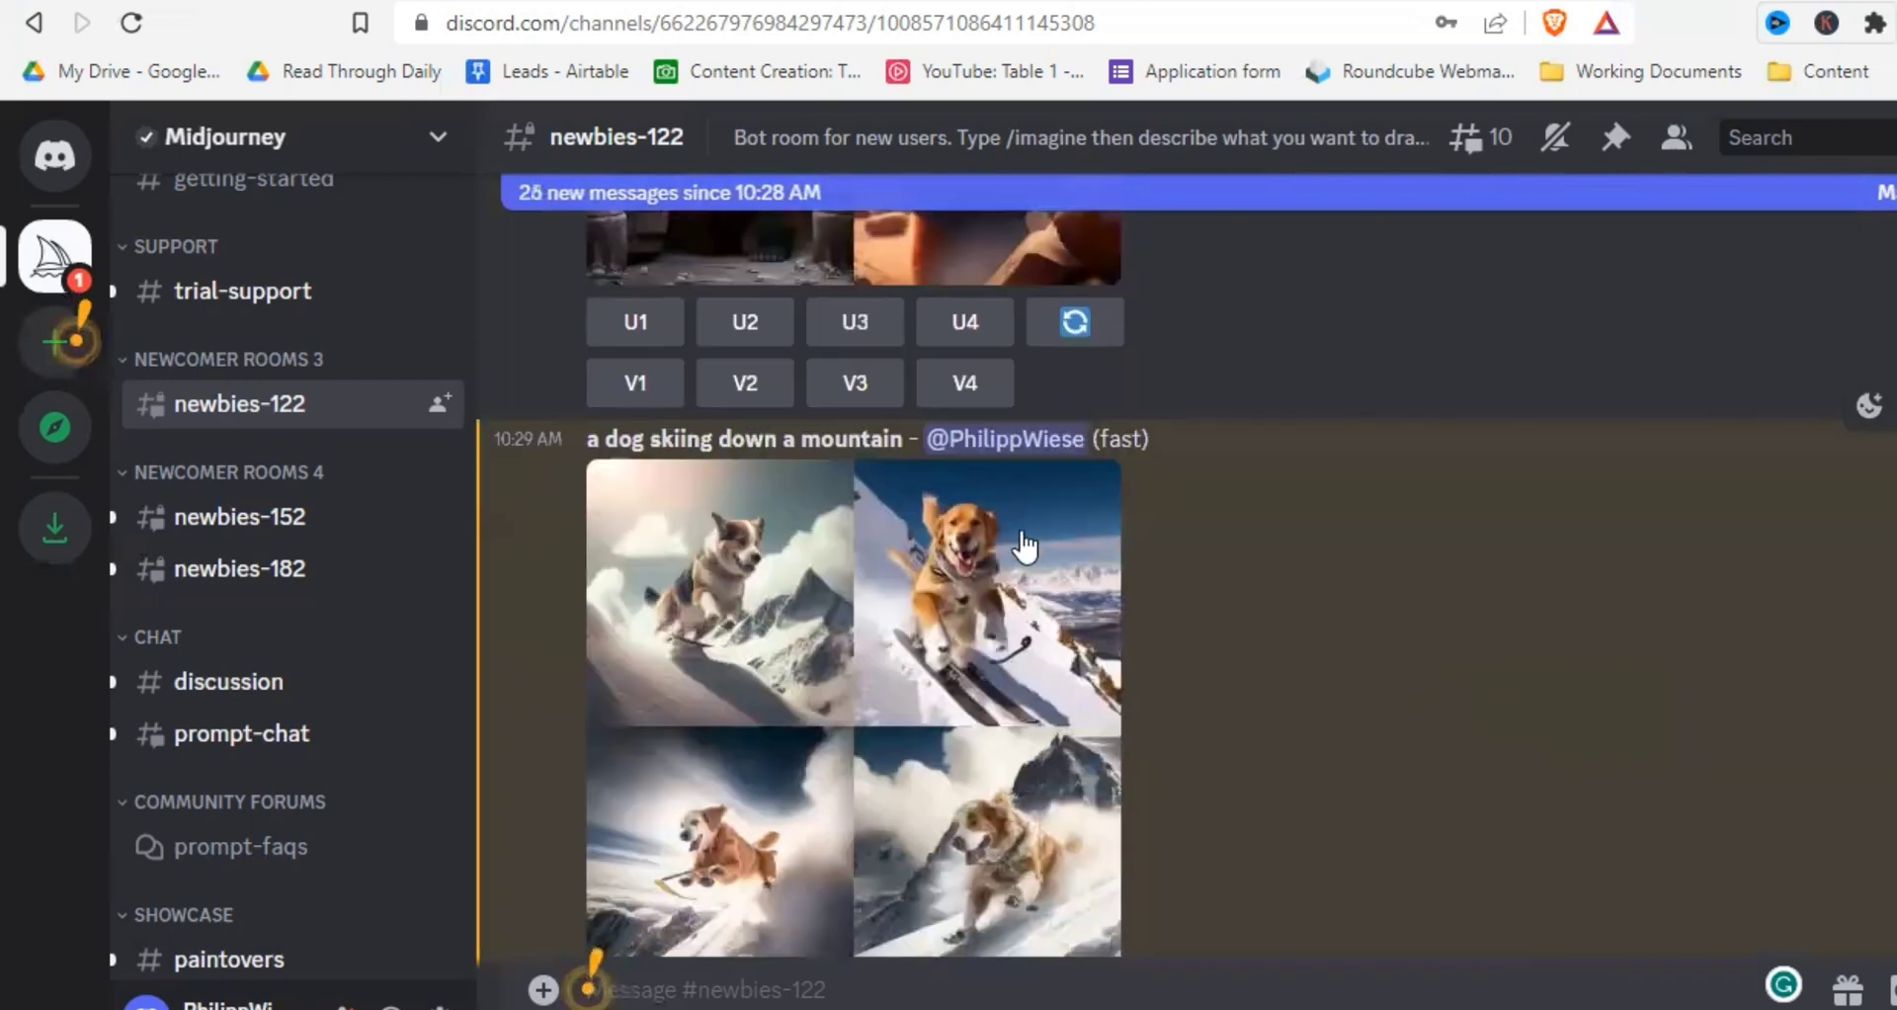
{"action": "scroll", "scroll_direction": "down", "scroll_amount": 3}
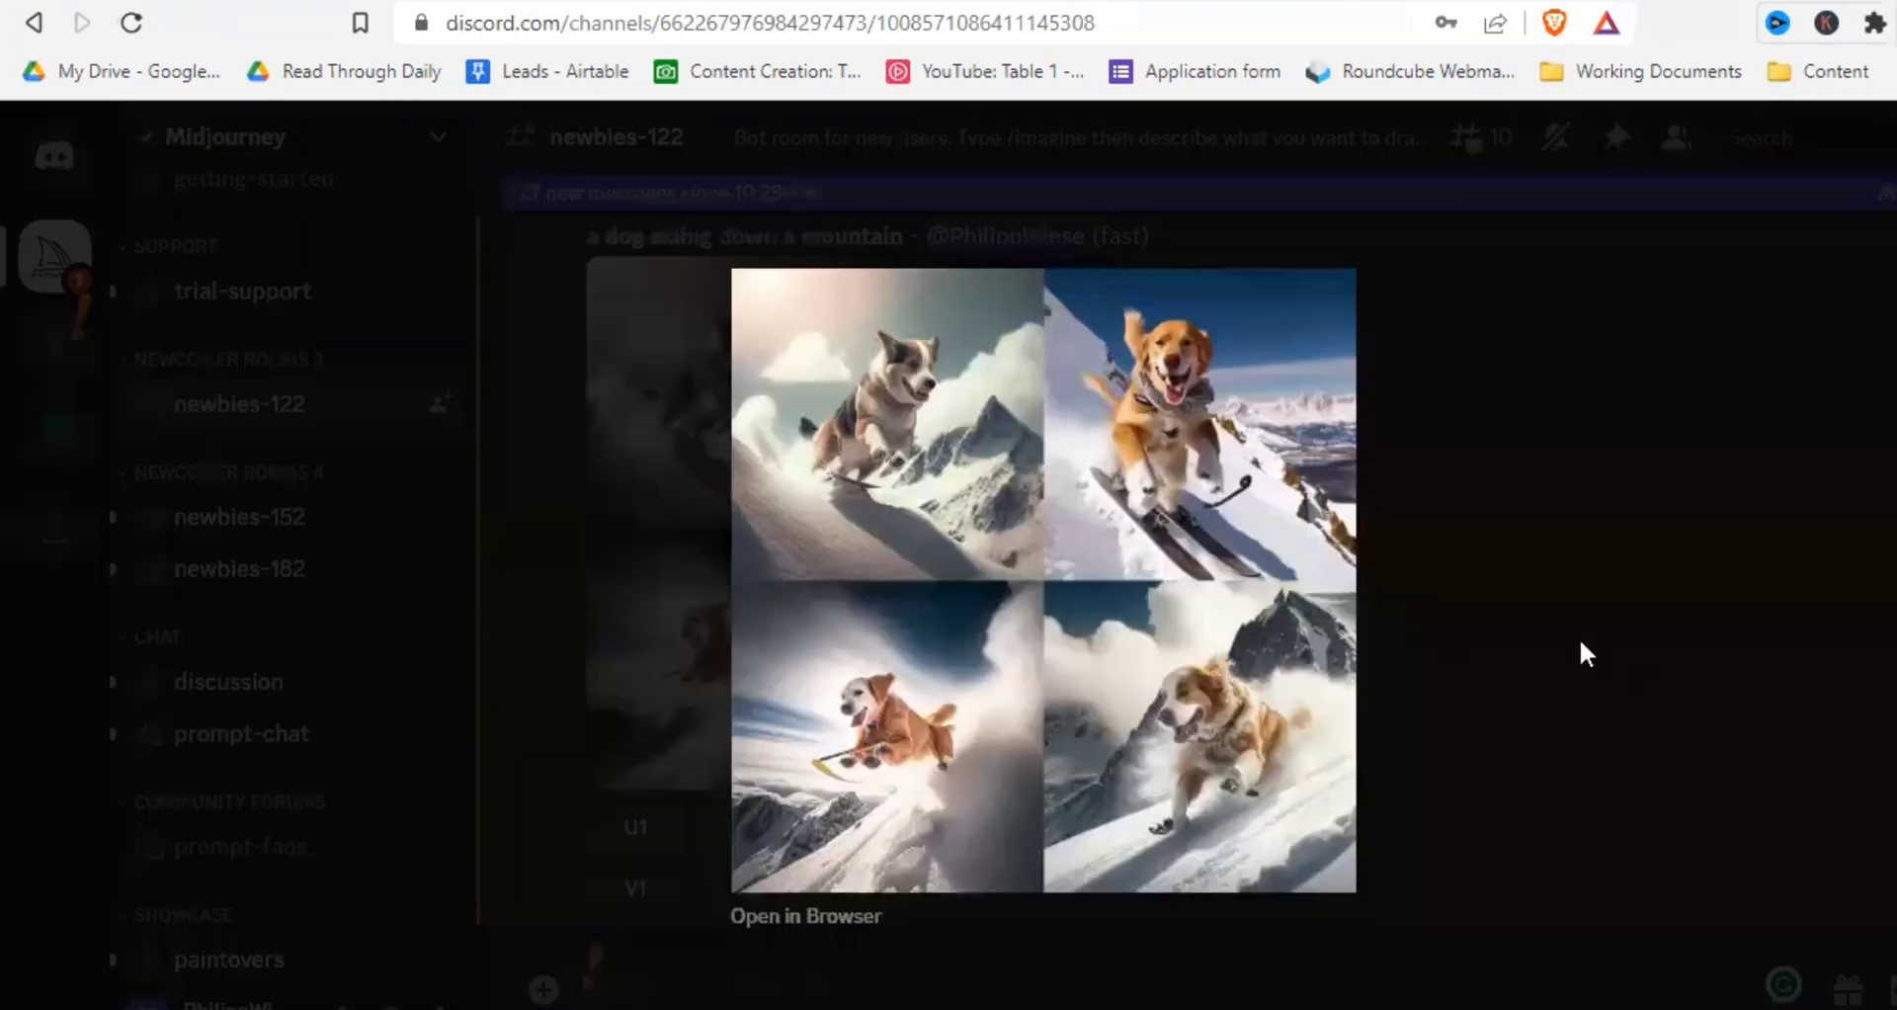
{"action": "mouse_move", "coordinate": [1581, 609]}
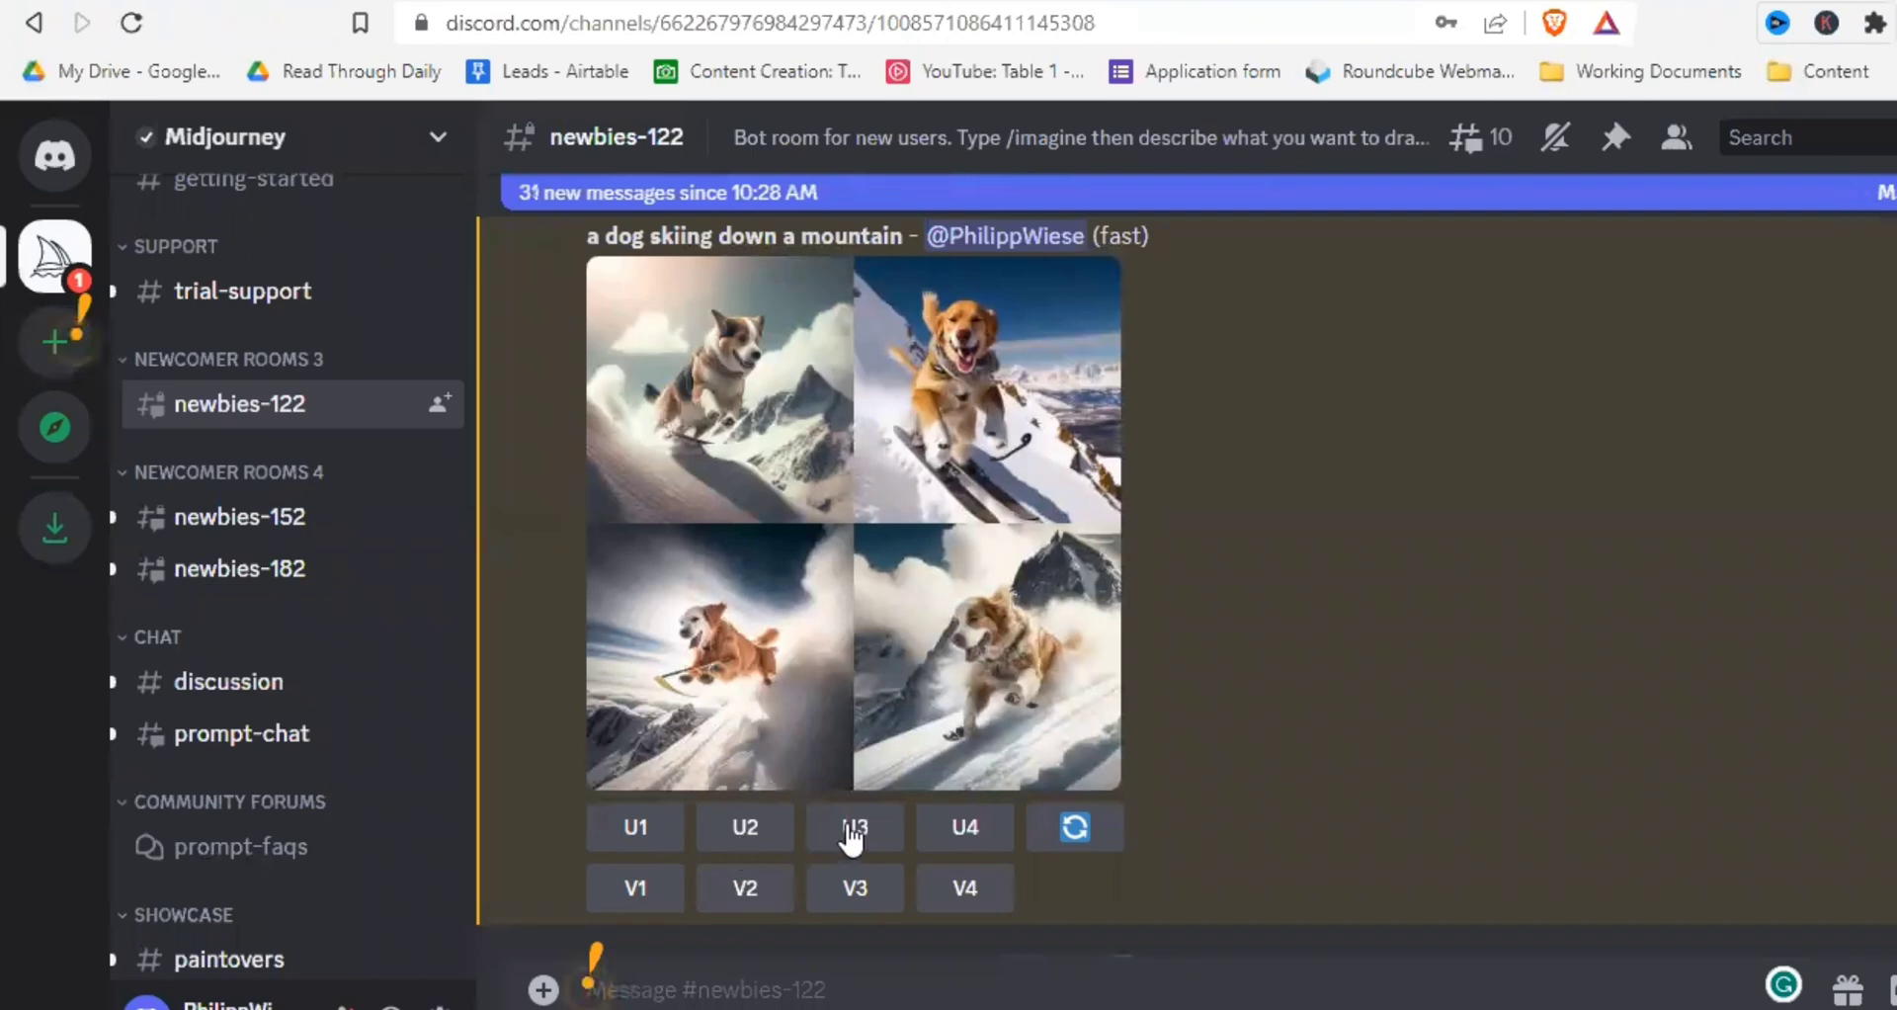
{"action": "mouse_move", "coordinate": [854, 903]}
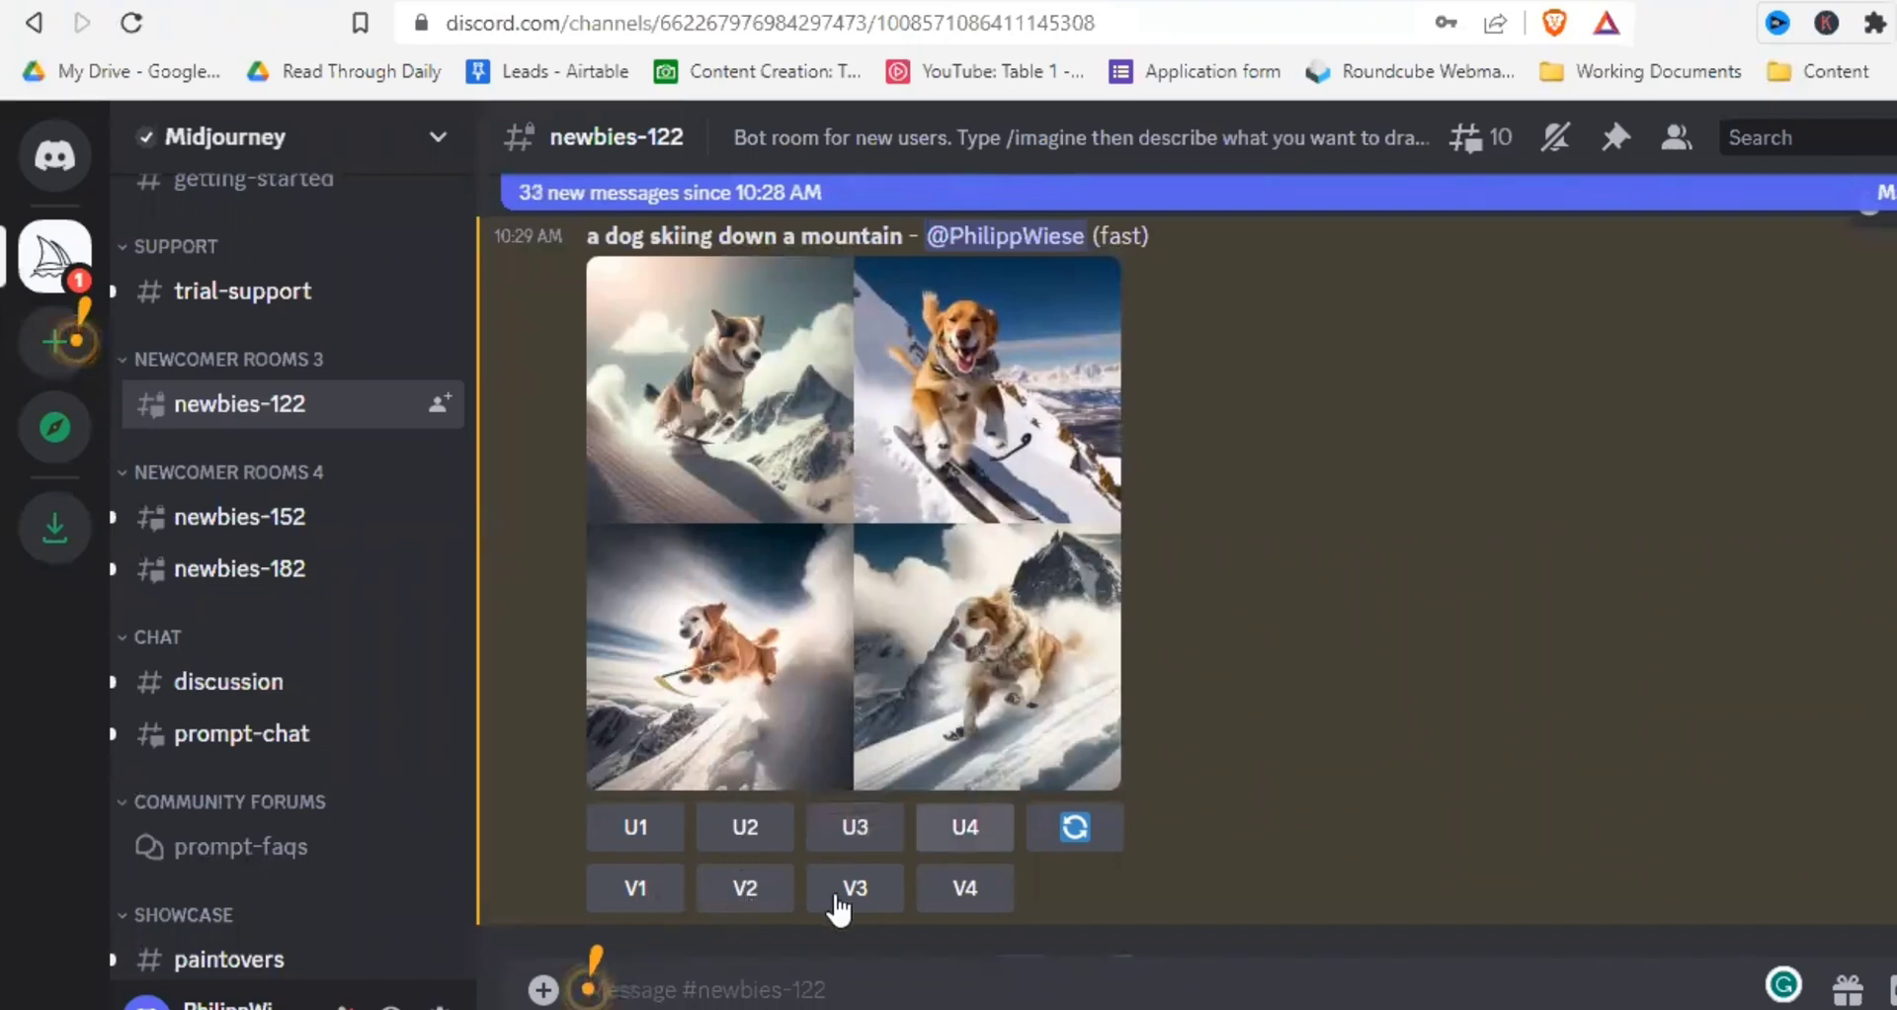
{"action": "mouse_move", "coordinate": [964, 888]}
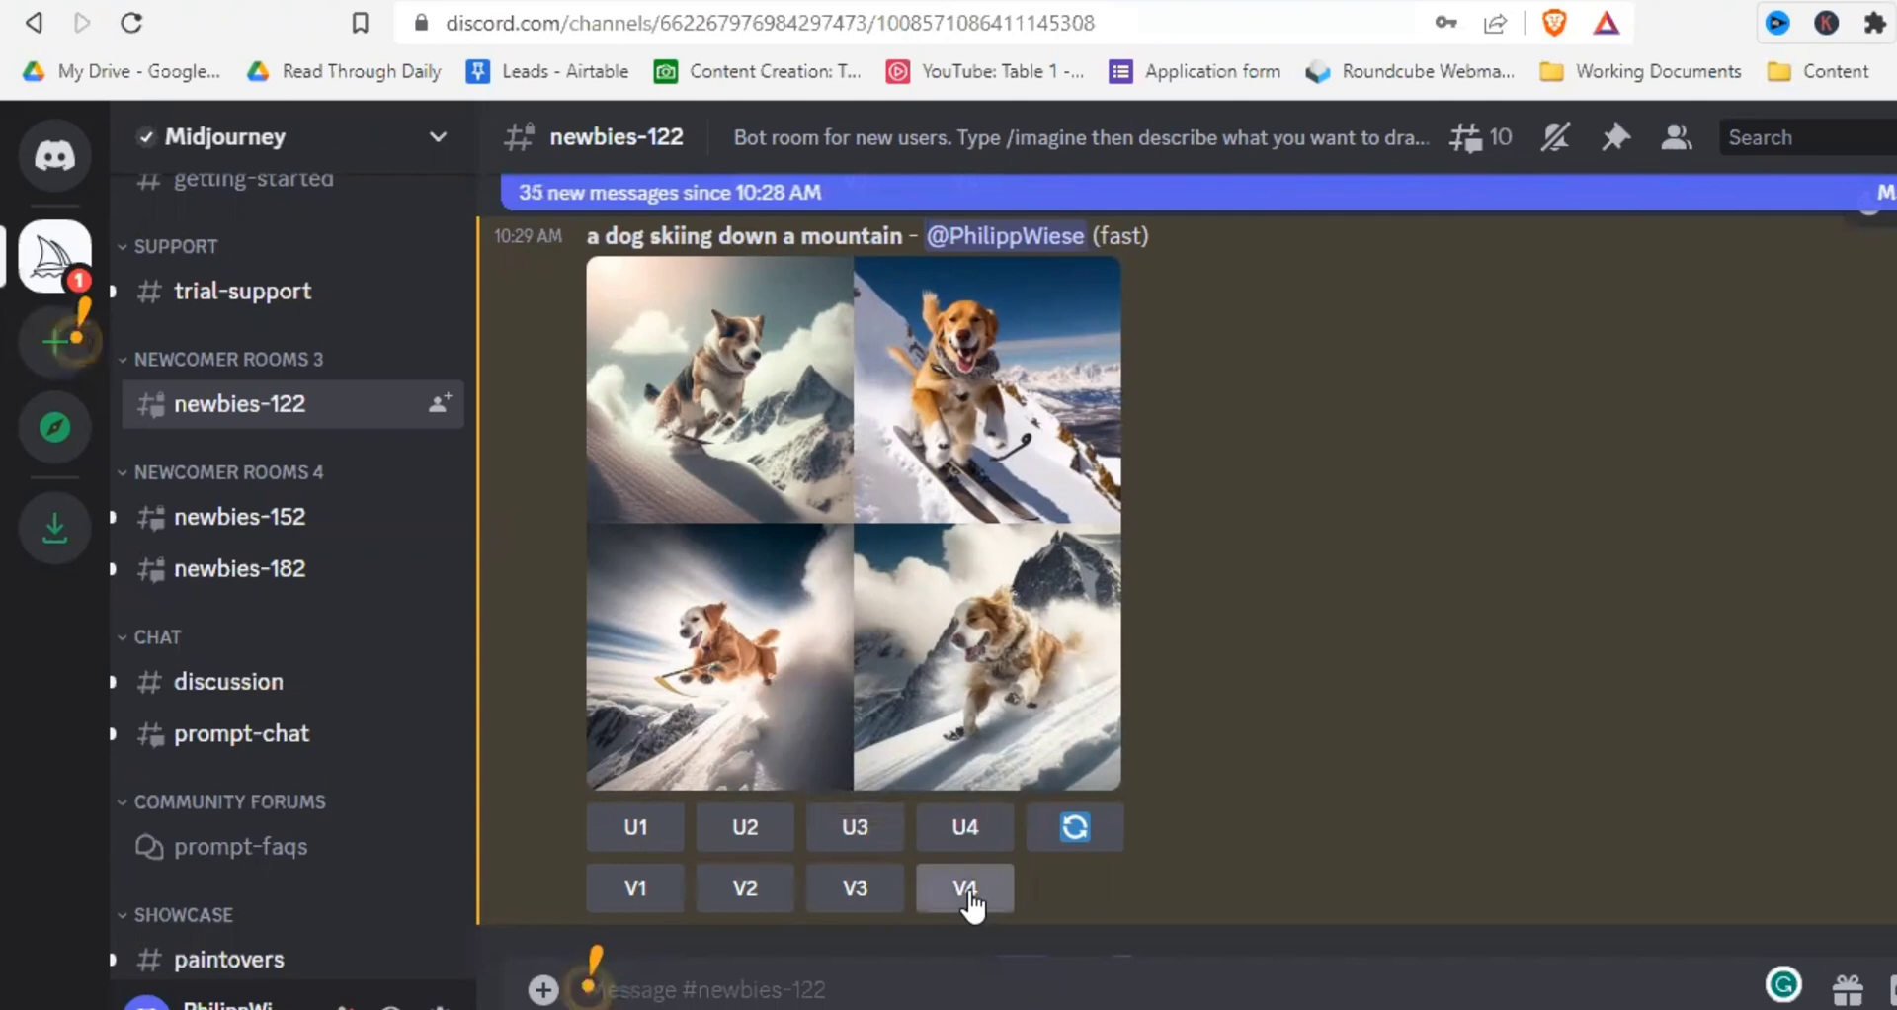
Request V4 variations and scroll down to the finished variations grid
{"action": "left_click", "coordinate": [964, 887]}
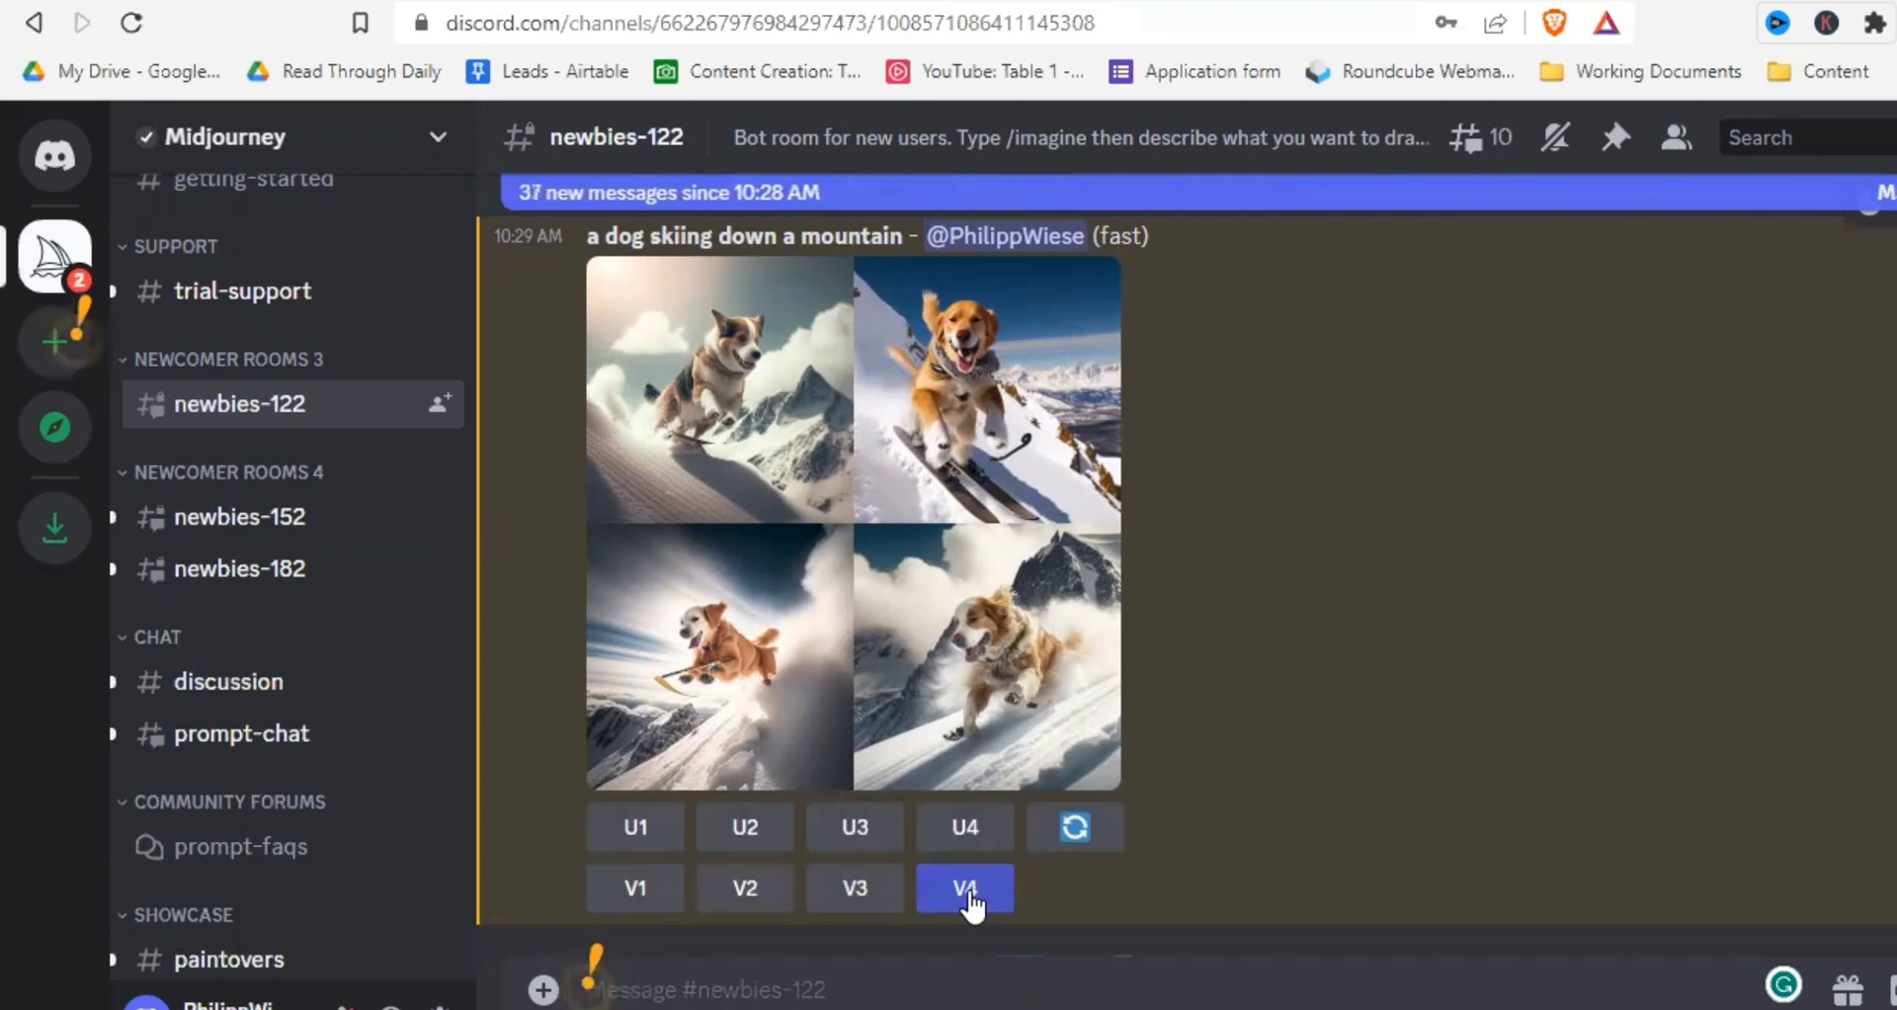
{"action": "mouse_move", "coordinate": [1150, 907]}
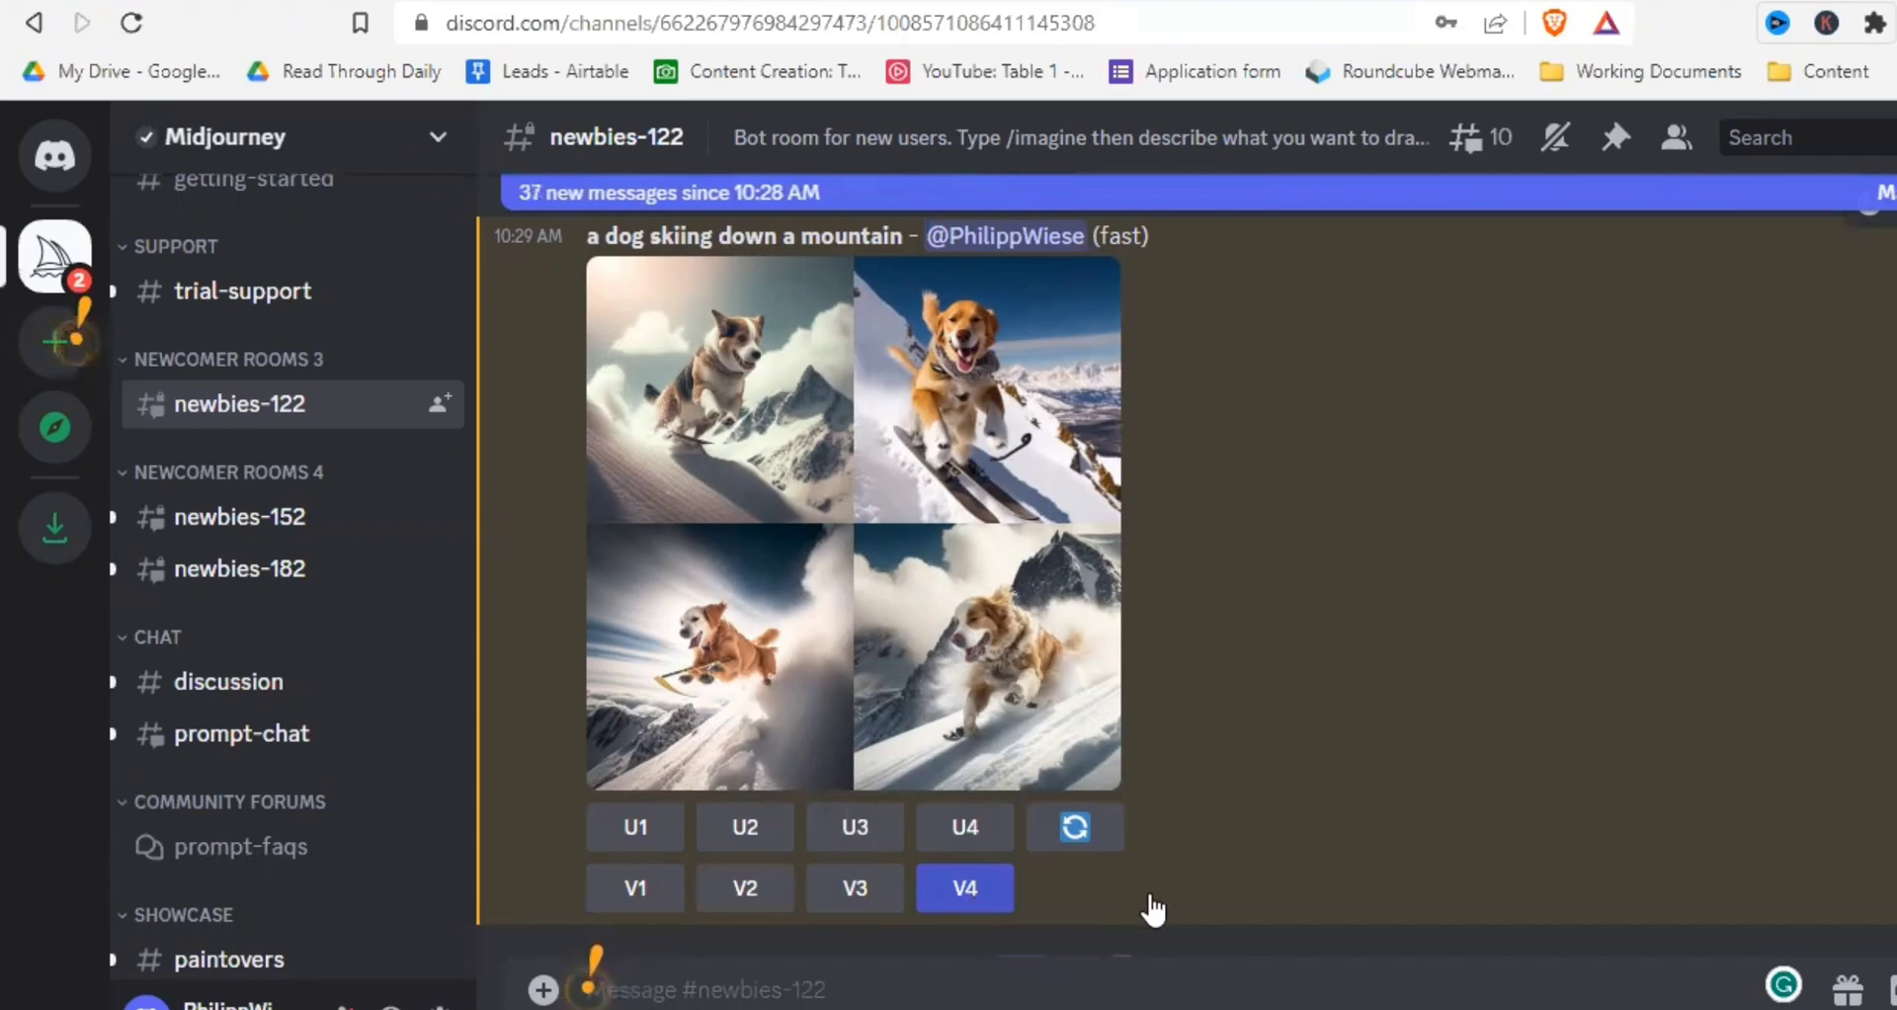
{"action": "scroll", "scroll_direction": "down", "scroll_amount": 3}
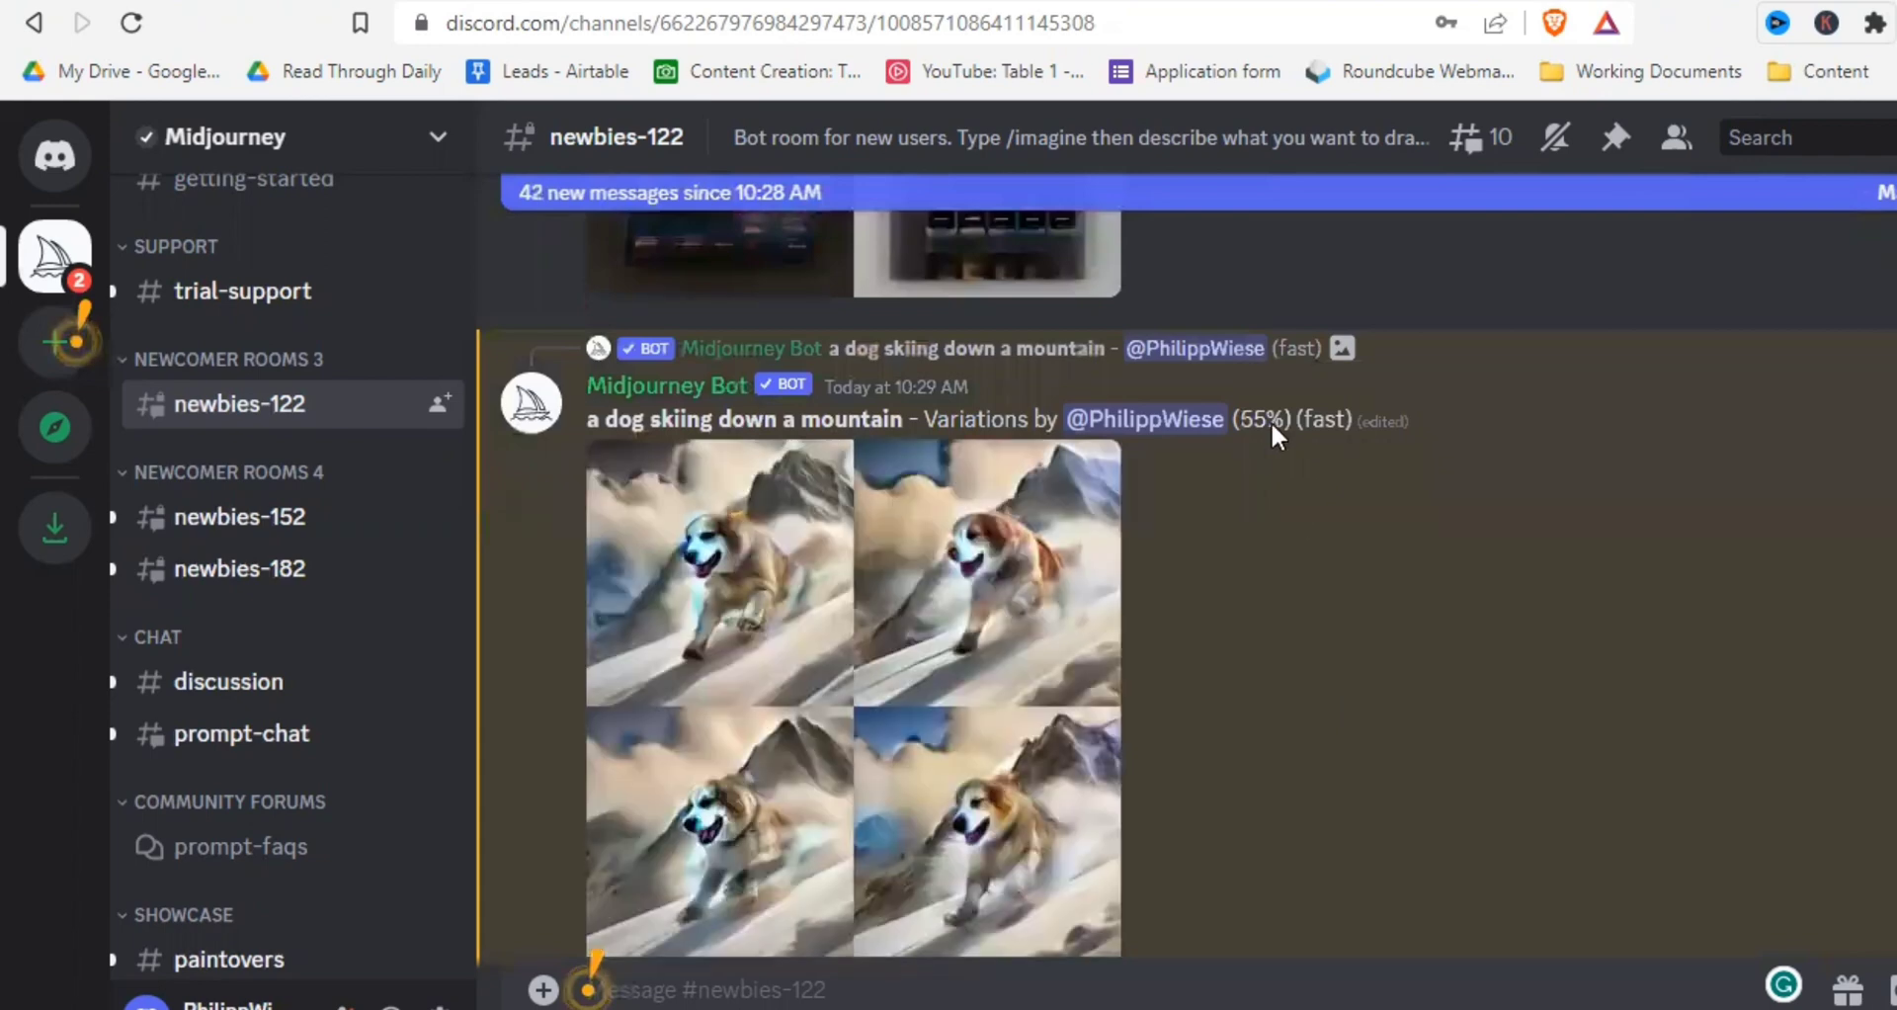
{"action": "scroll", "scroll_direction": "down", "scroll_amount": 3}
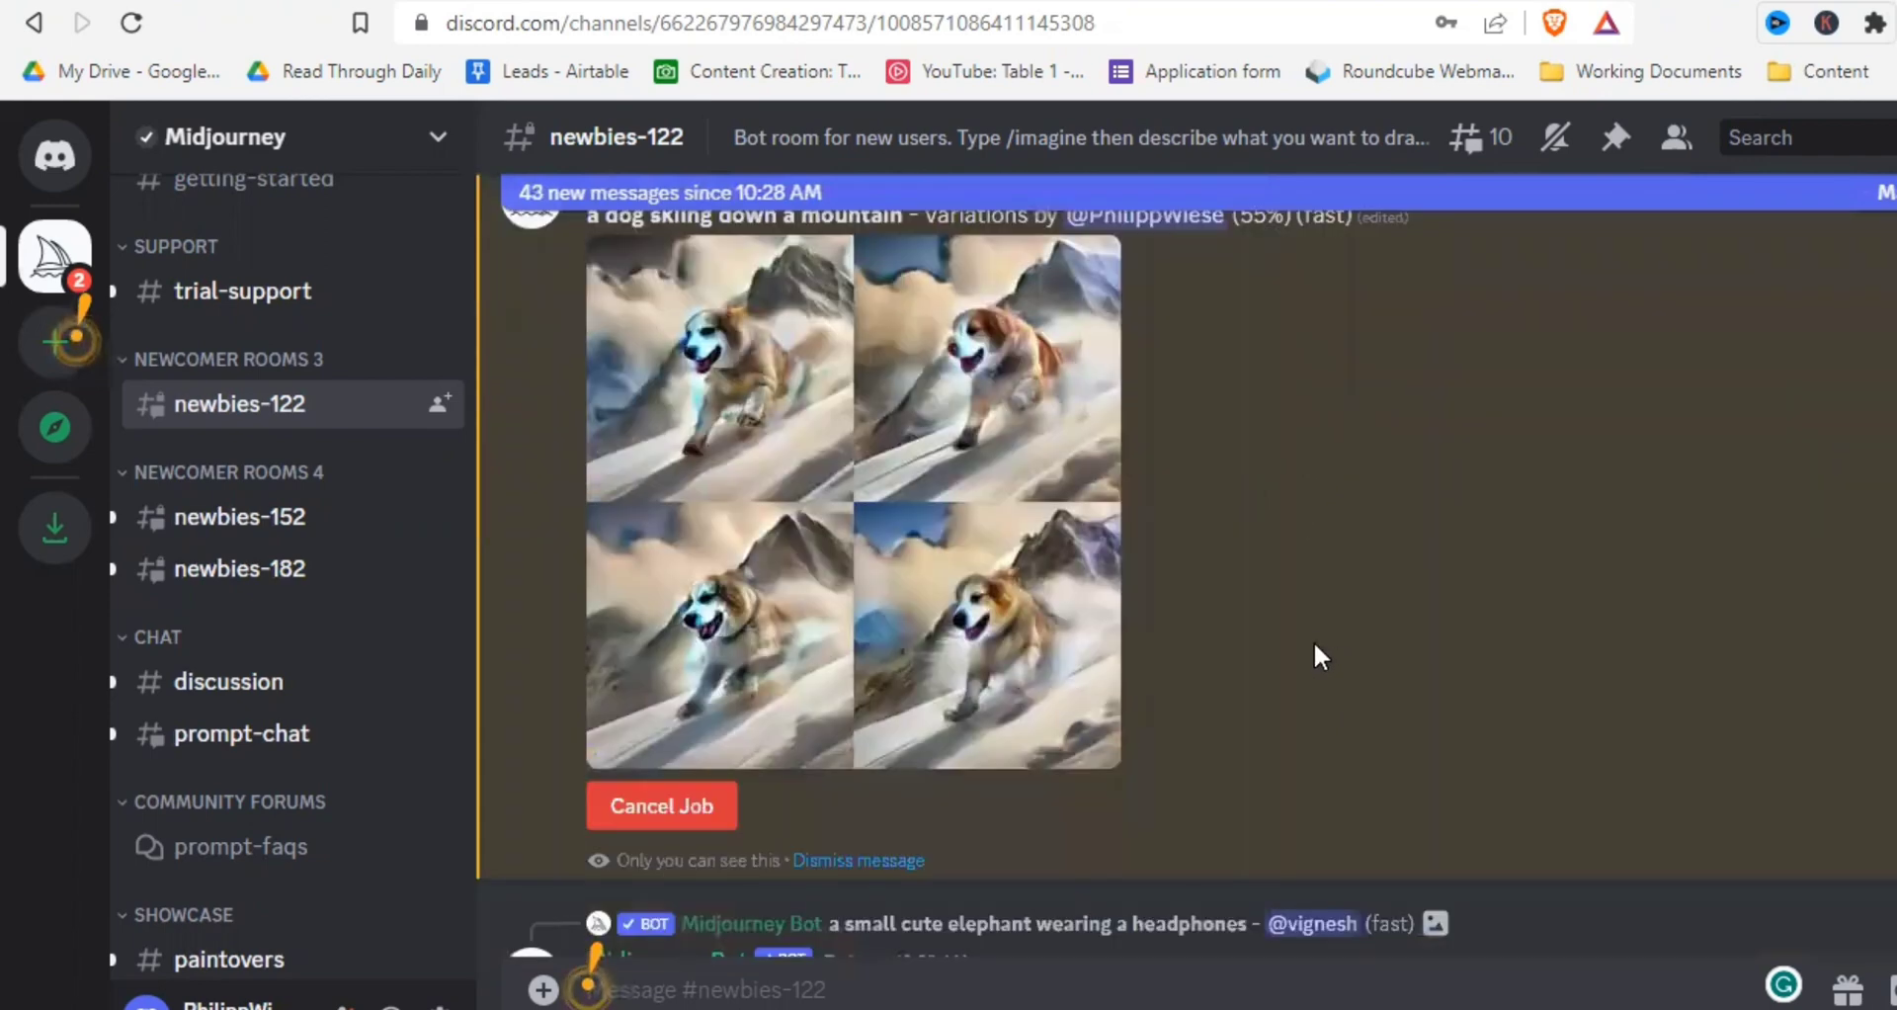
{"action": "scroll", "scroll_direction": "down", "scroll_amount": 3}
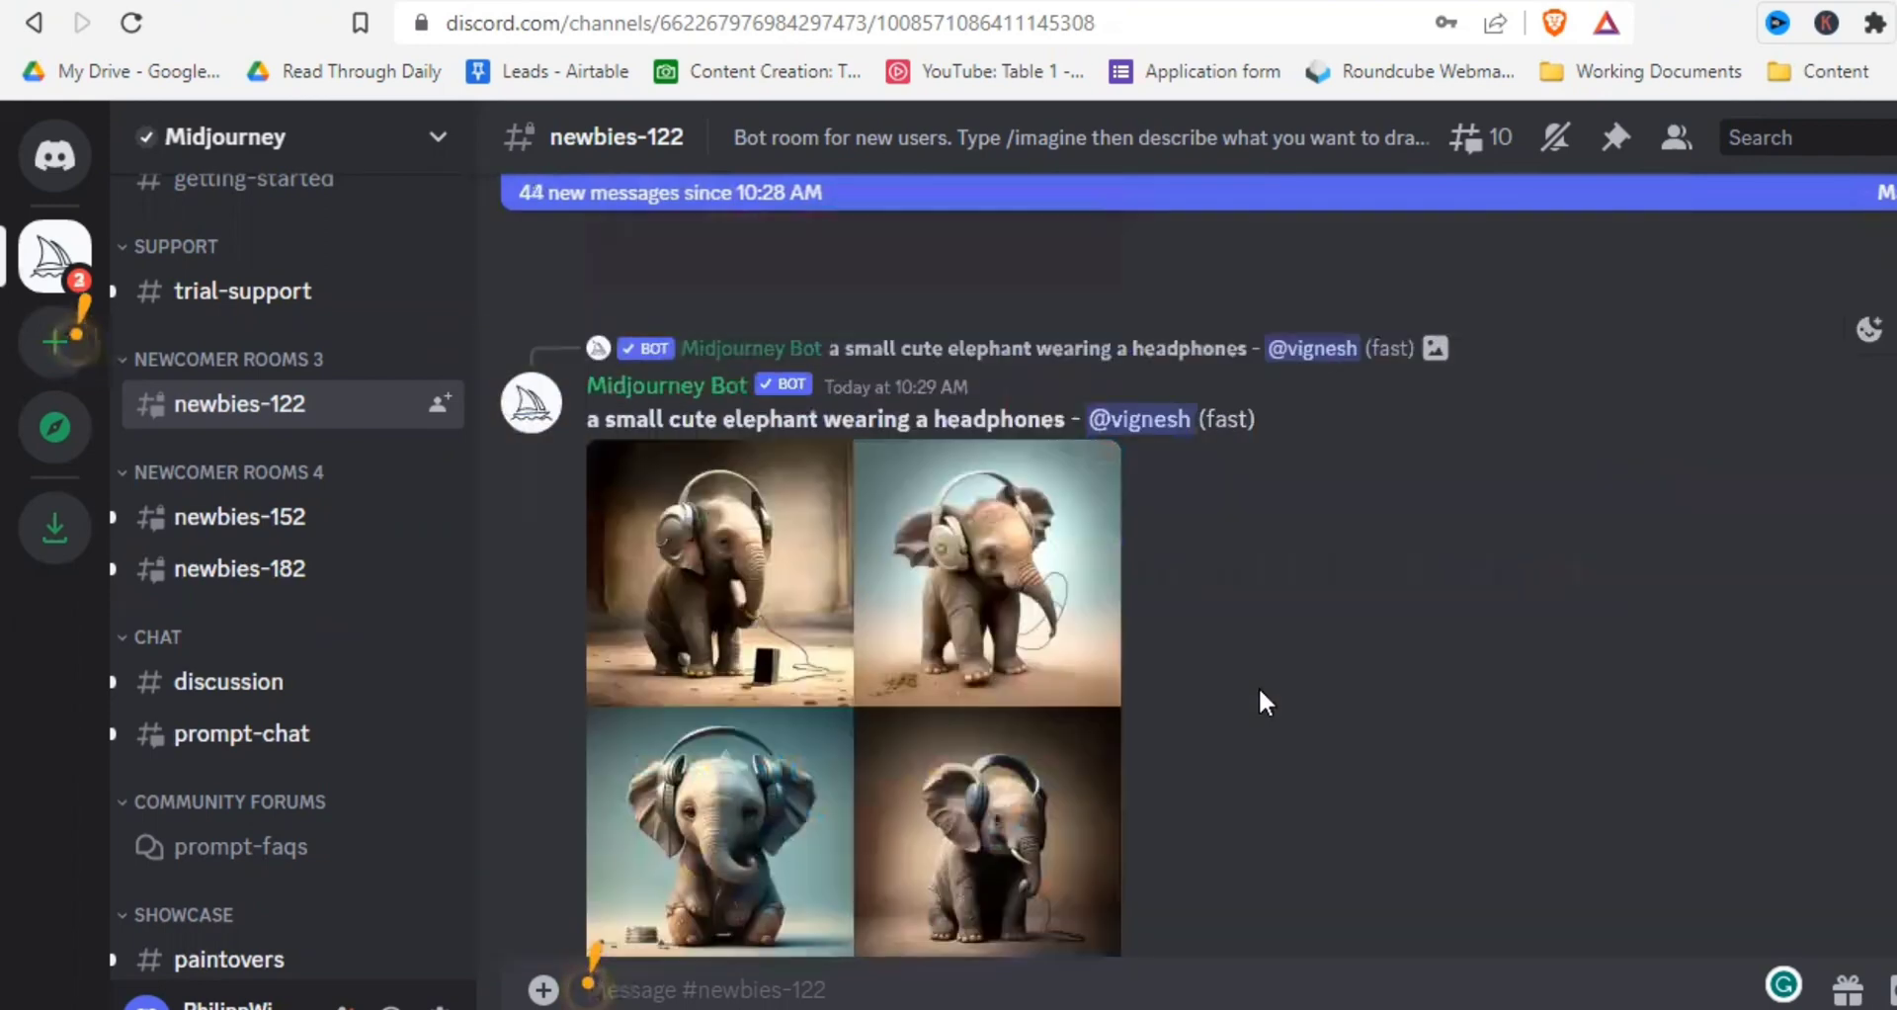
{"action": "scroll", "scroll_direction": "down", "scroll_amount": 3}
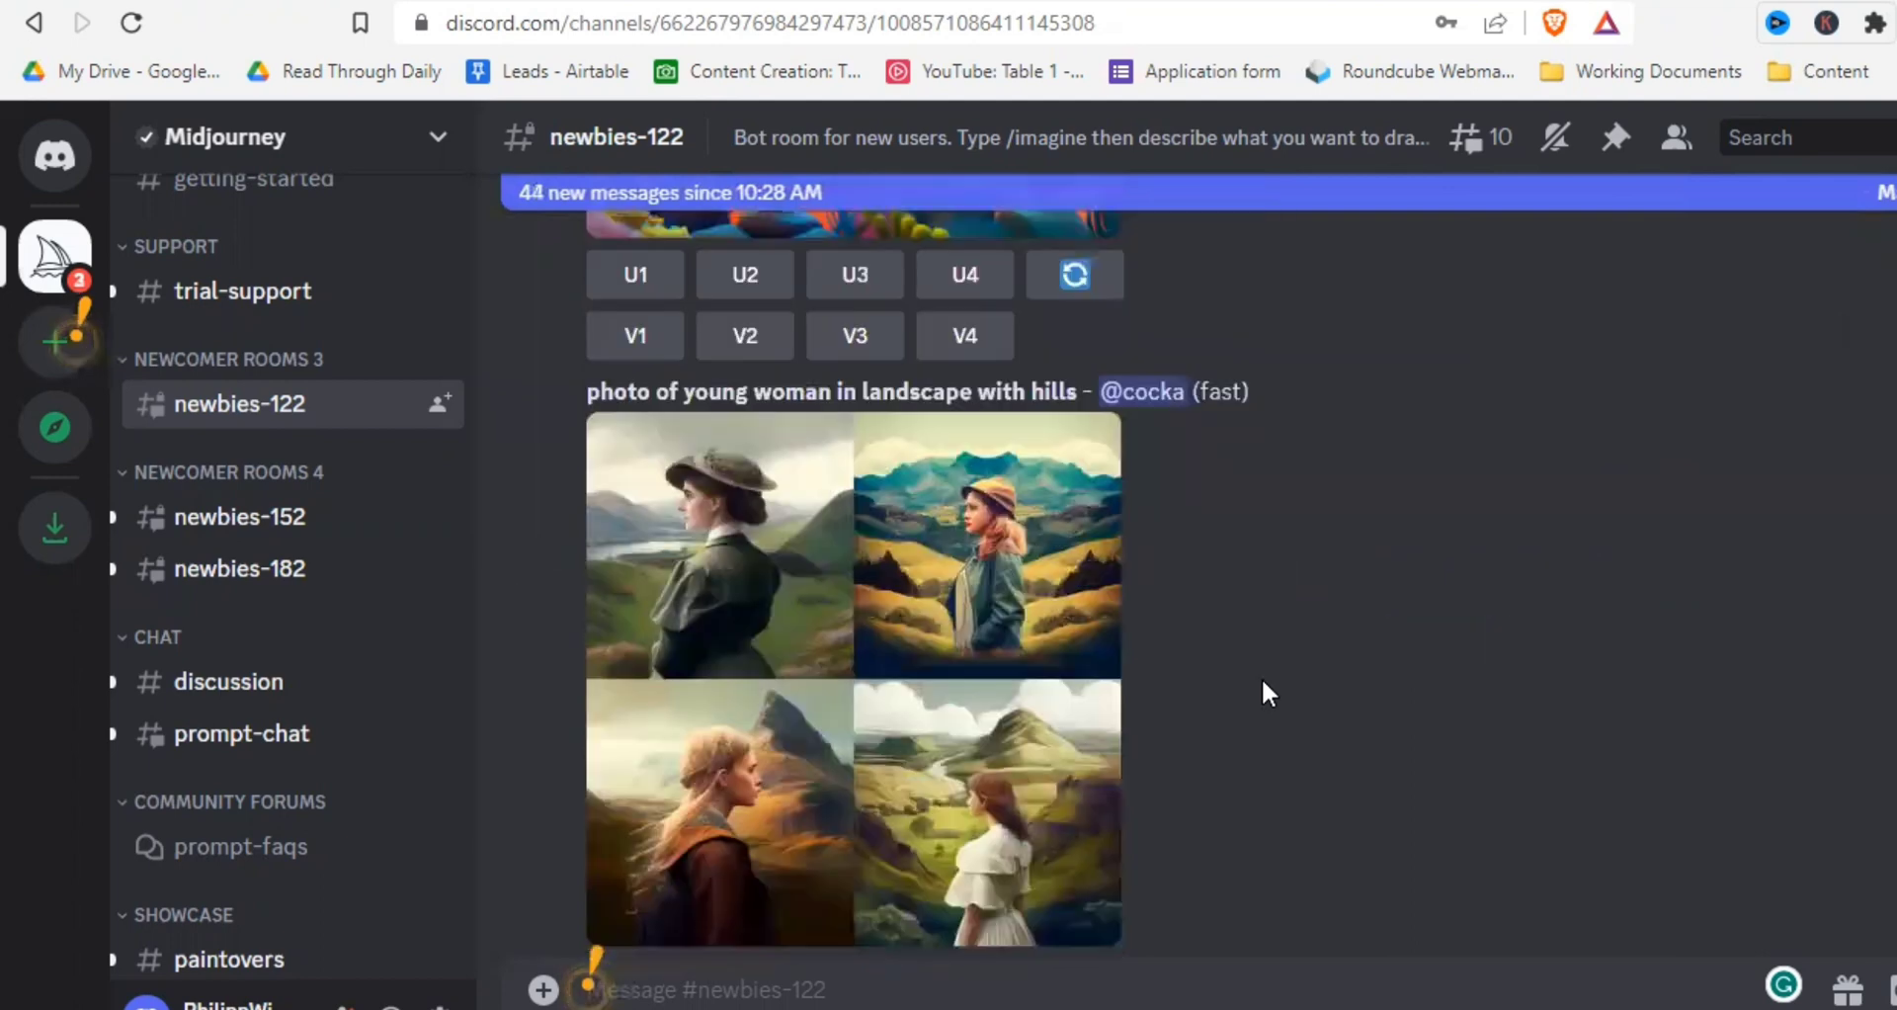
{"action": "scroll", "scroll_direction": "down", "scroll_amount": 3}
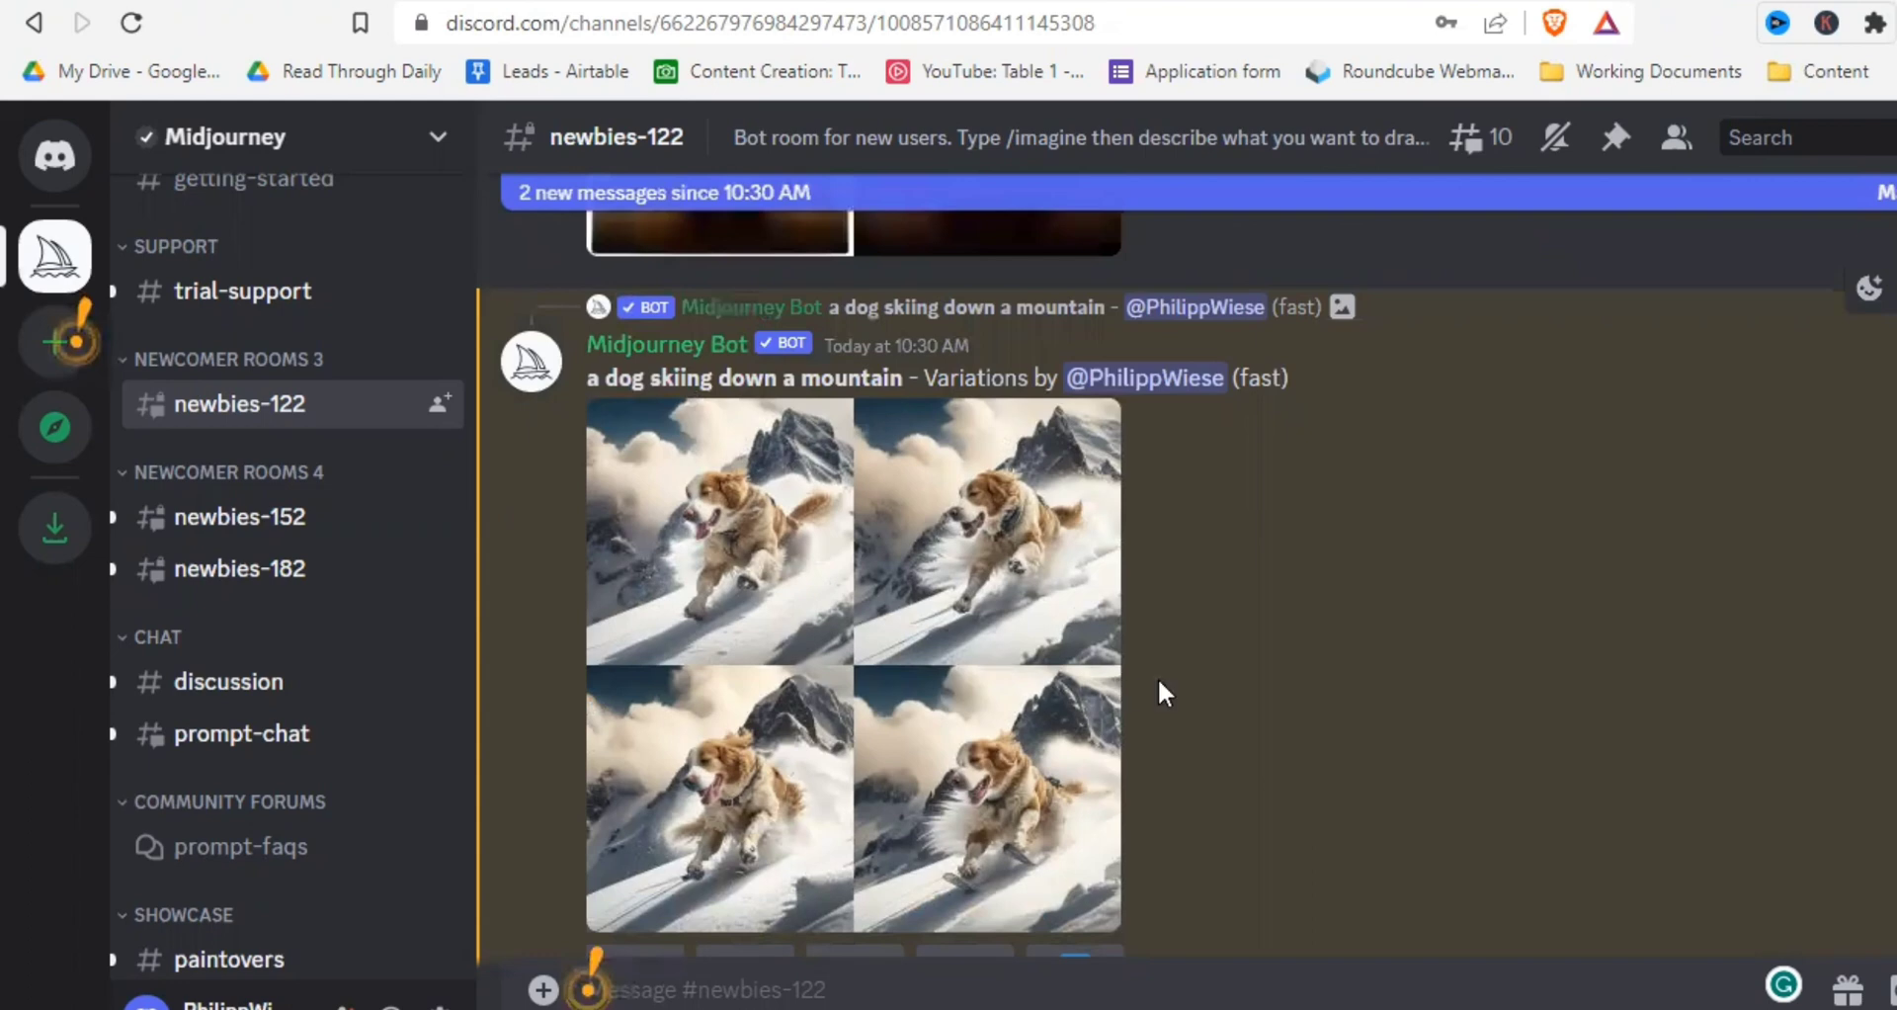
Request U3 on the skiing dog variations grid and scroll down to the enlarged upscaled image
{"action": "left_click", "coordinate": [851, 662]}
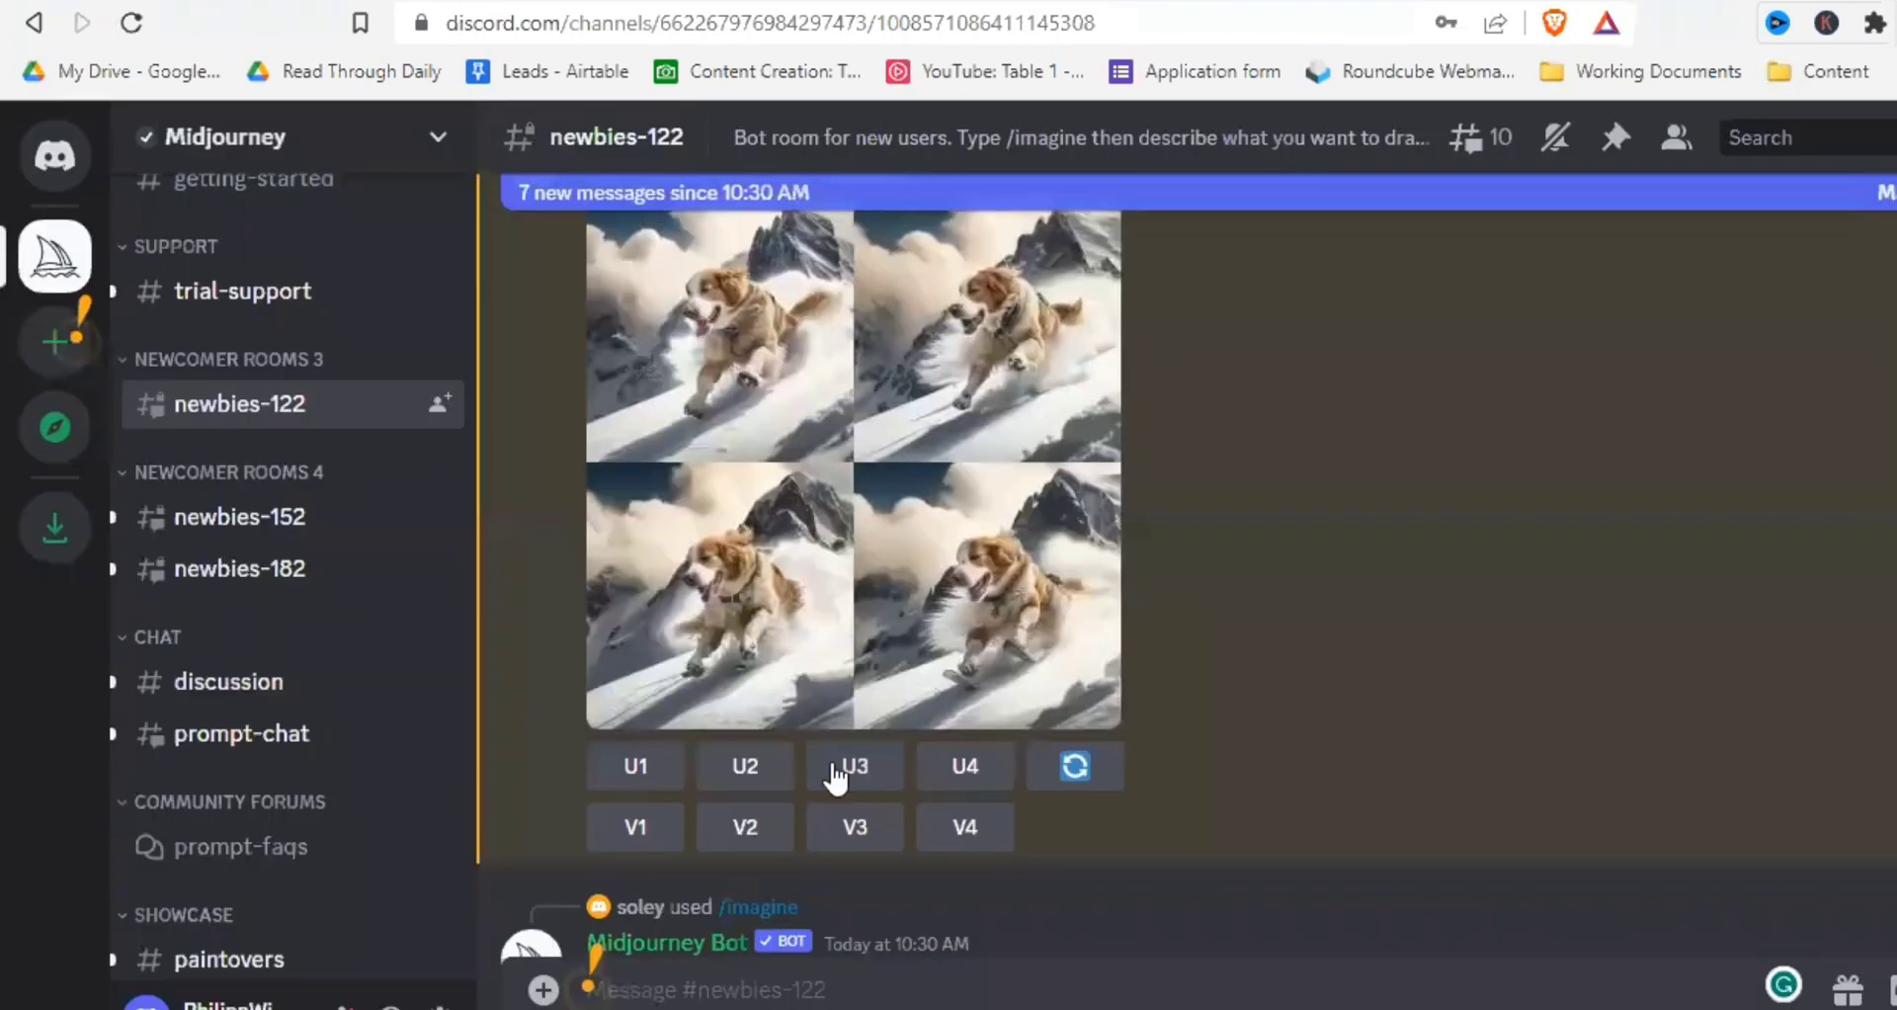
{"action": "left_click", "coordinate": [854, 766]}
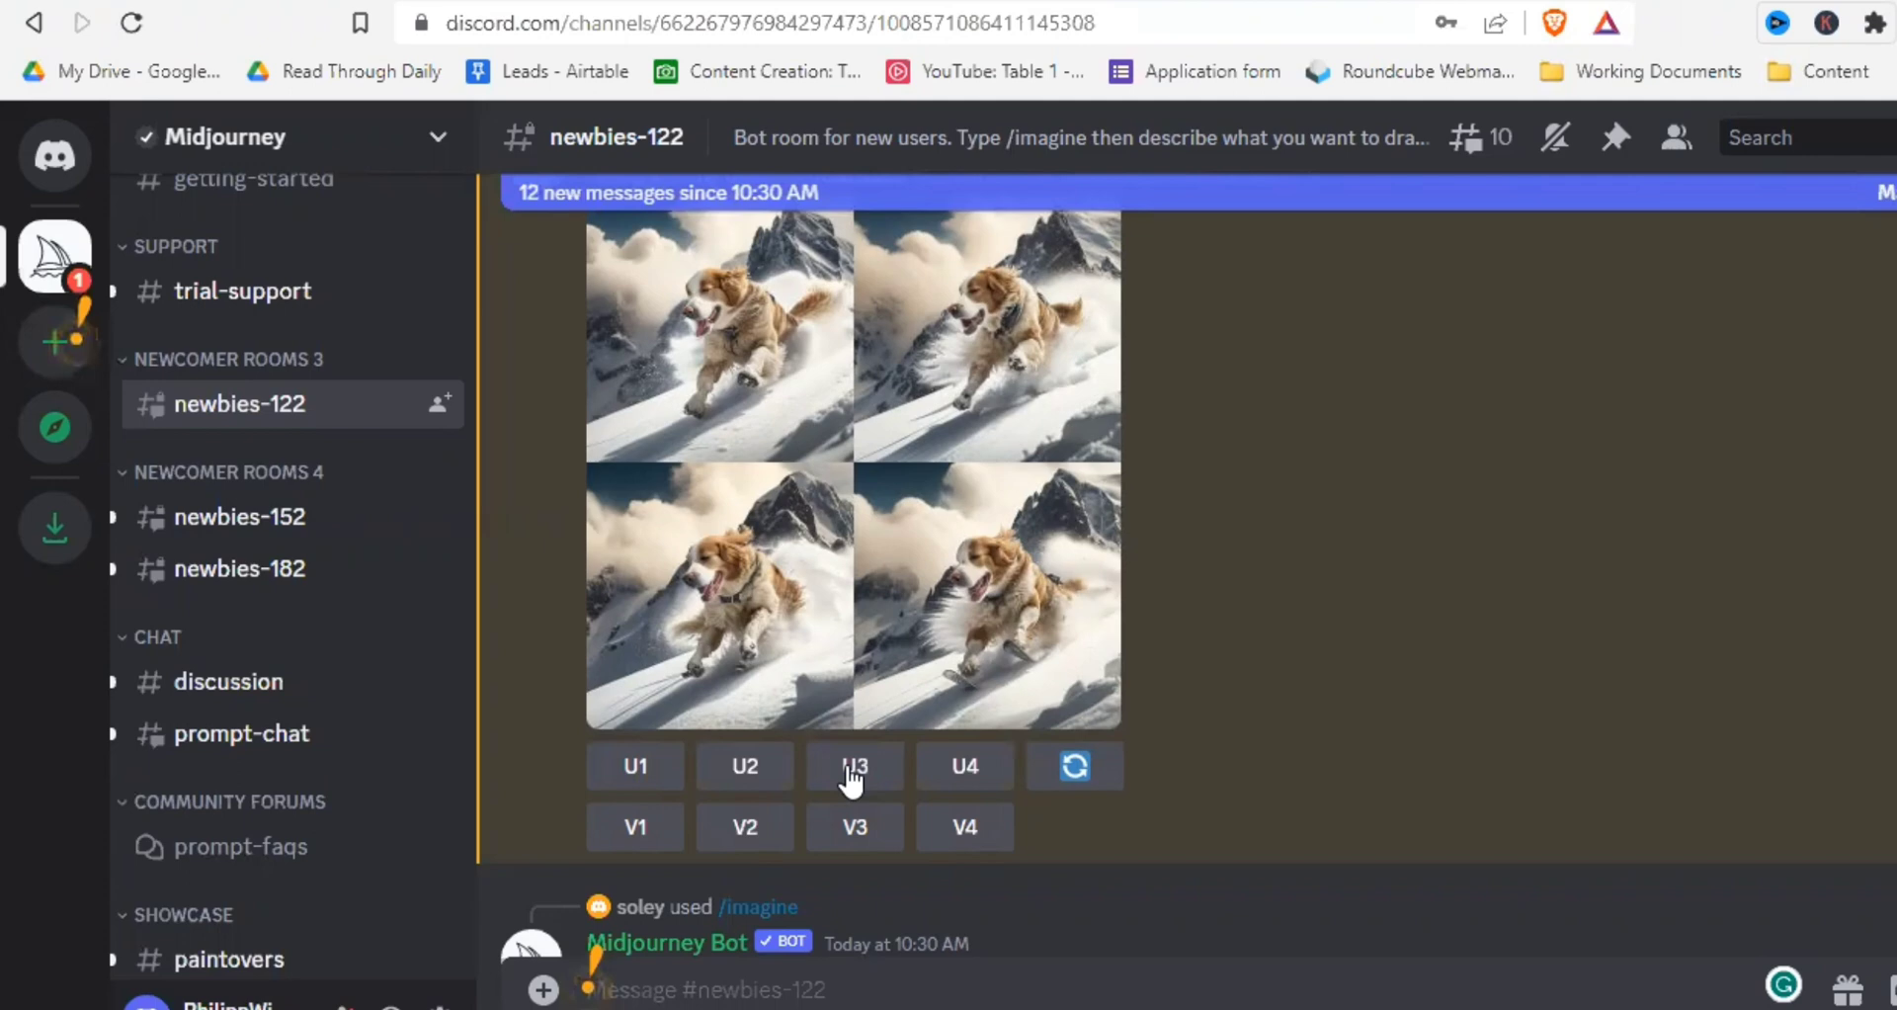
{"action": "scroll", "scroll_direction": "down", "scroll_amount": 3}
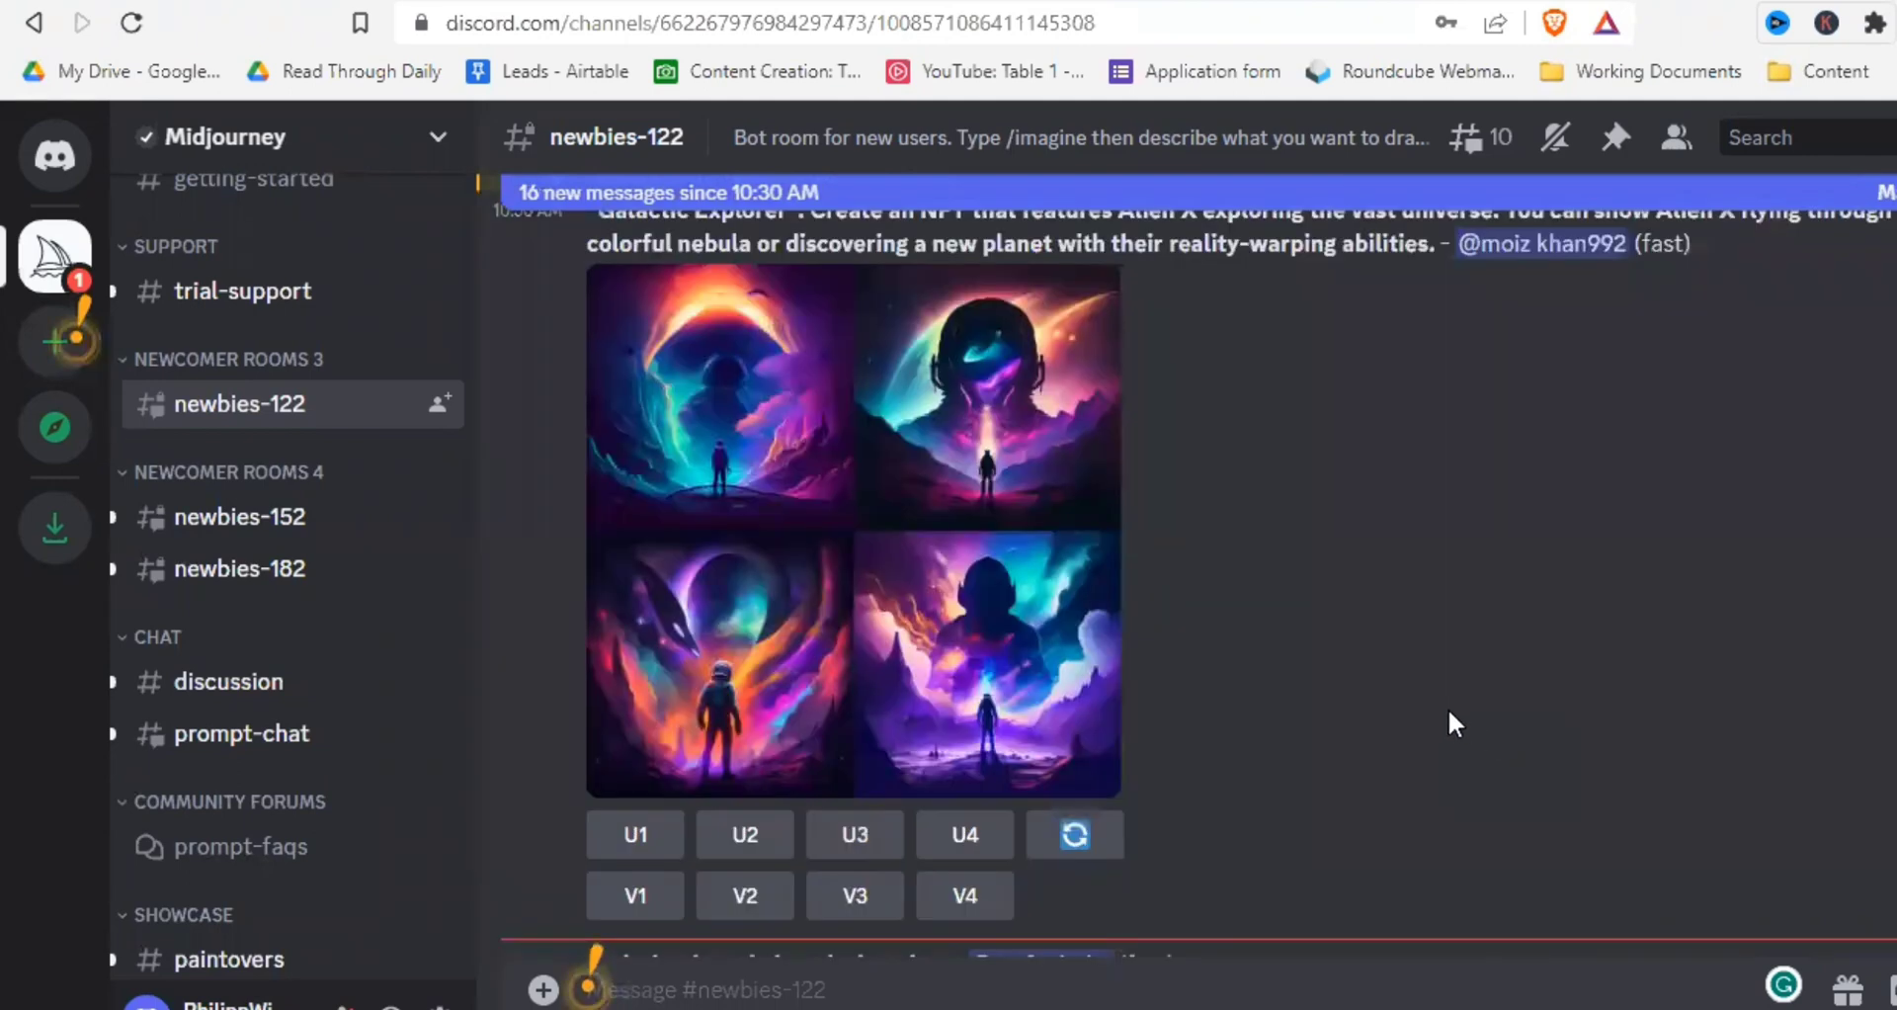
{"action": "scroll", "scroll_direction": "down", "scroll_amount": 3}
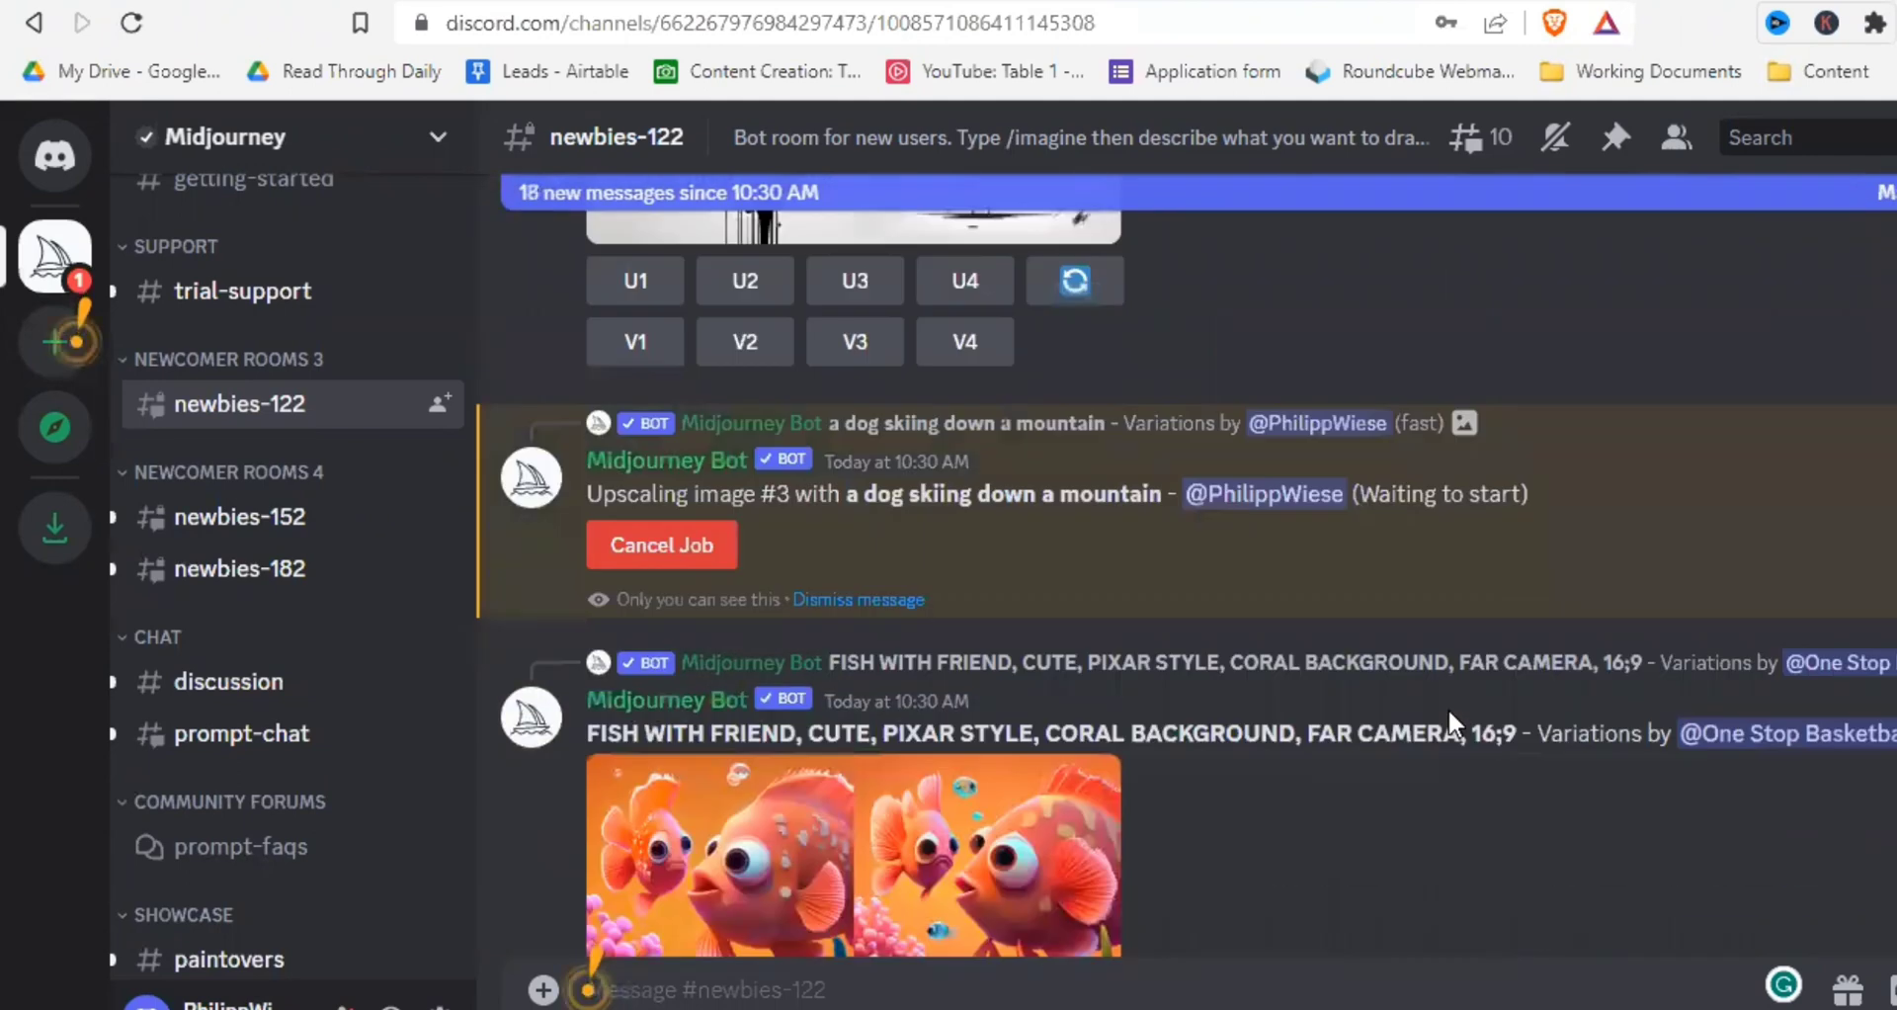
{"action": "mouse_move", "coordinate": [1591, 535]}
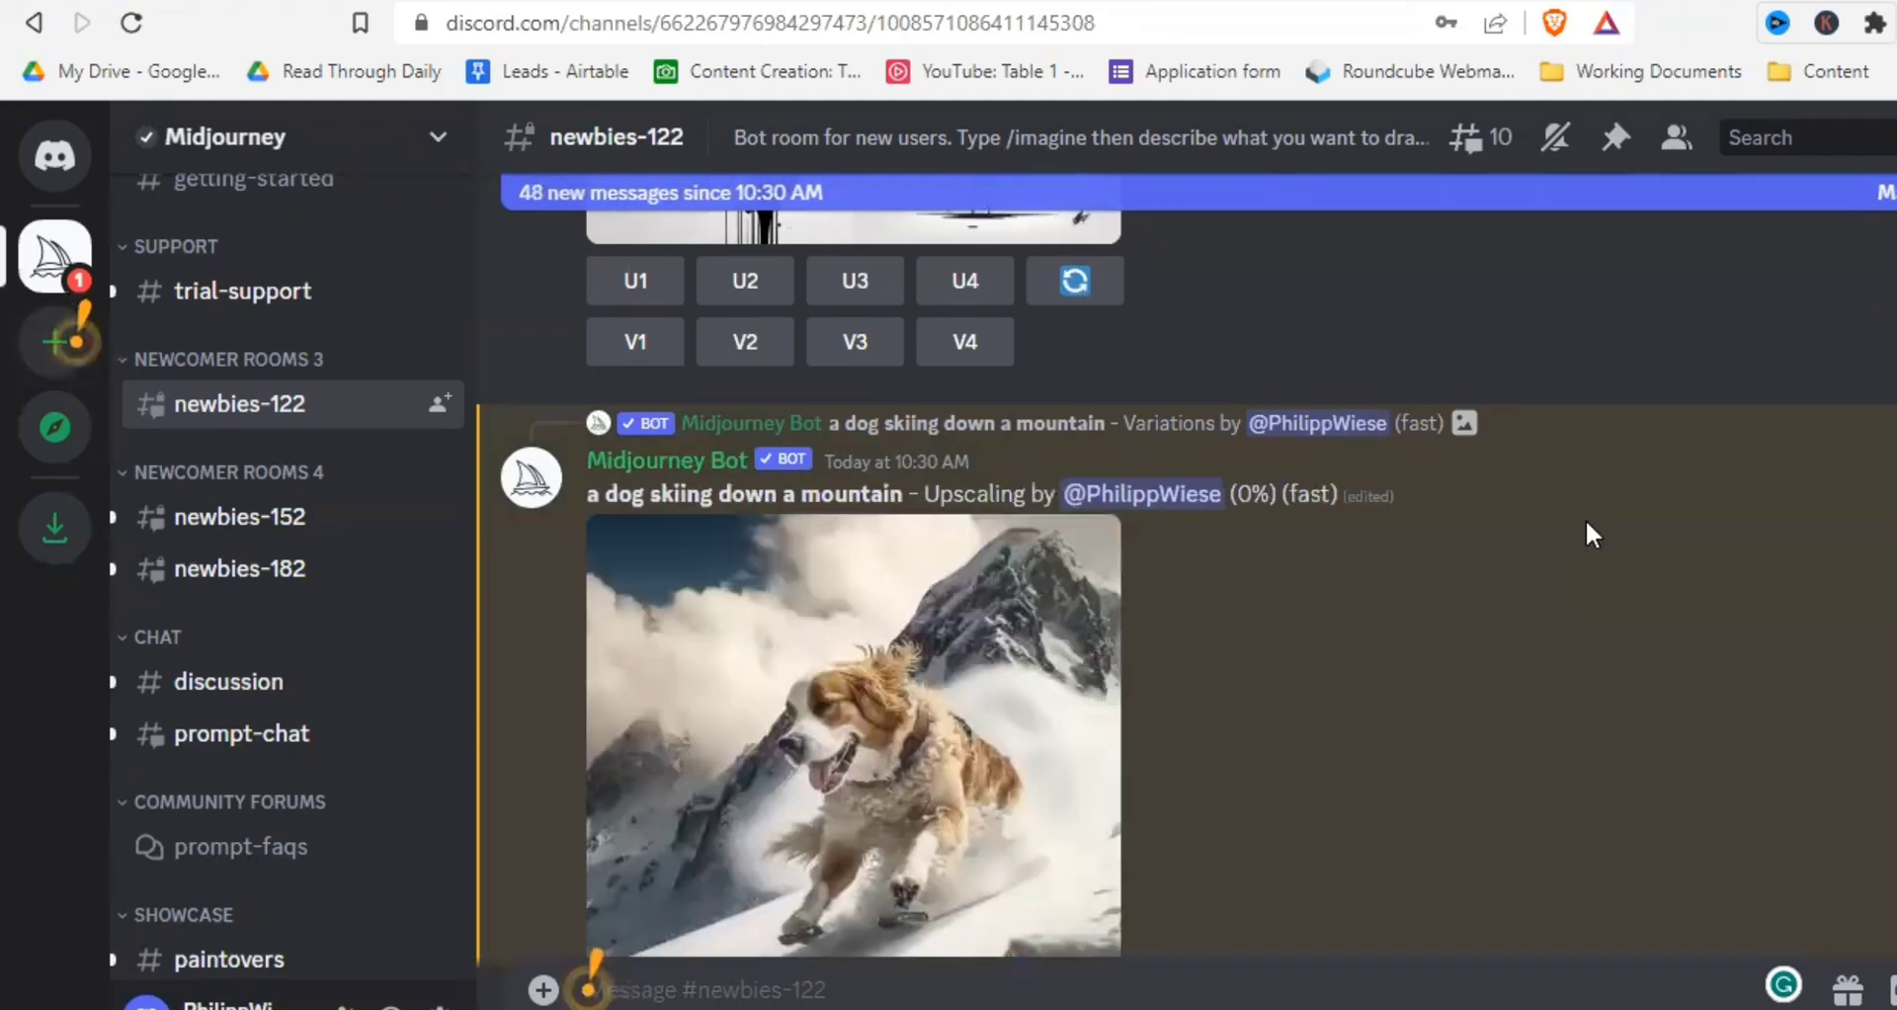
{"action": "mouse_move", "coordinate": [1586, 533]}
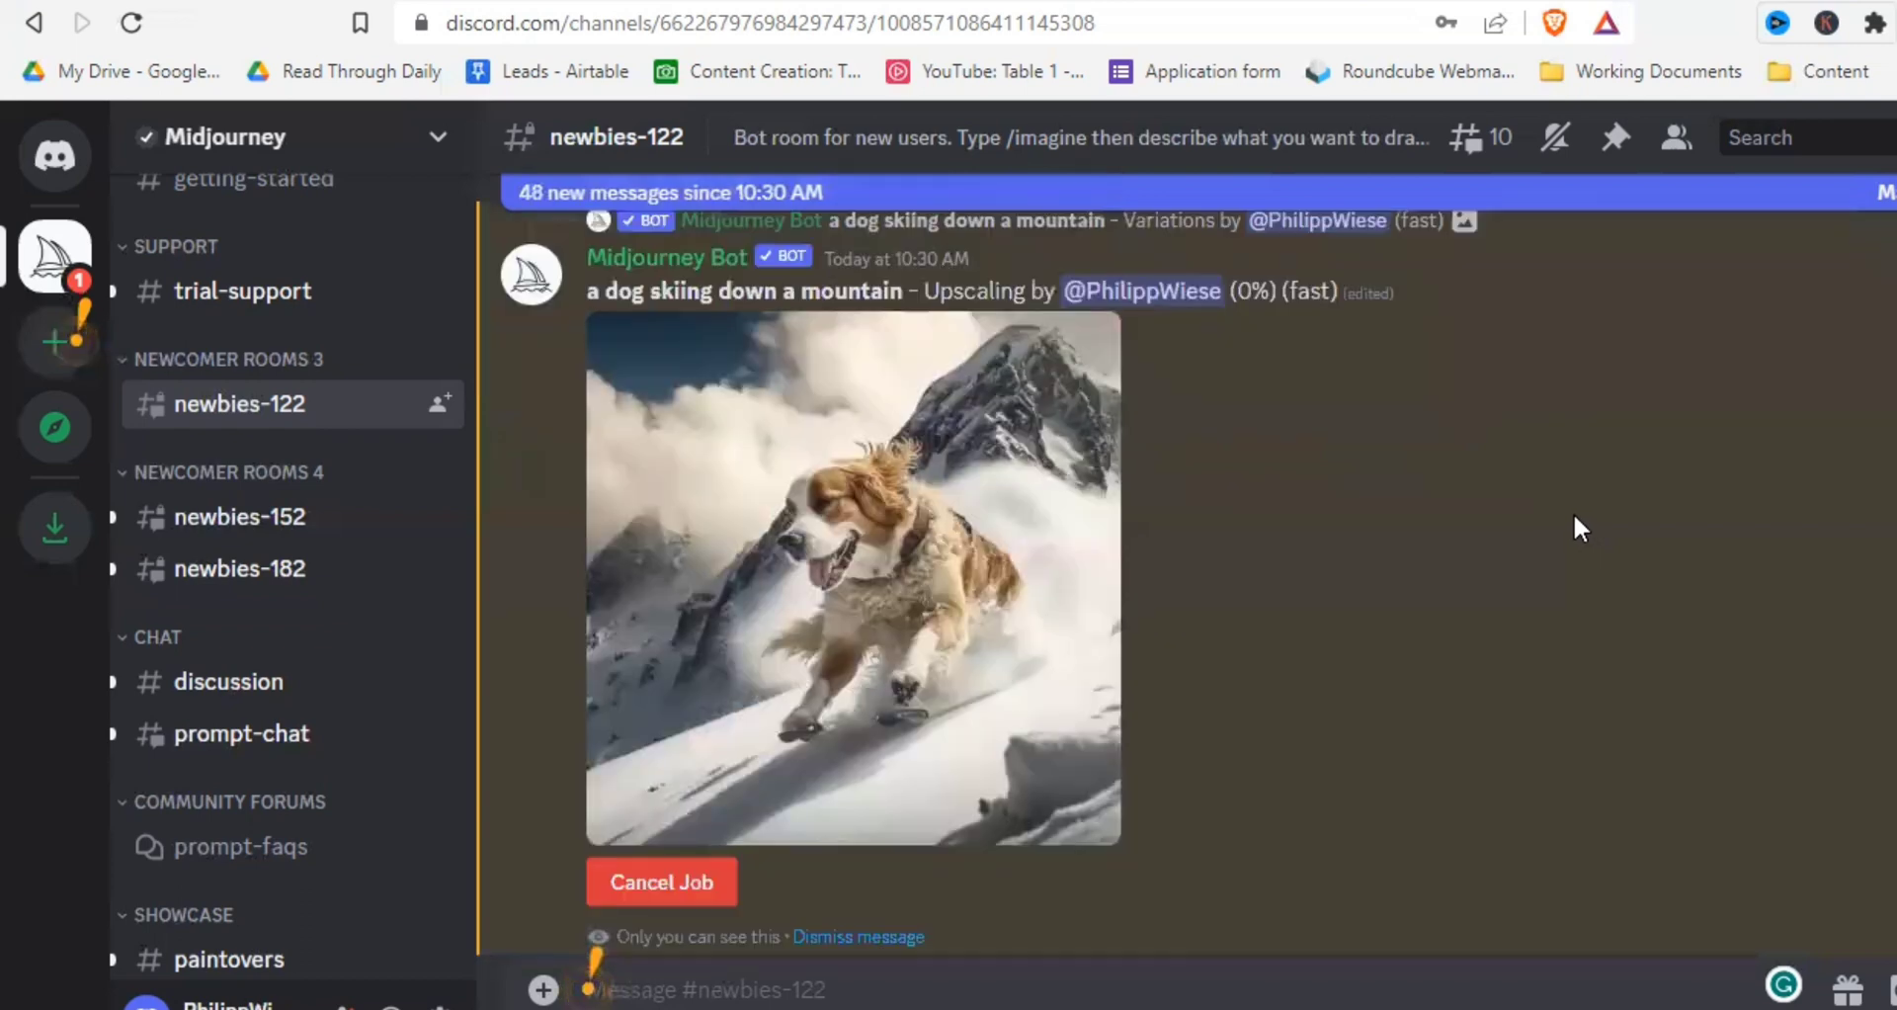
{"action": "scroll", "scroll_direction": "down", "scroll_amount": 3}
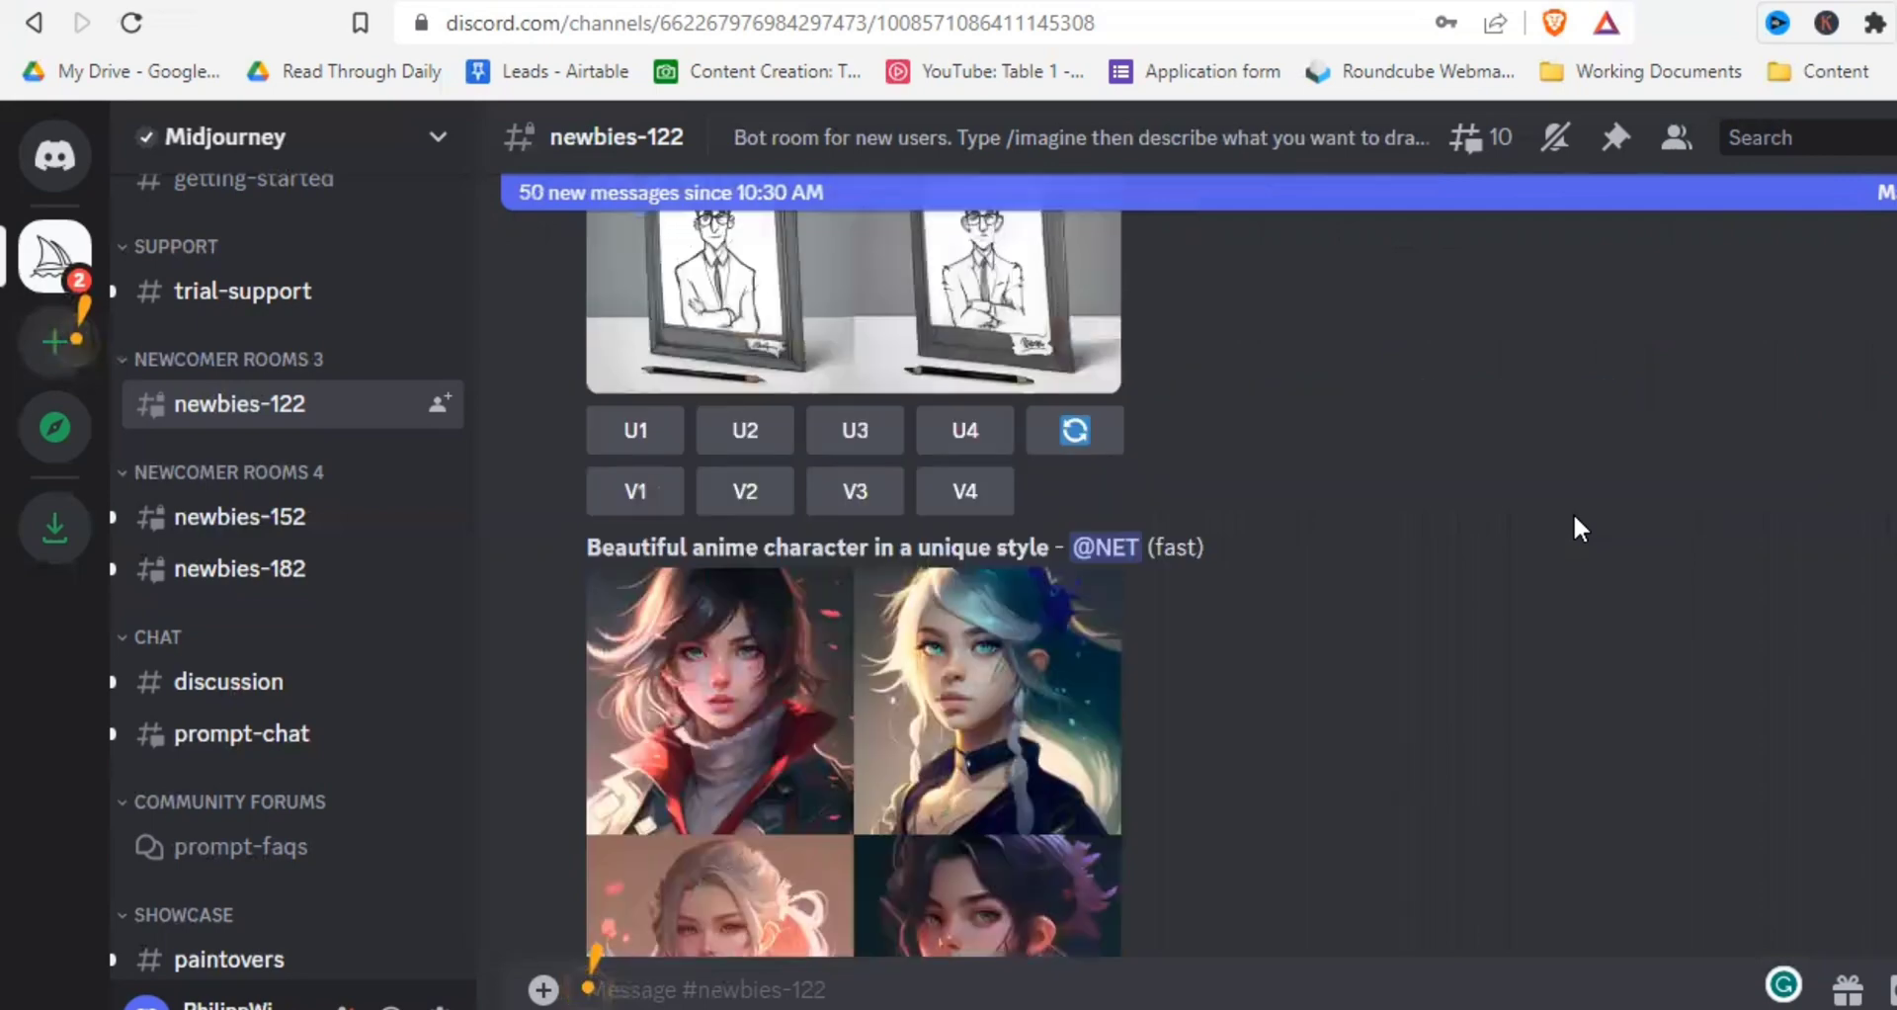
{"action": "scroll", "scroll_direction": "down", "scroll_amount": 3}
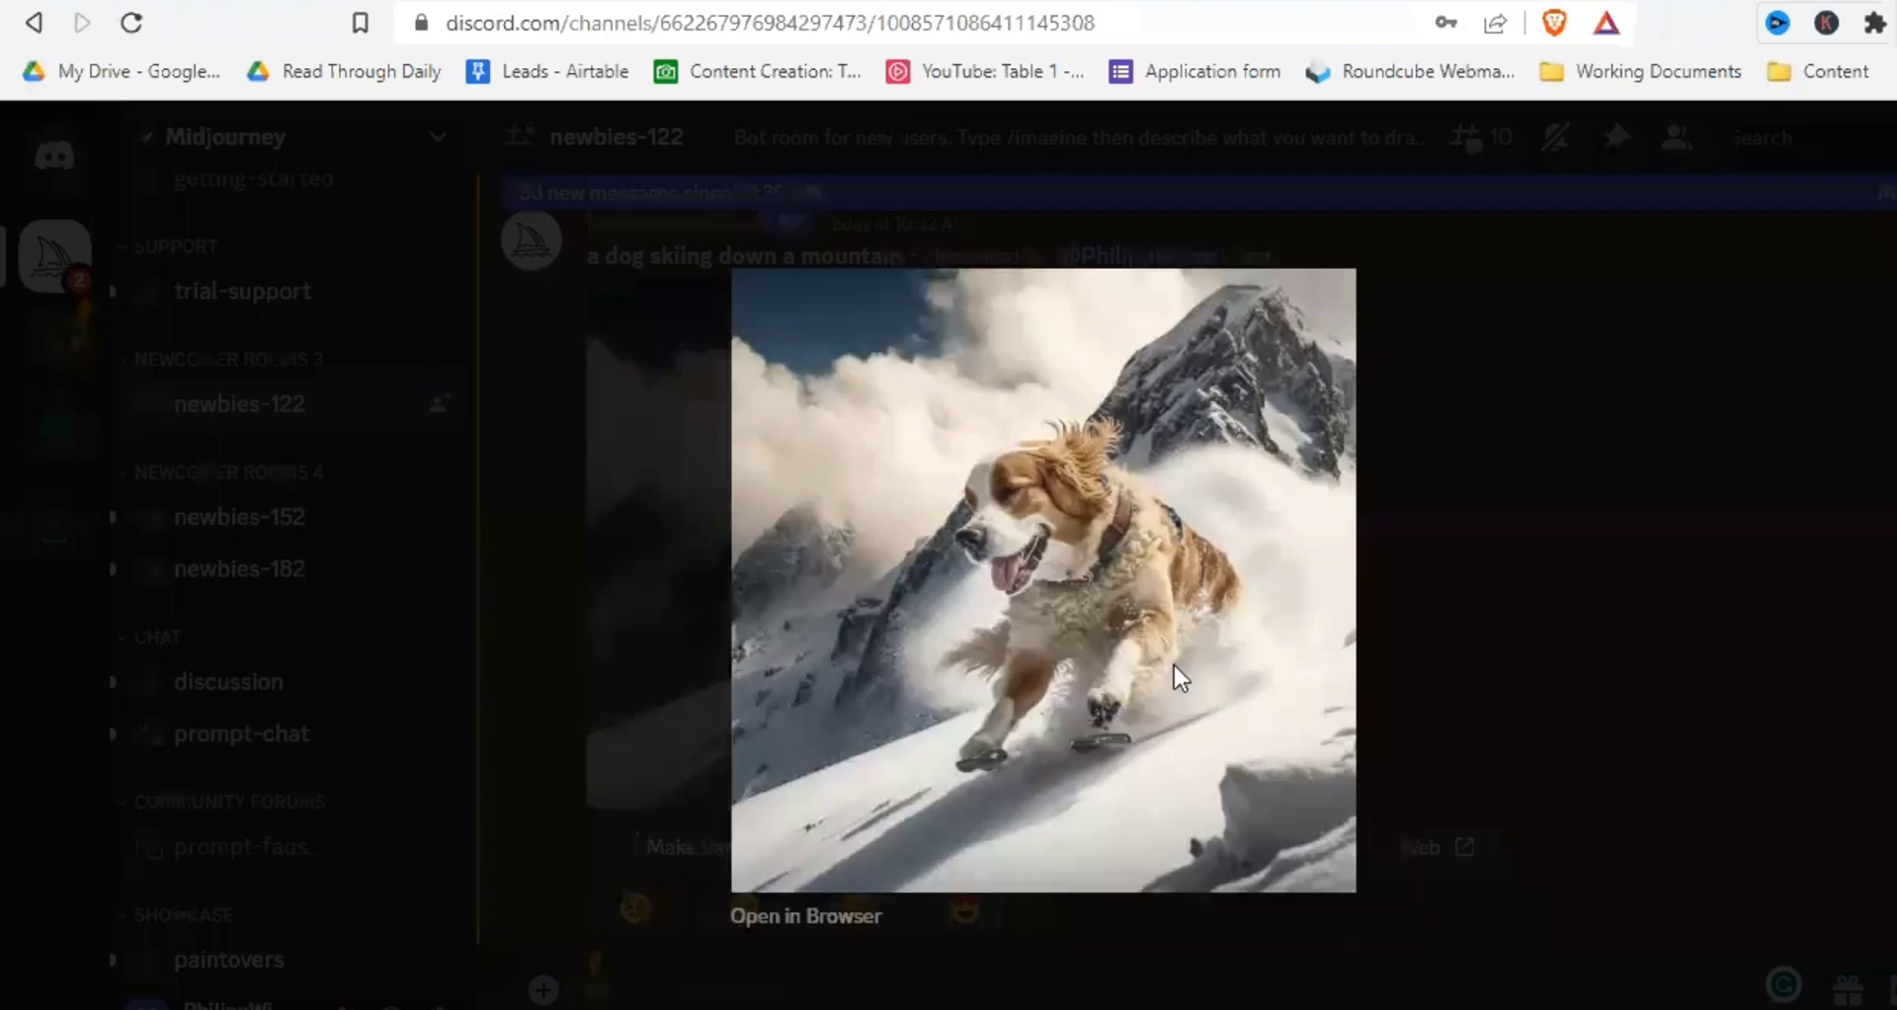
Right-click the enlarged upscaled skiing dog image to show 'Bild speichern unter…'
{"action": "right_click", "coordinate": [1180, 675]}
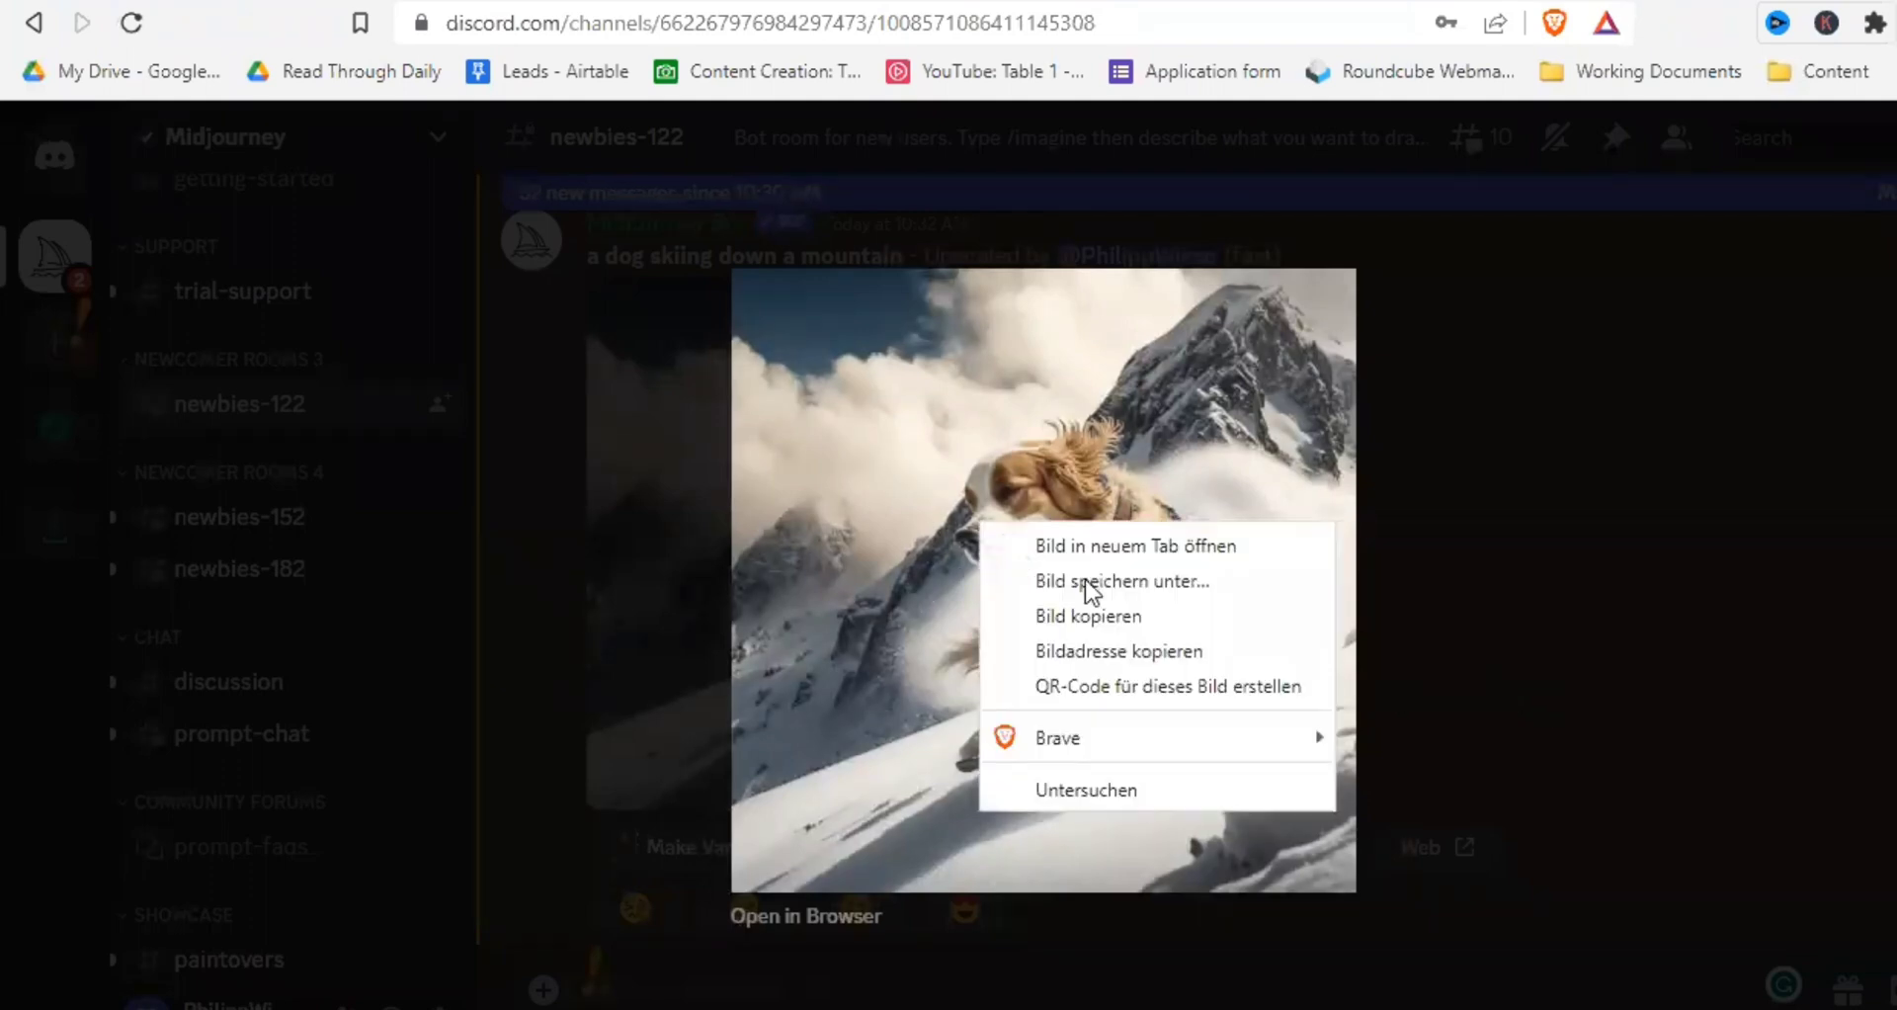
{"action": "mouse_move", "coordinate": [1544, 568]}
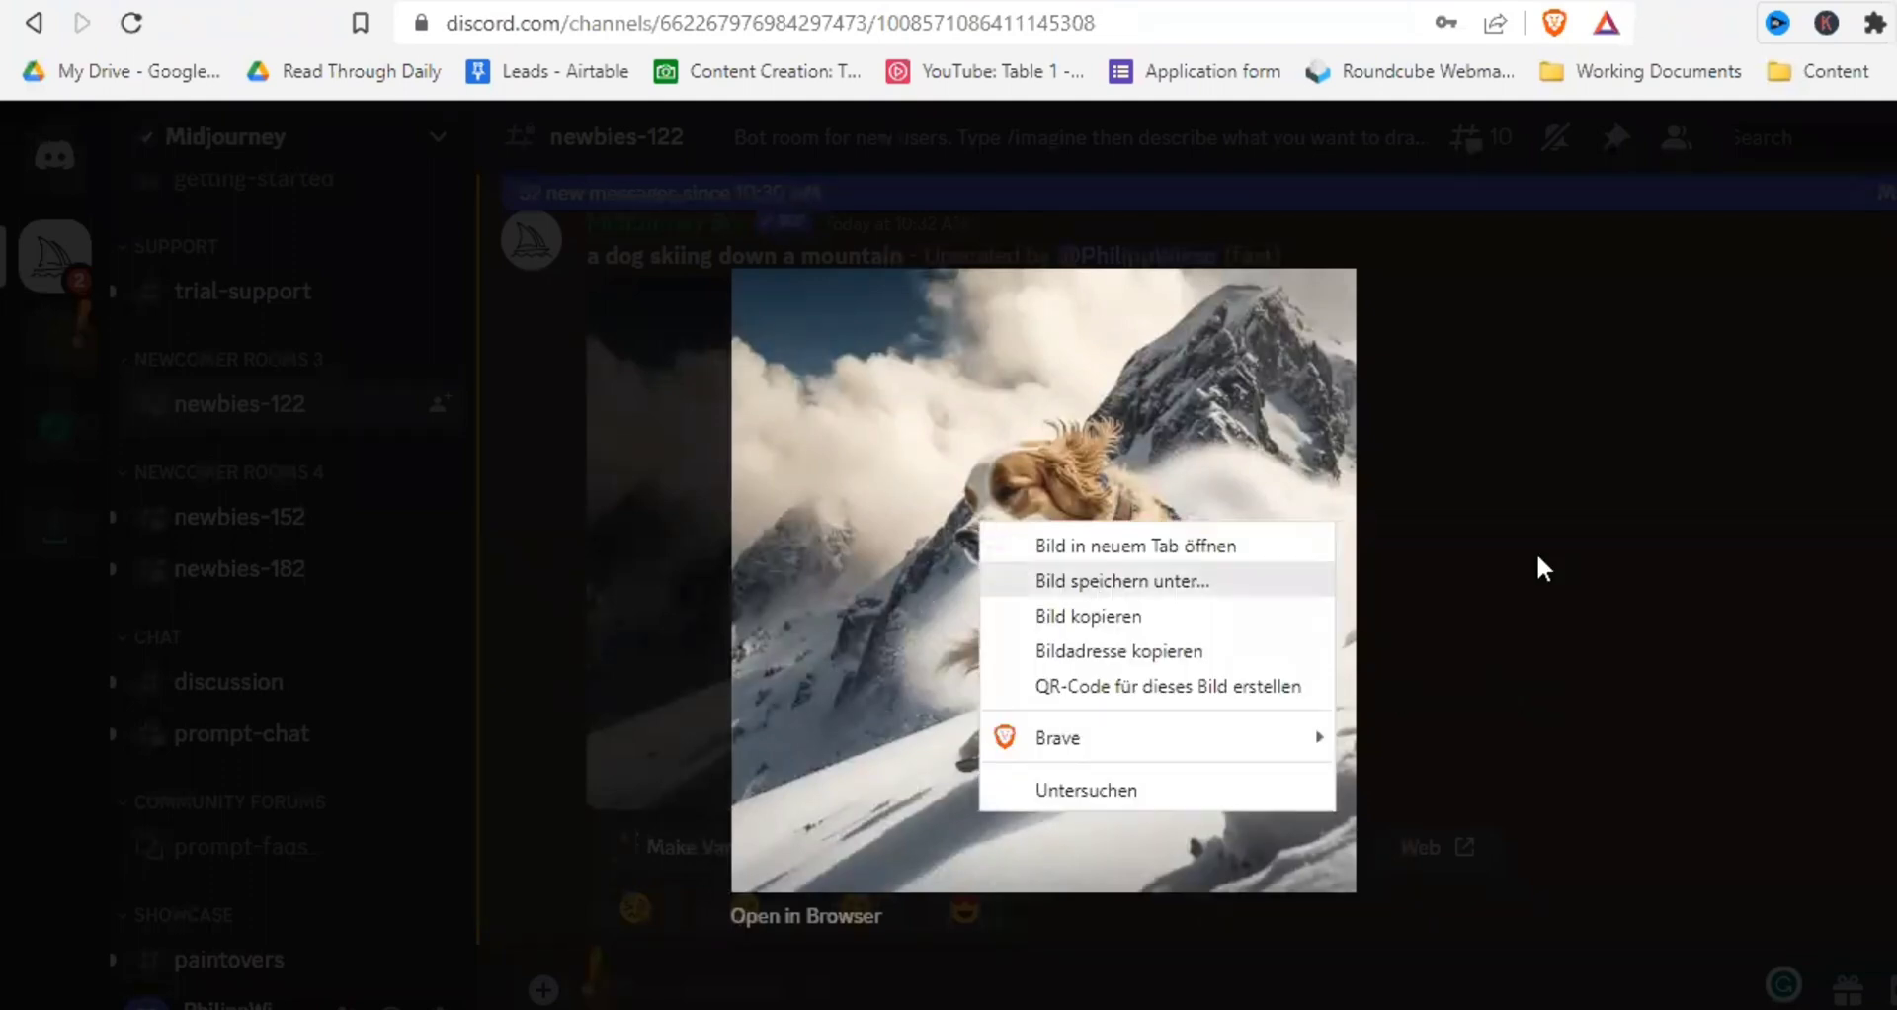